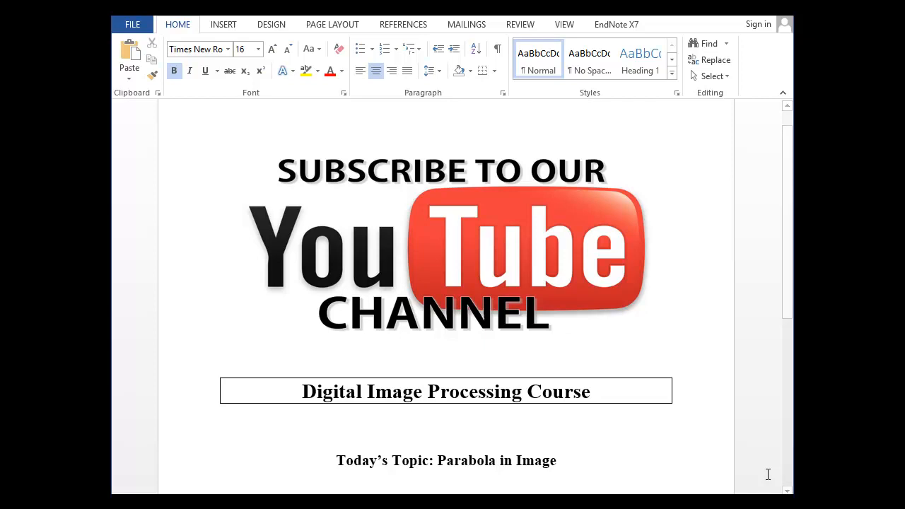
Leave the Word title page for the MATLAB Editor showing parabola.m
left_click(497, 461)
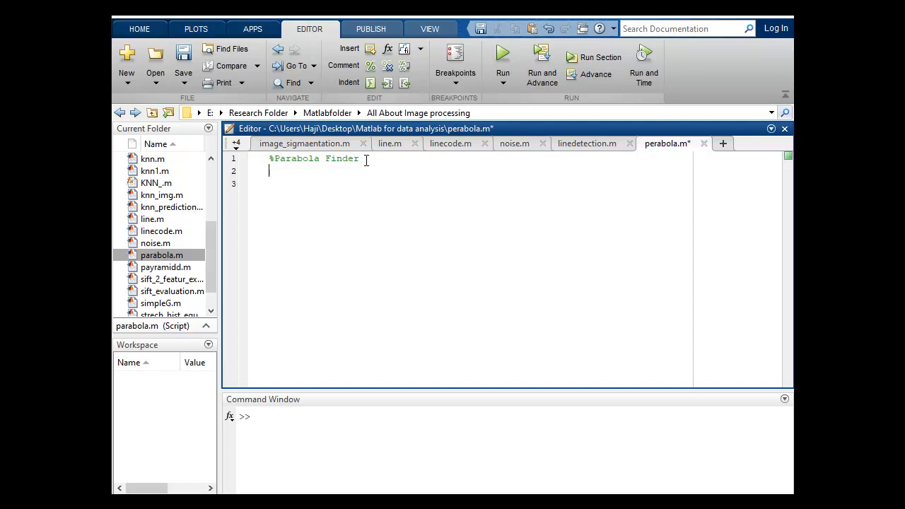
Start the script with close all; clear all; clc
type("close all; clear")
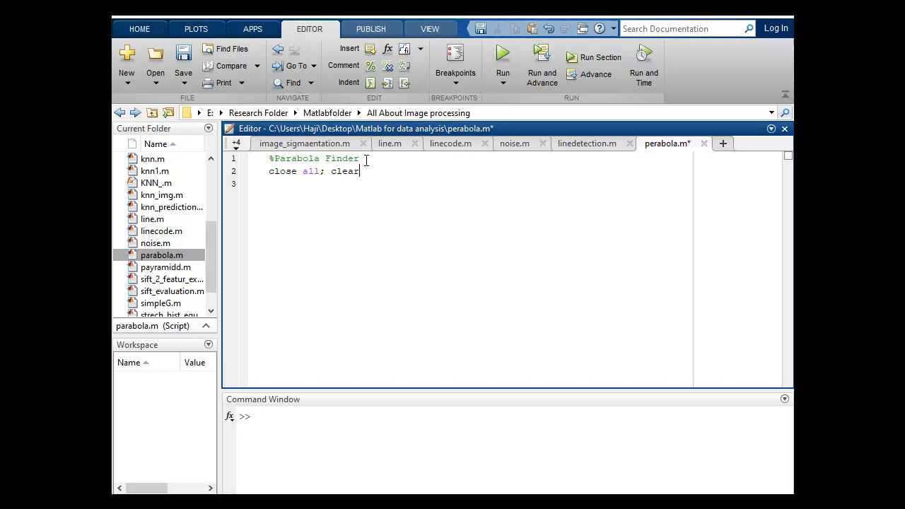
type("all; clc;")
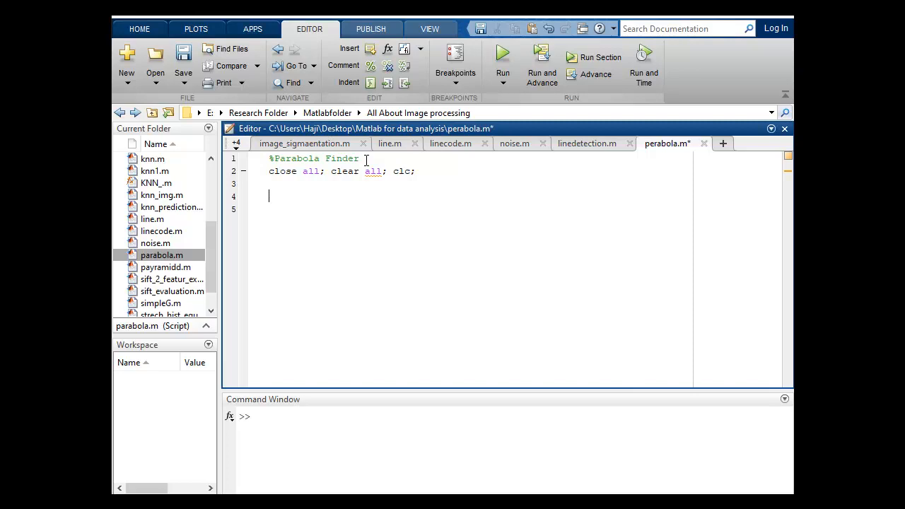
type("i")
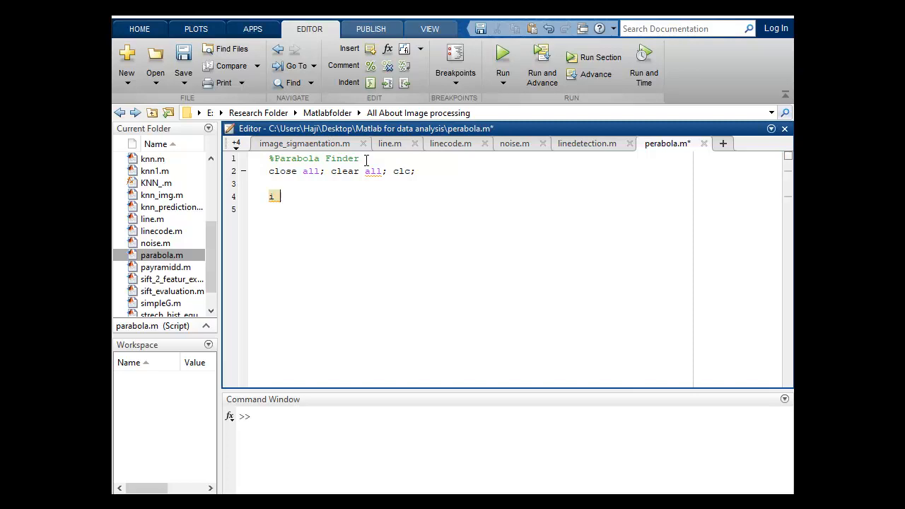
type("= x")
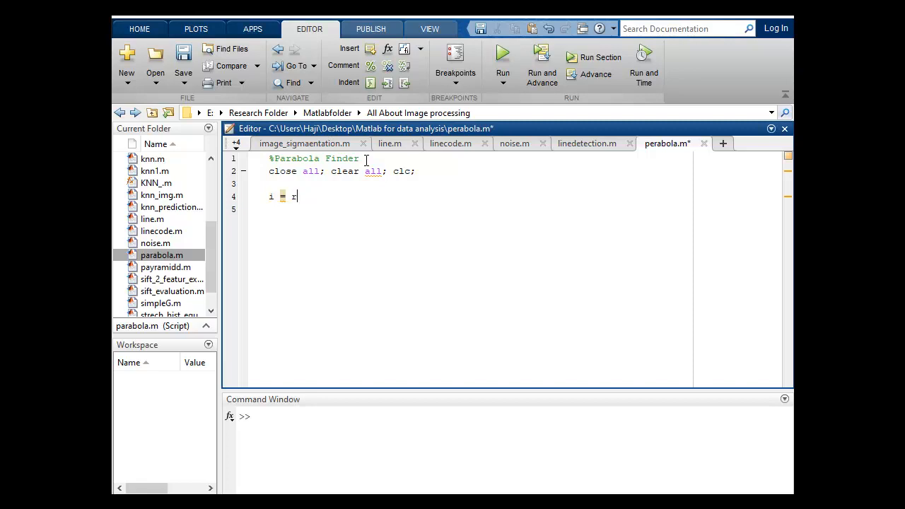
Load the image with img = imread('D:\a.jpg');
type("img")
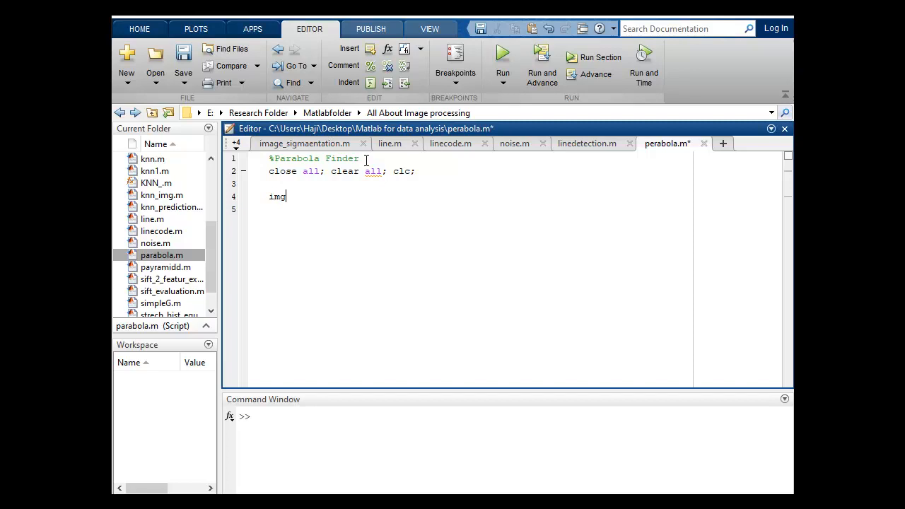
type("=")
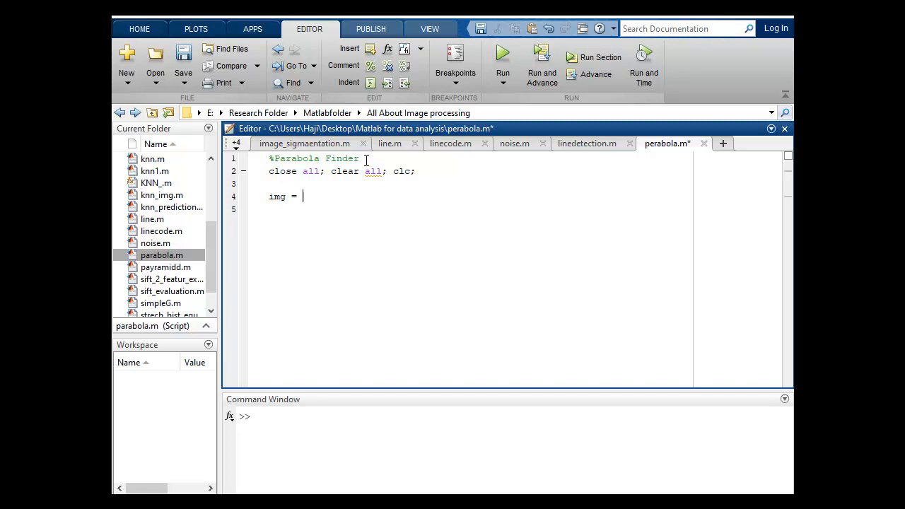
type("imread")
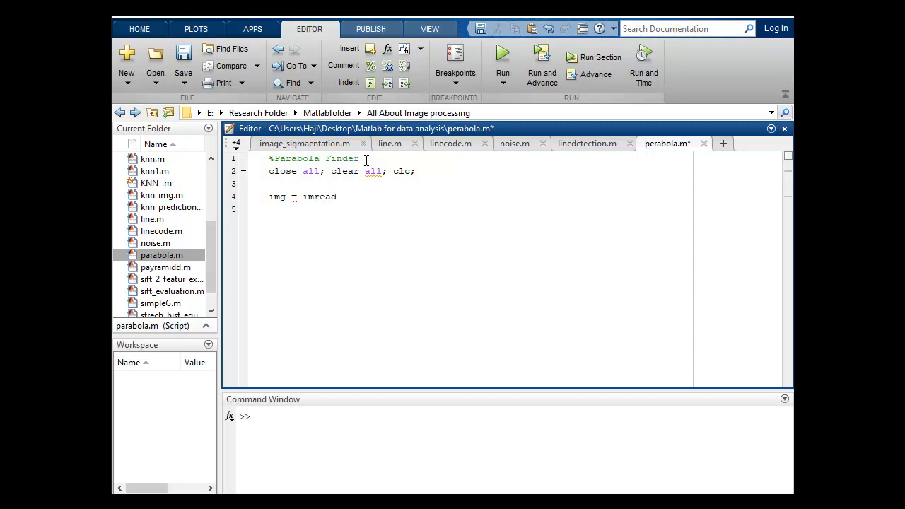
type("('D:")
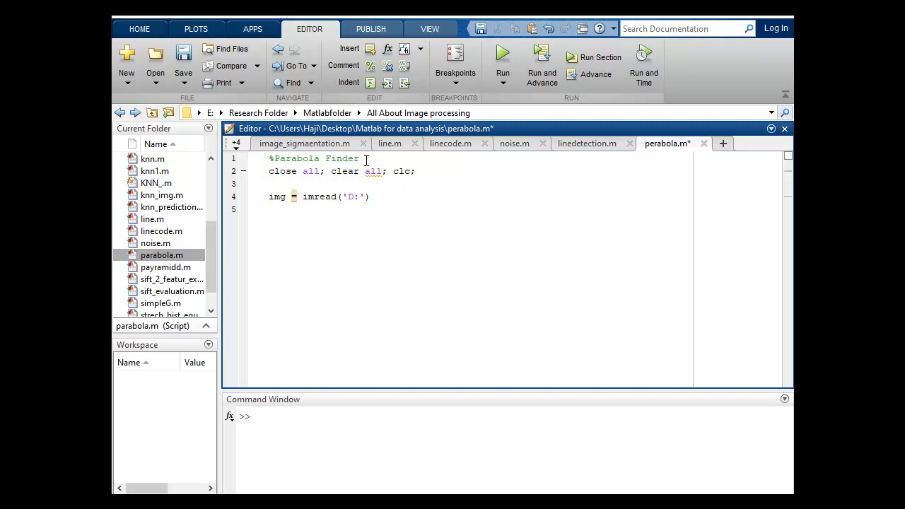
type("\\")
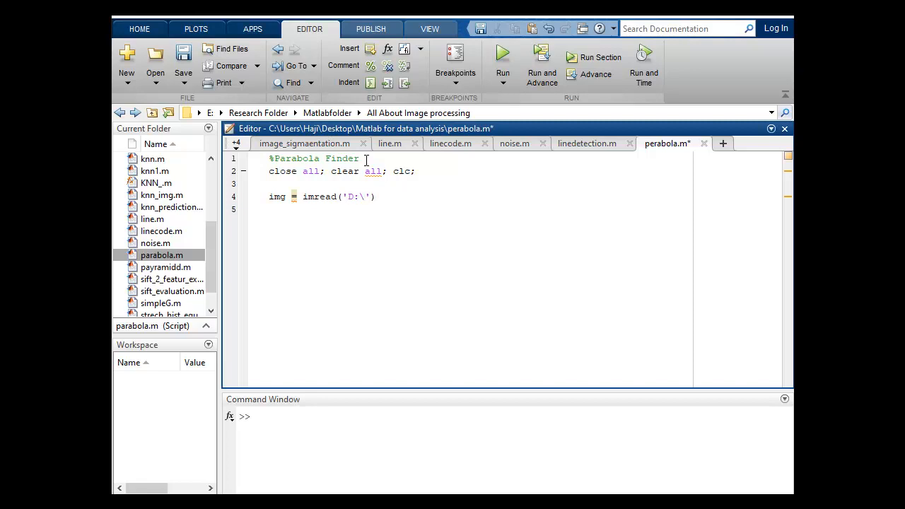
type("a.jpg")
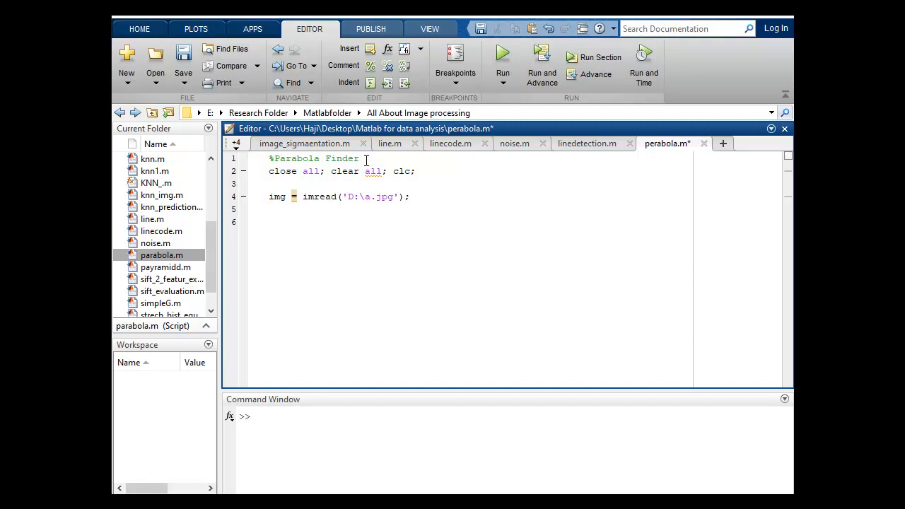
Convert the image to grayscale with i = rgb2gray(img);
type("i")
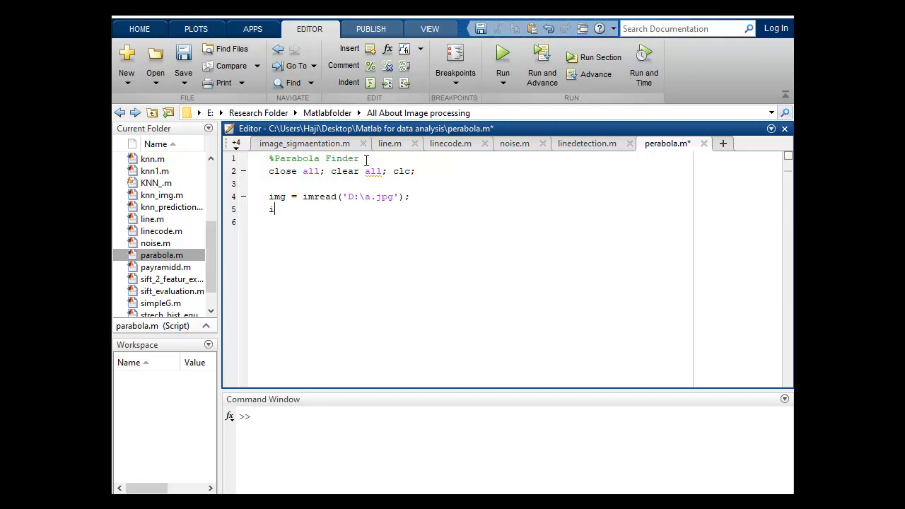
type("= rg")
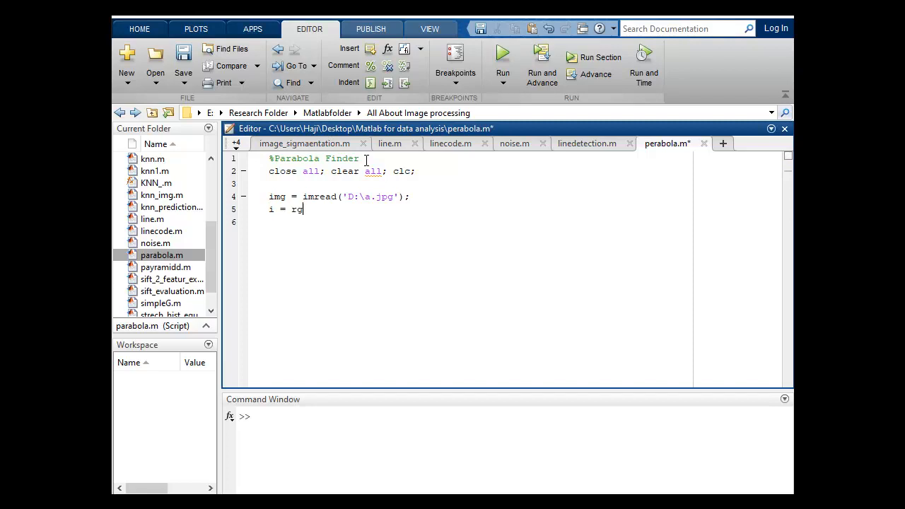
type("b2g")
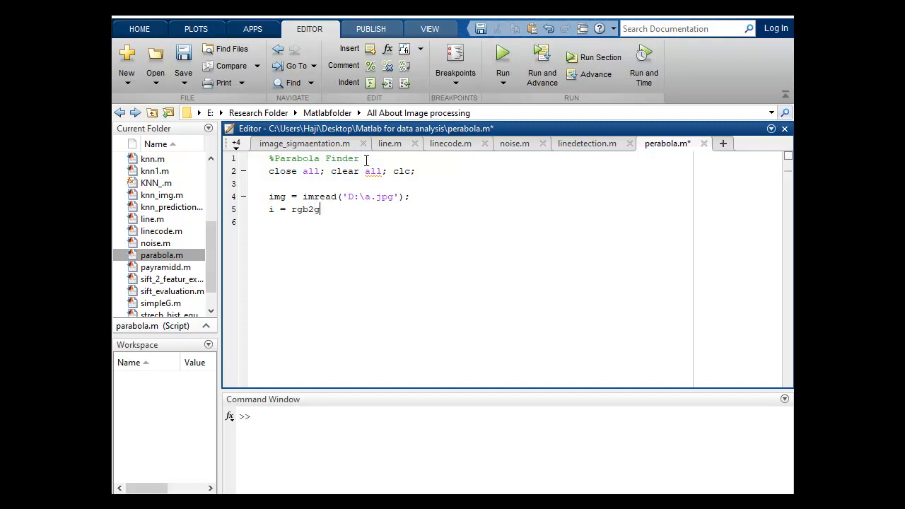
type("ray")
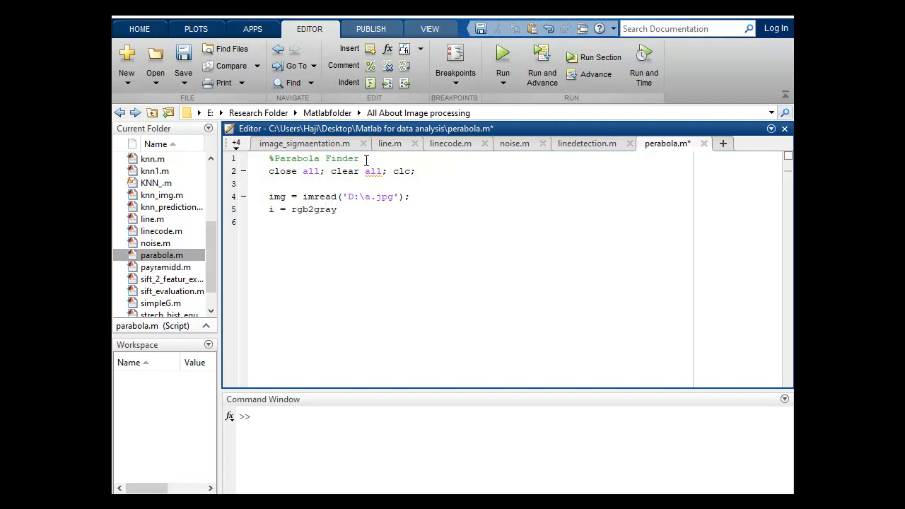
type("()")
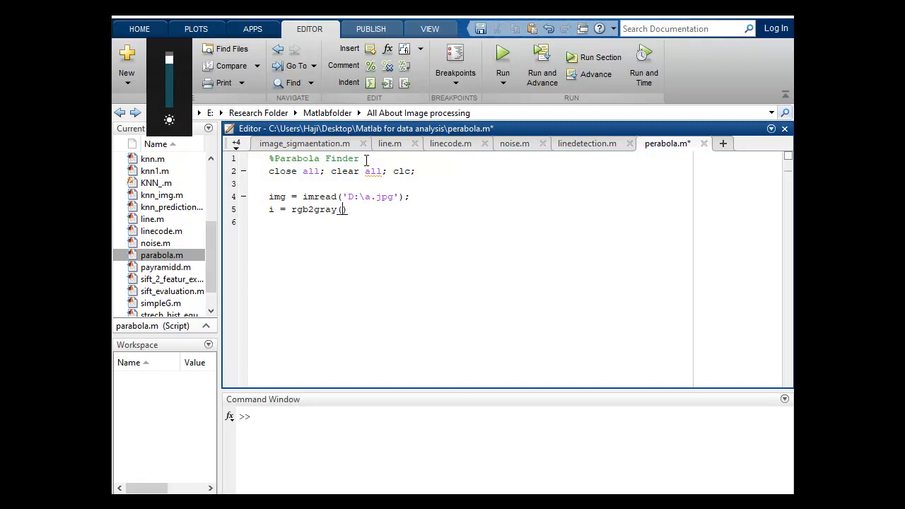
type("img")
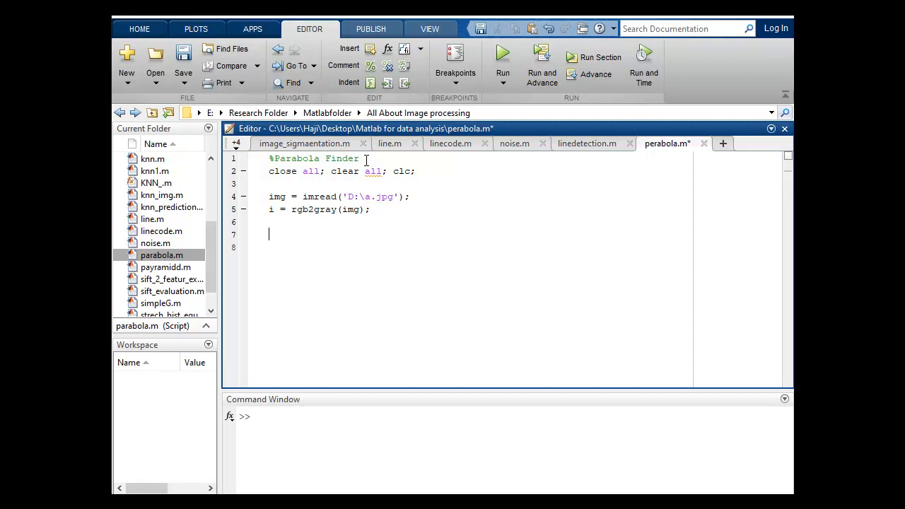
Store the grayscale image size with [n,m] = size(i);
type("[n]")
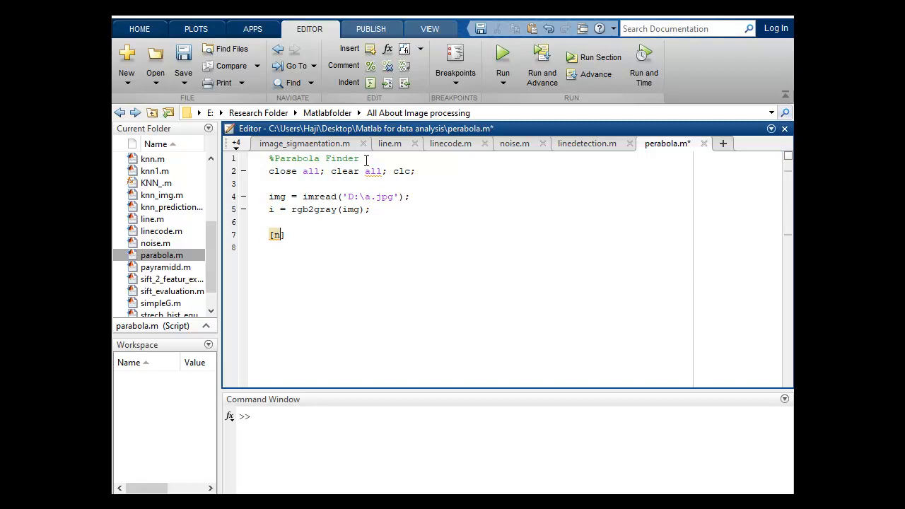
type(",m")
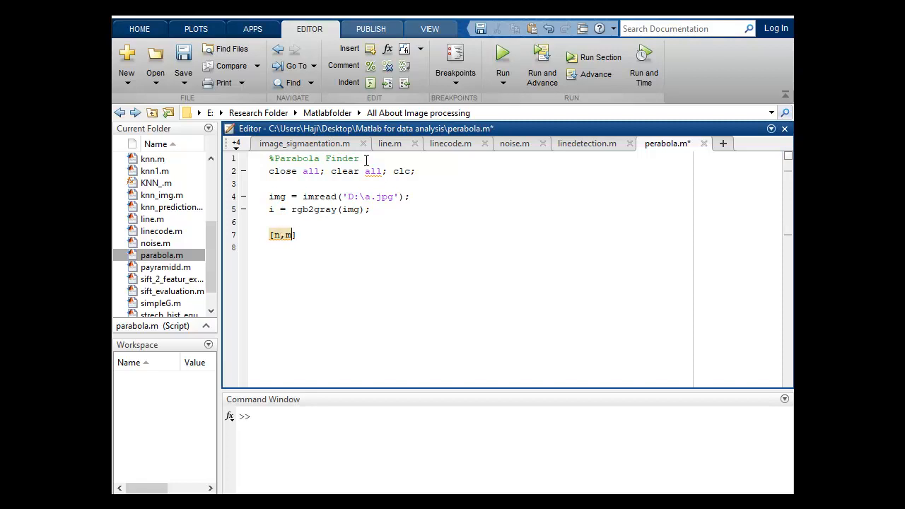
type("=")
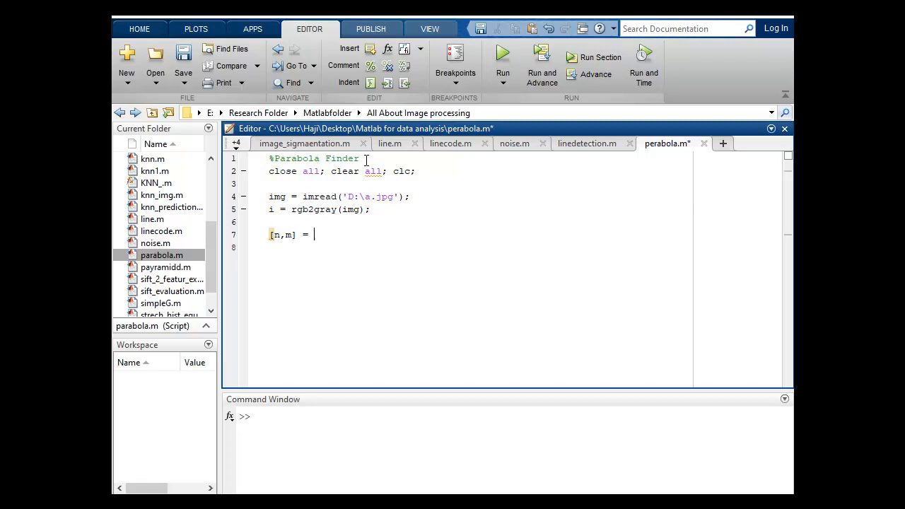
type("size()")
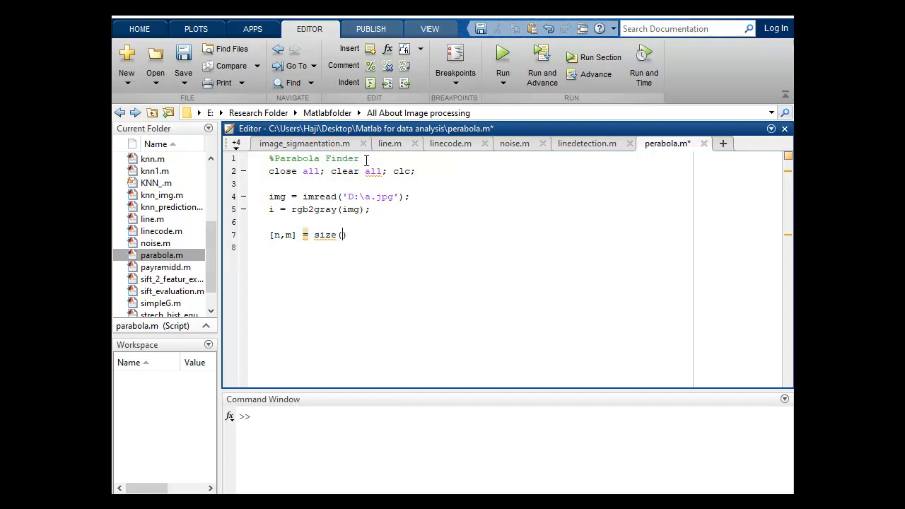
type("i")
type("[")
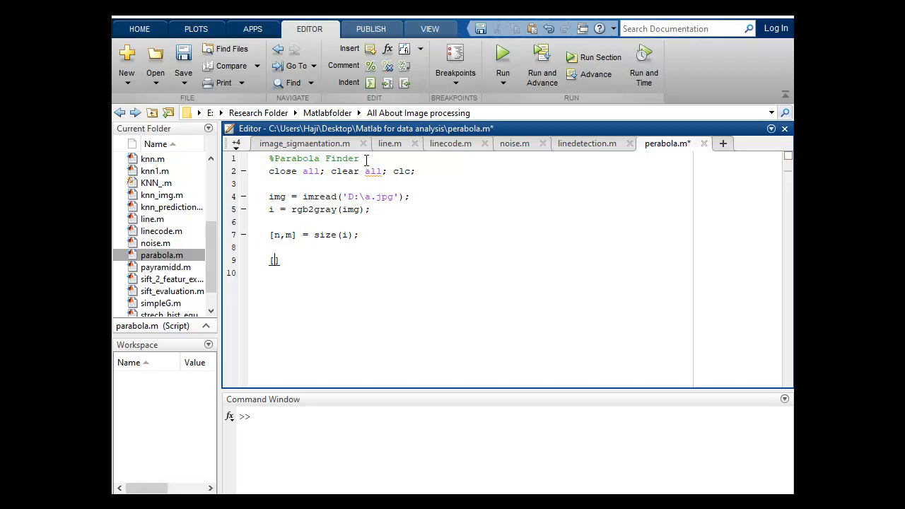
Compute Canny edges with [E,thresh] = edge(i,'canny',0.45);
type("E]")
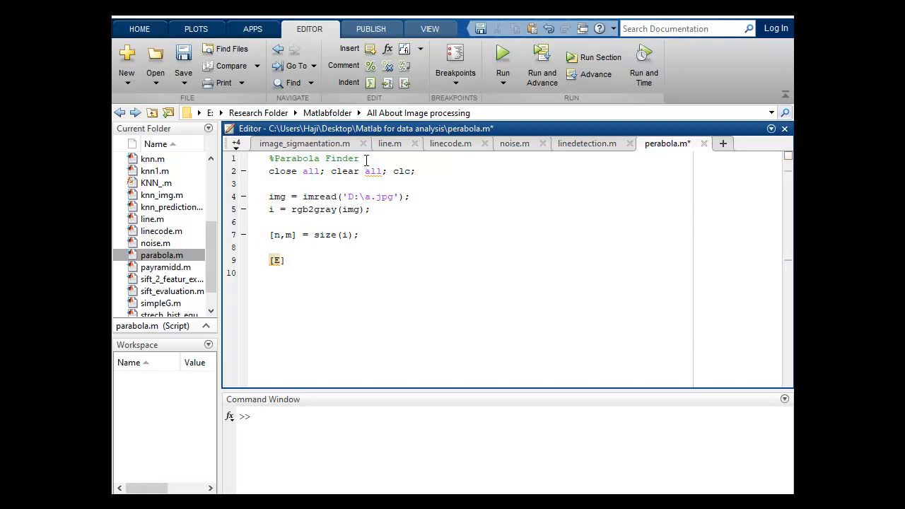
type(",th")
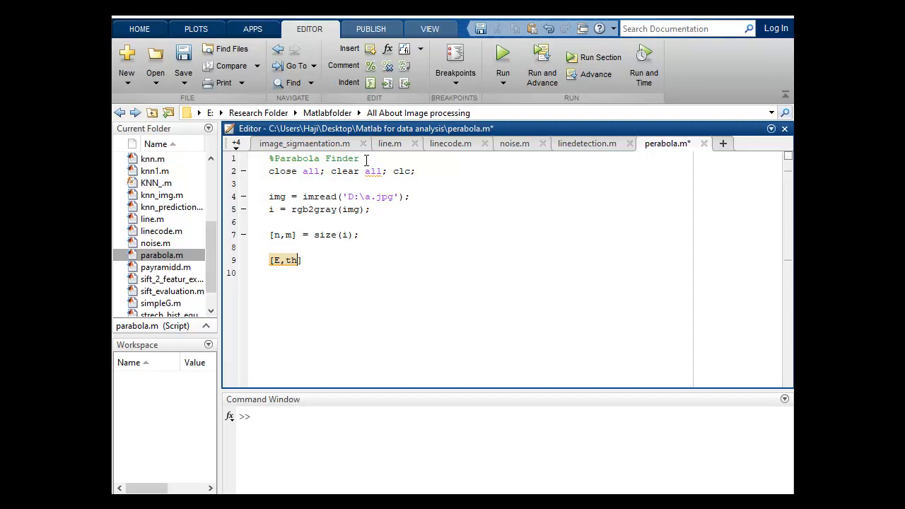
type("resh")
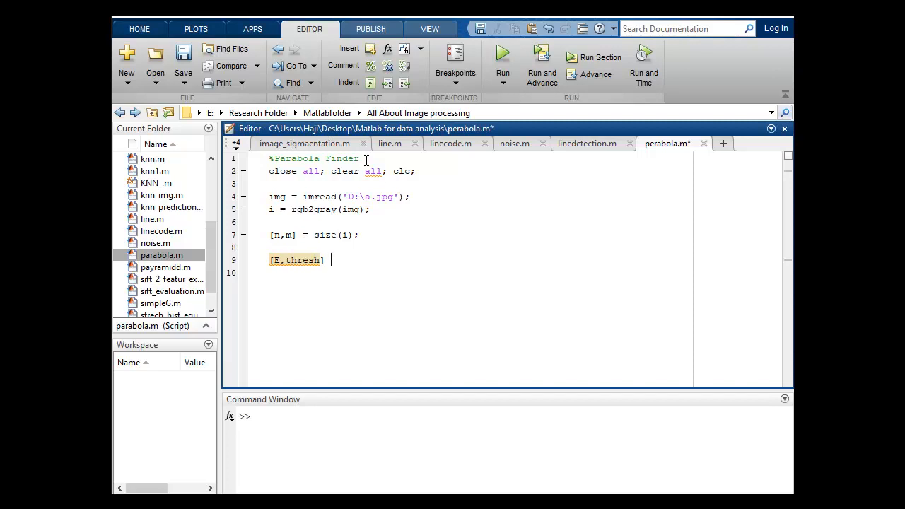
type("= edge")
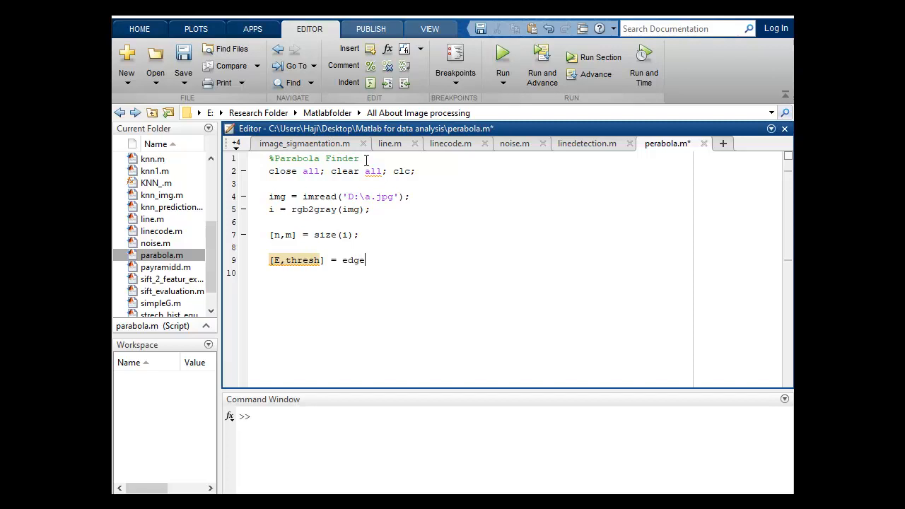
type("()")
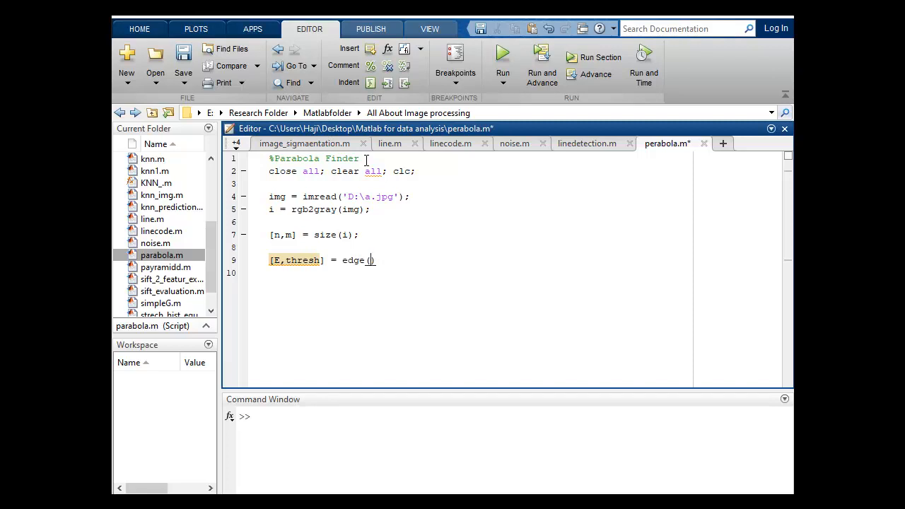
type("i,''")
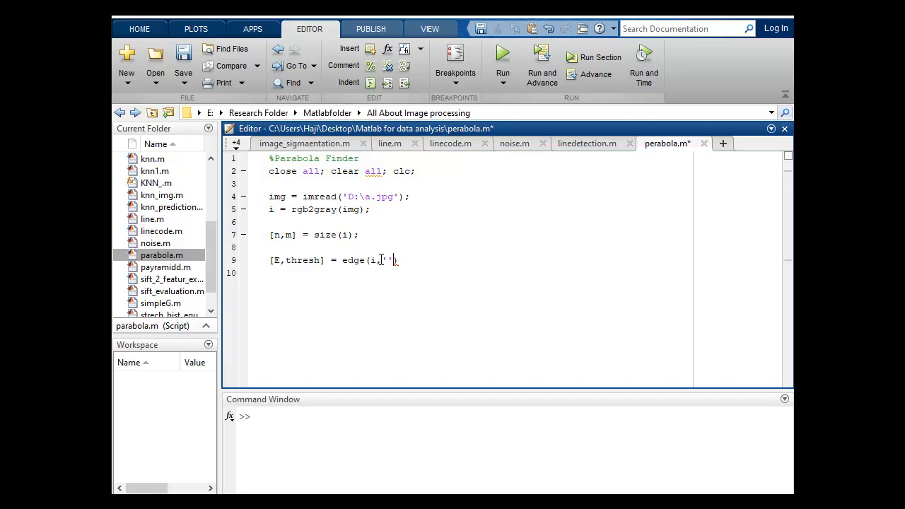
type("canny")
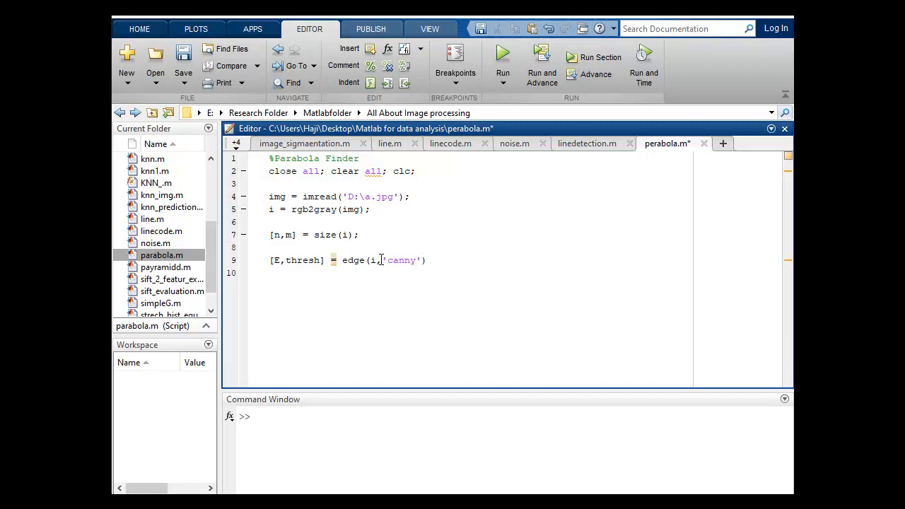
type(",0")
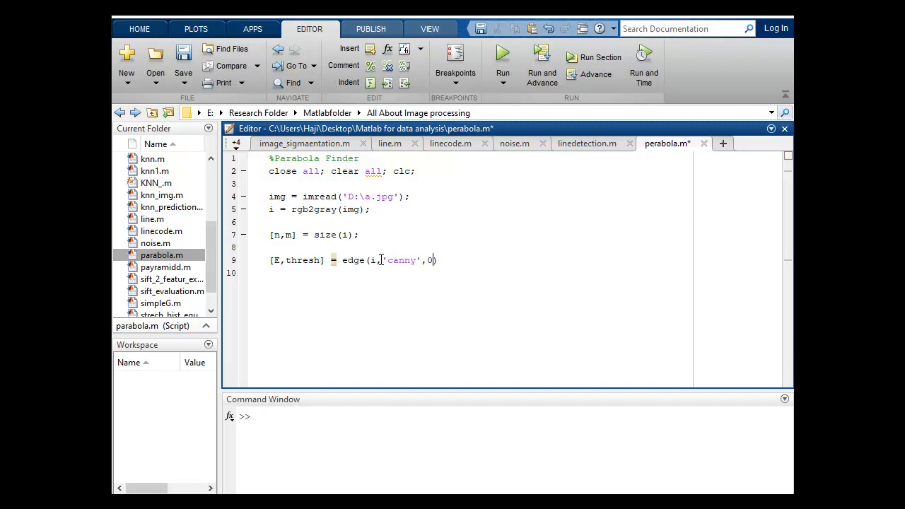
type(".")
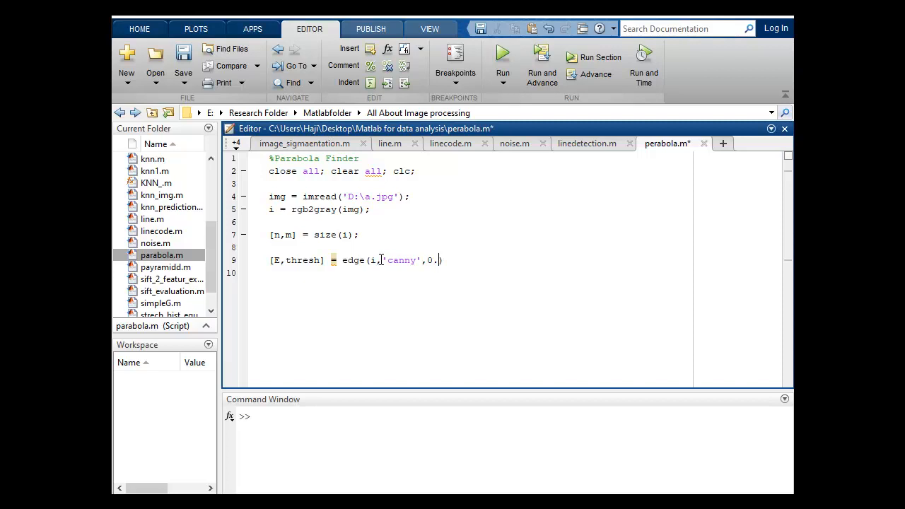
type("45)")
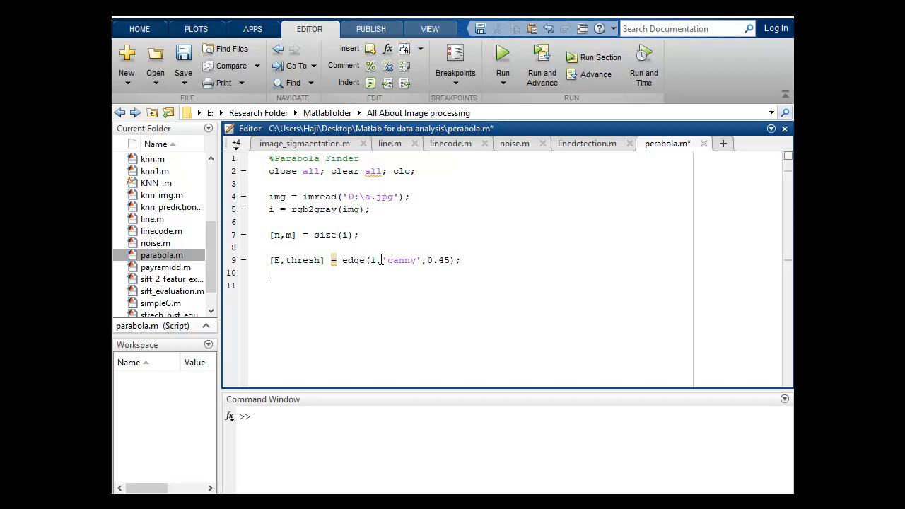
Display the edge image with figure; imshow(E,[]) titled canny
type("figure")
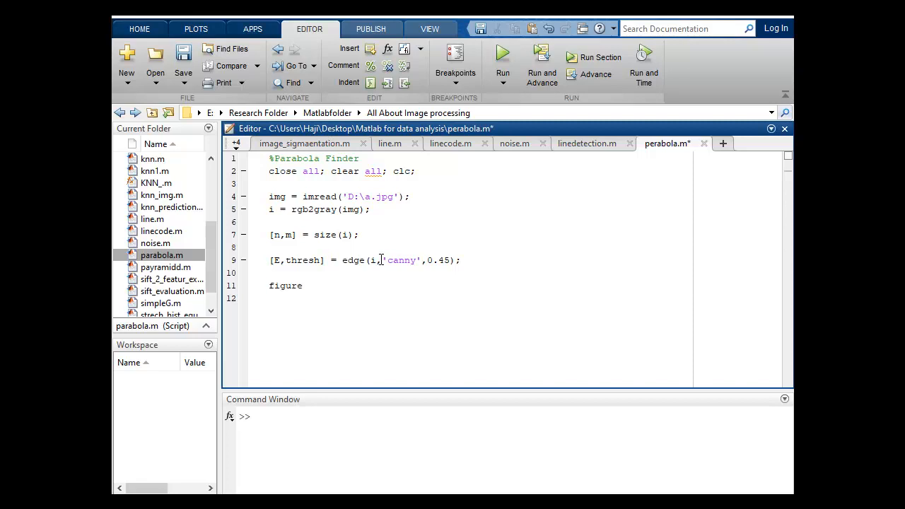
type(",")
type("imshow")
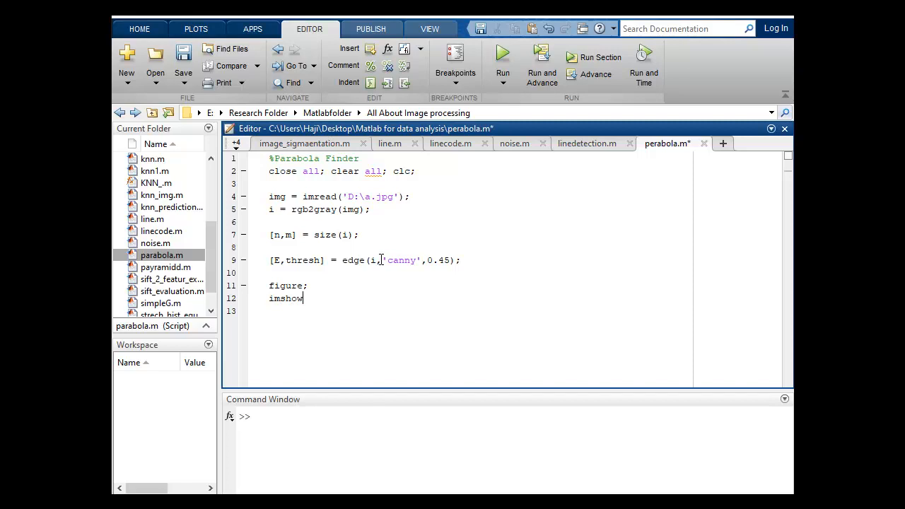
type("()")
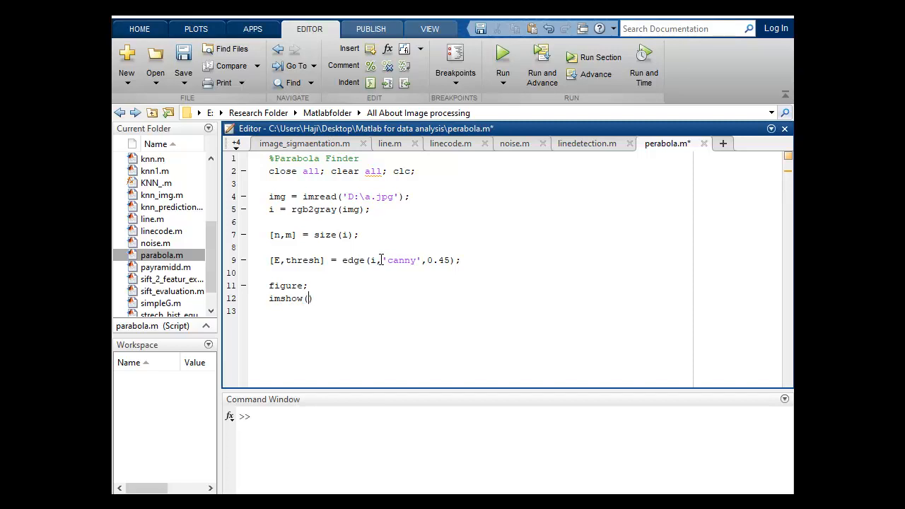
type("E,[]")
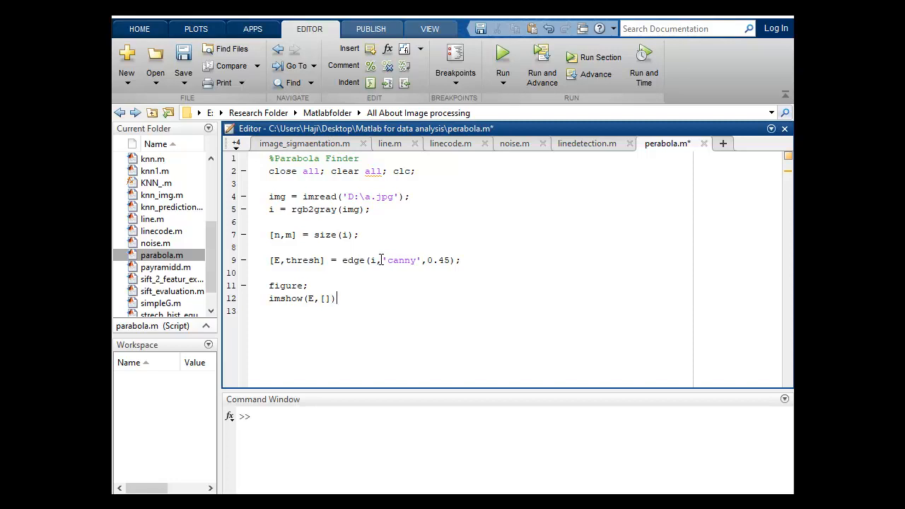
type(";")
type("title('canny');")
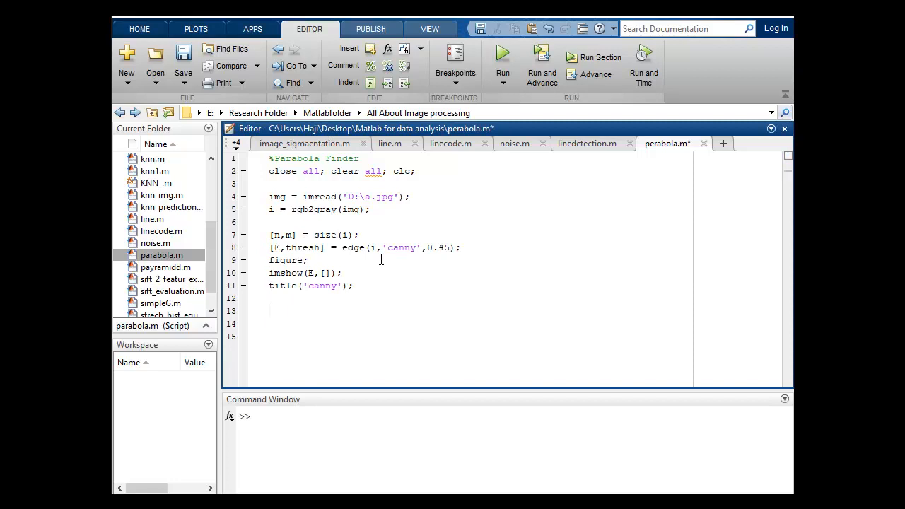
Define rvals = [0.003, ..., 0.008] as the list of radii
type("r")
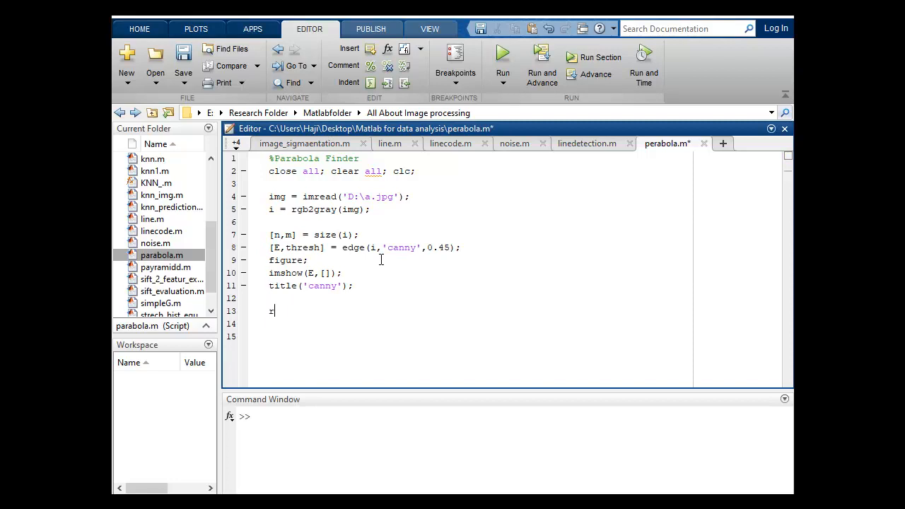
type("v")
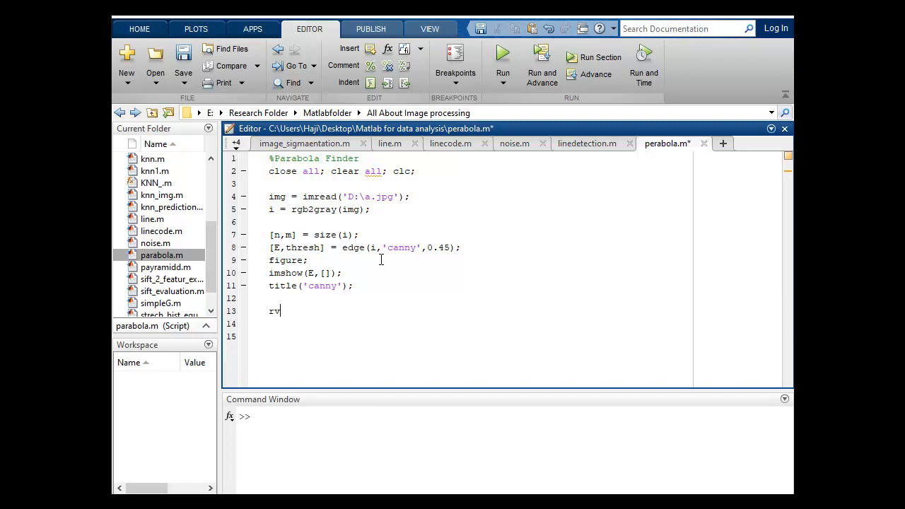
type("vals = []")
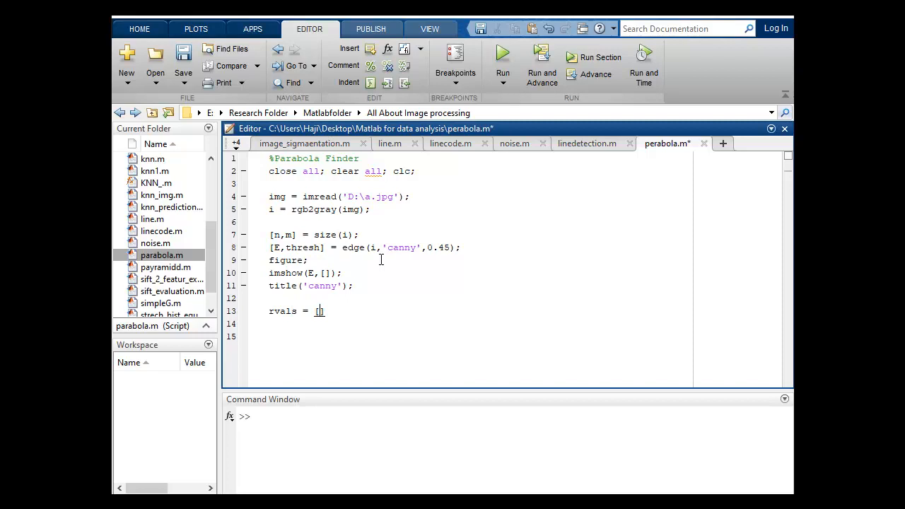
type("[0.")
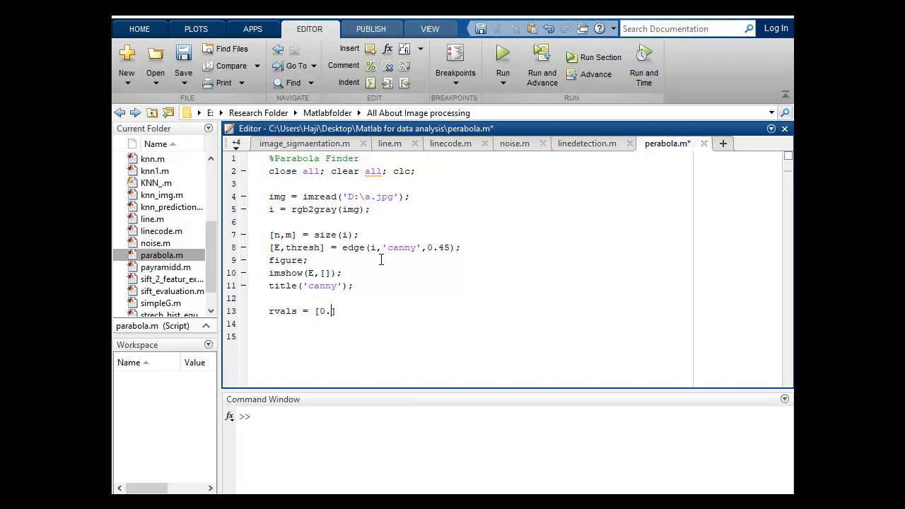
type("03,")
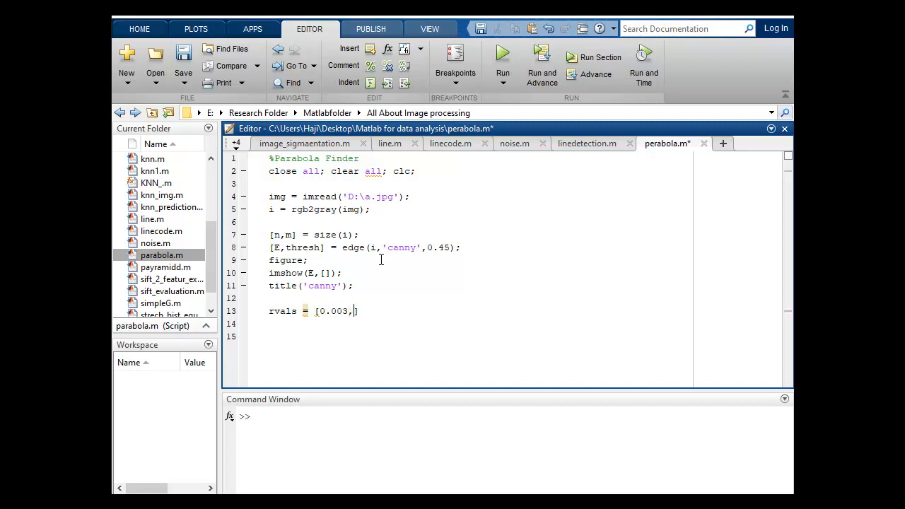
type("0.004")
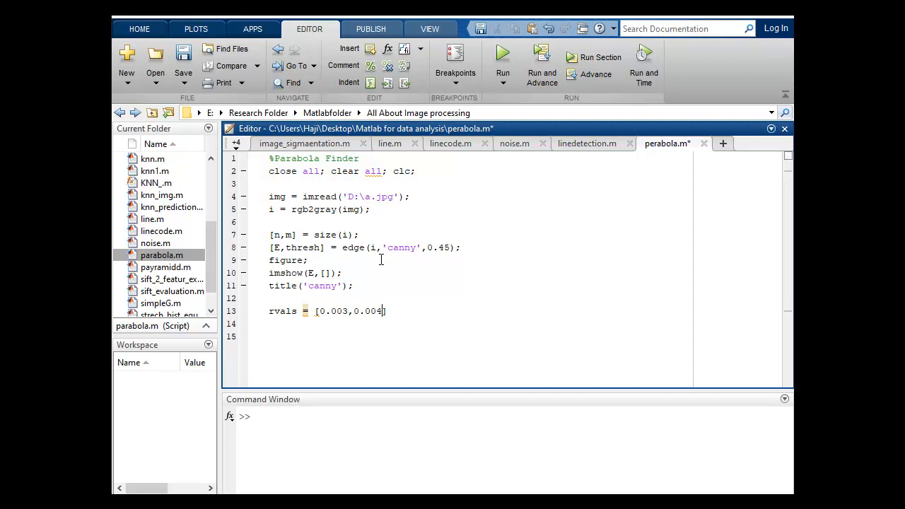
type(",0")
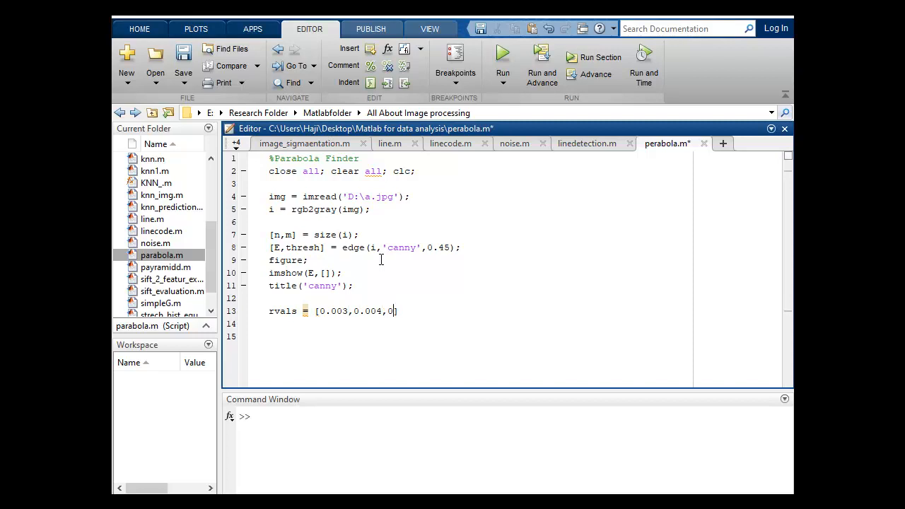
type("0.005,")
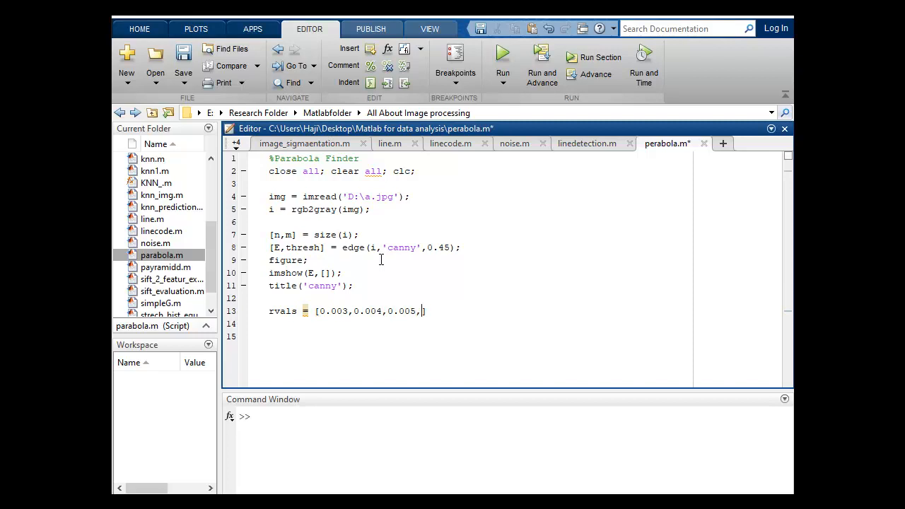
type("0.006,0.007")
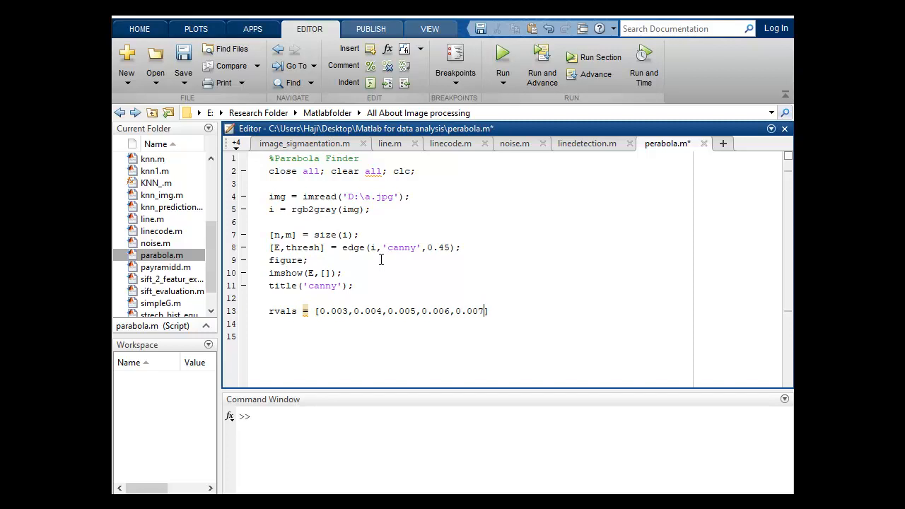
type("0.008")
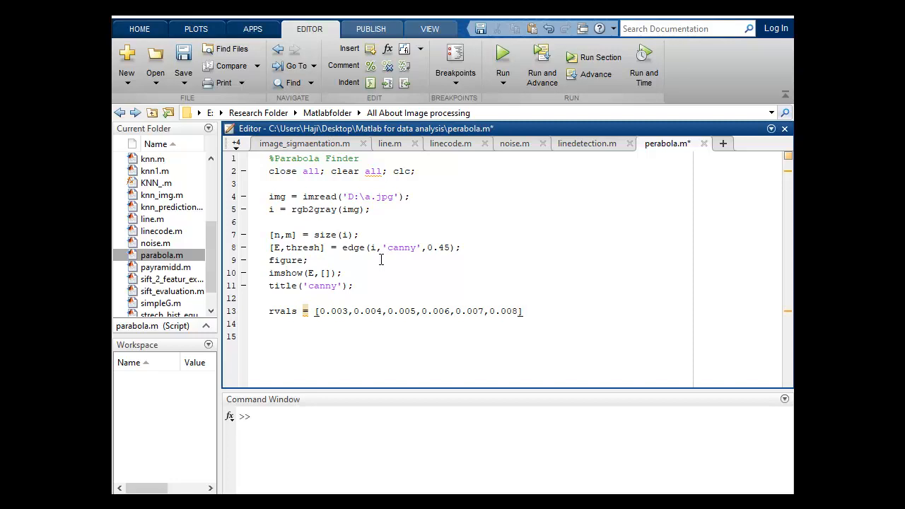
type(";")
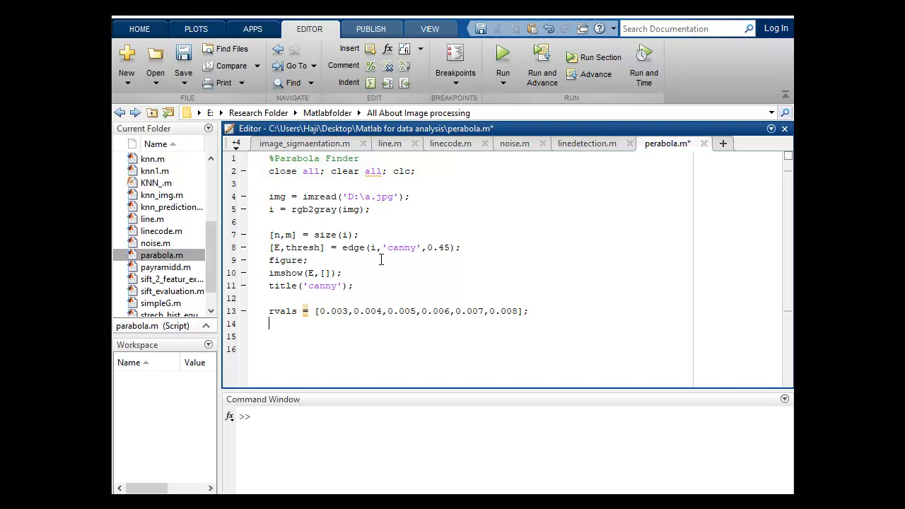
Set R = length(rvals); to count the radii
type("R =")
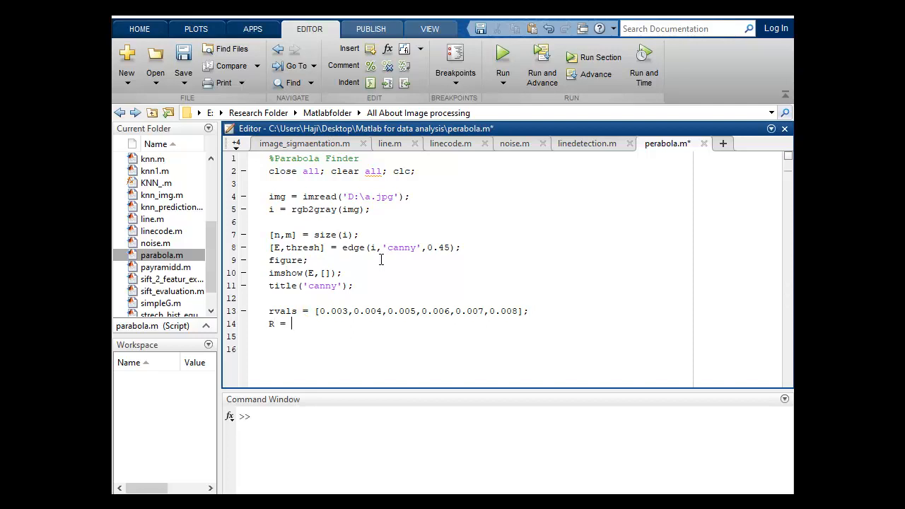
type("lengh")
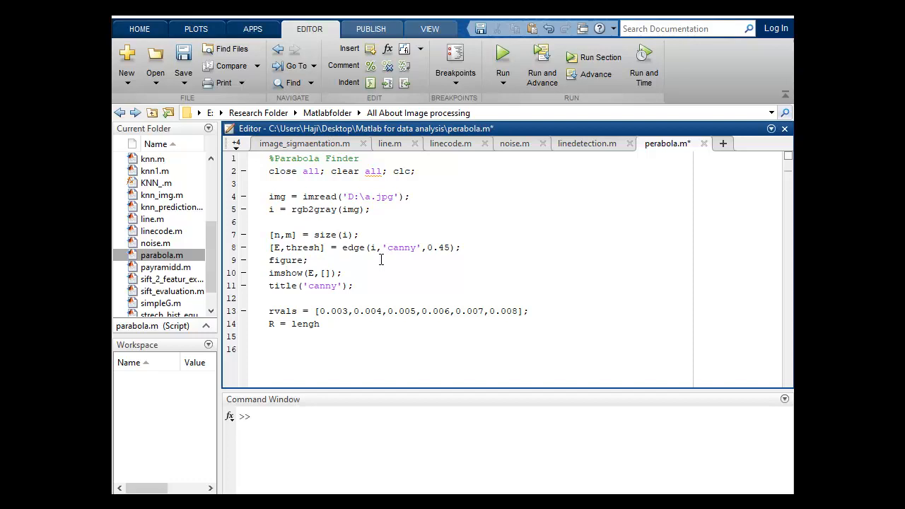
type("th")
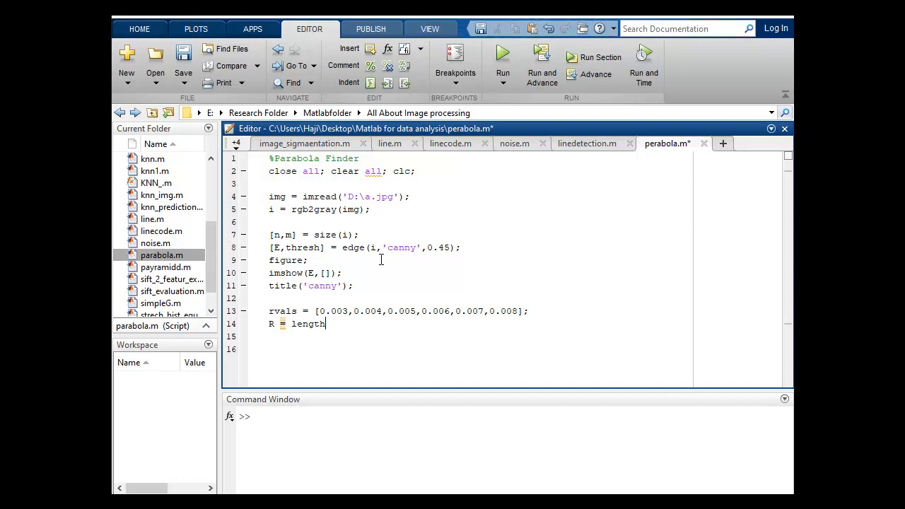
type("()")
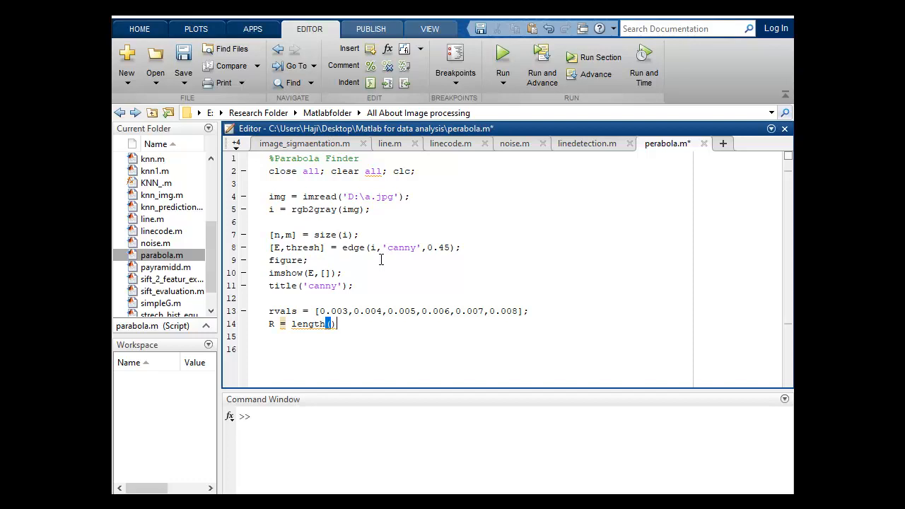
type("rval")
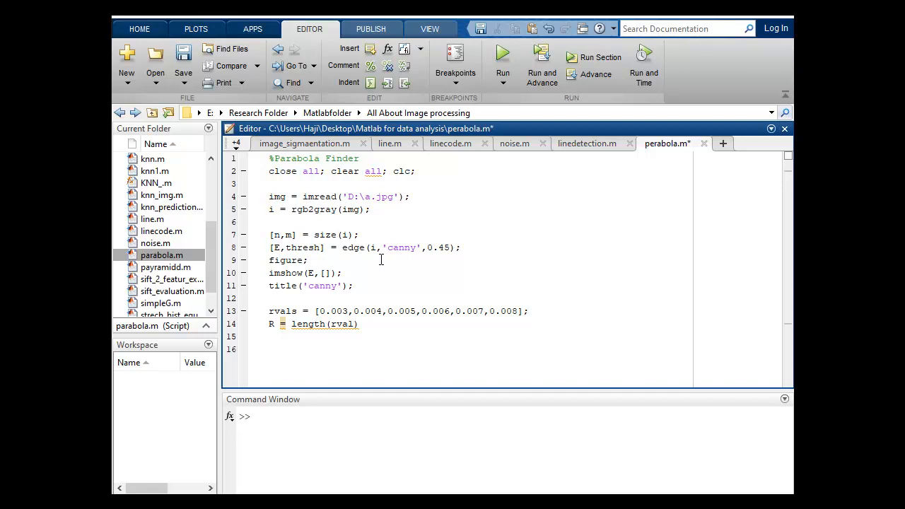
type("s)")
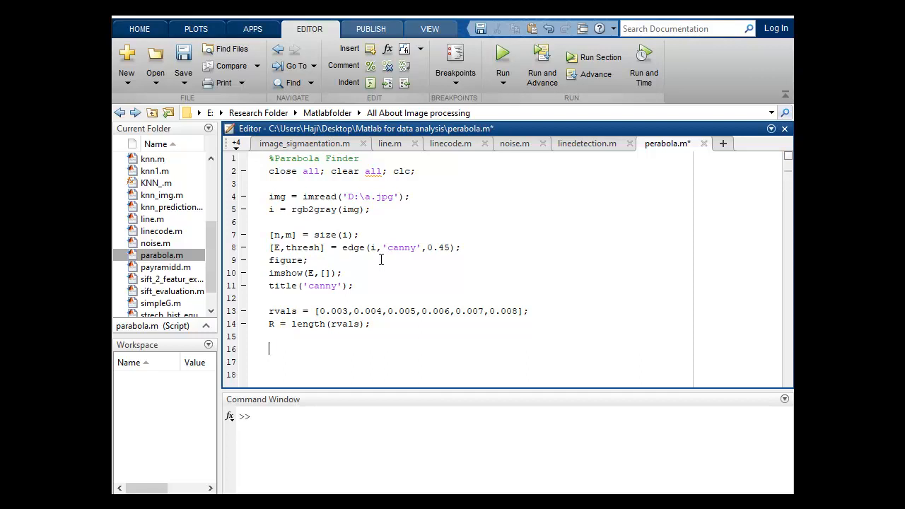
Declare the accumulator with A = zeros(n,m,R);
type("A =")
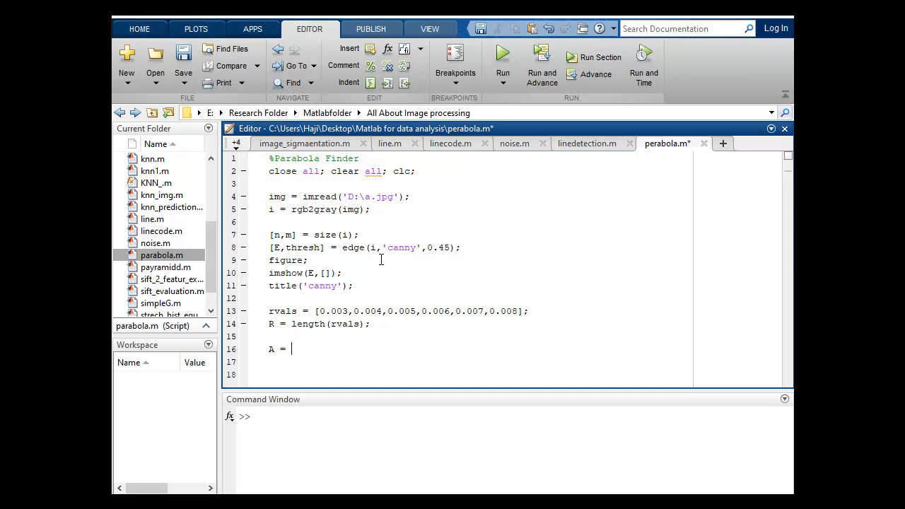
type("zeros")
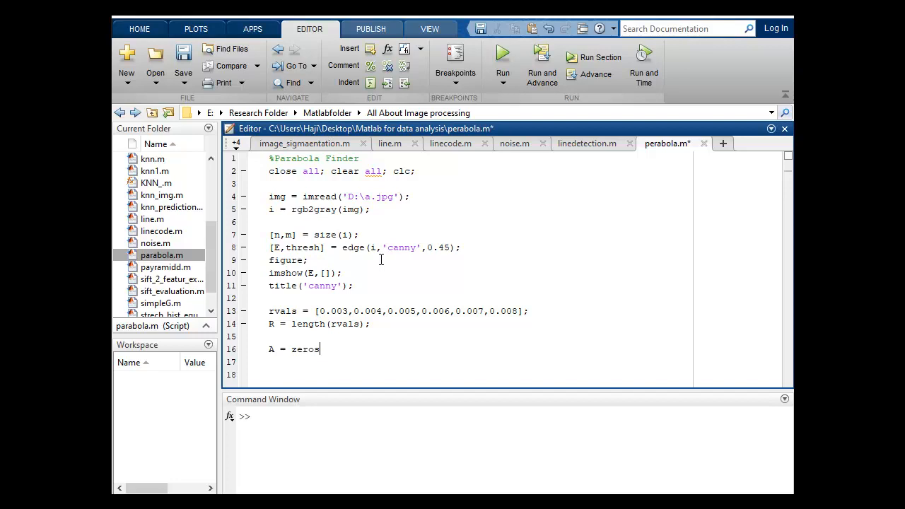
type("()")
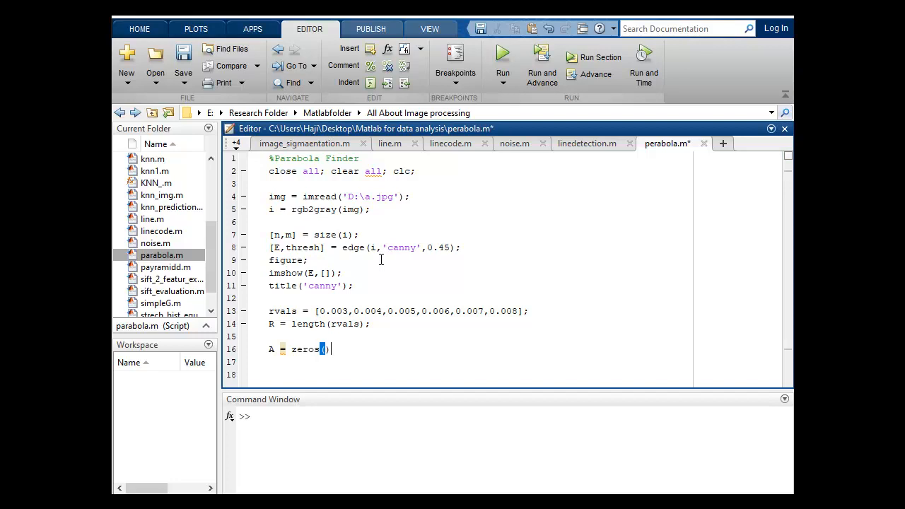
type("n,")
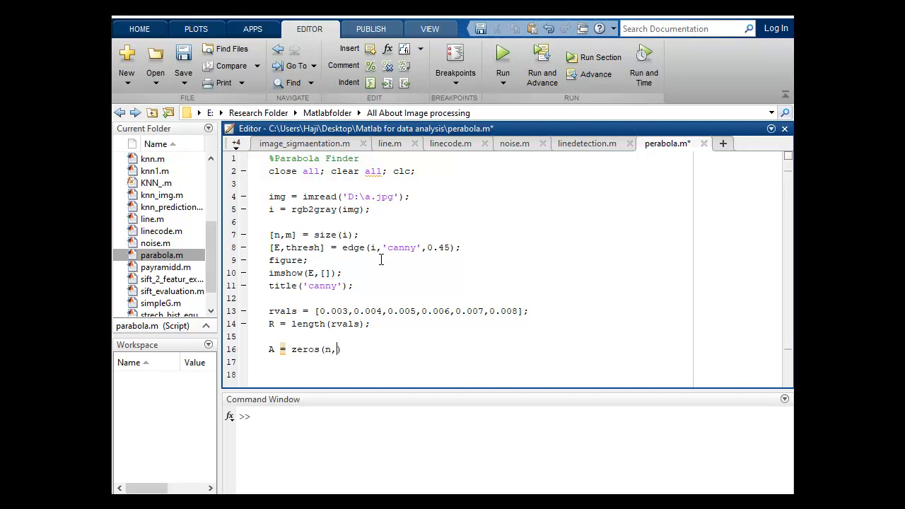
type("m,")
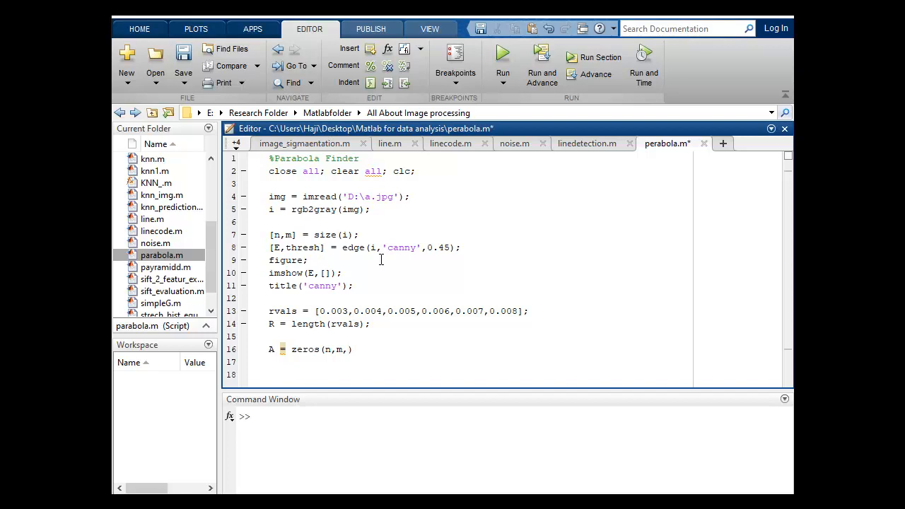
type("R);")
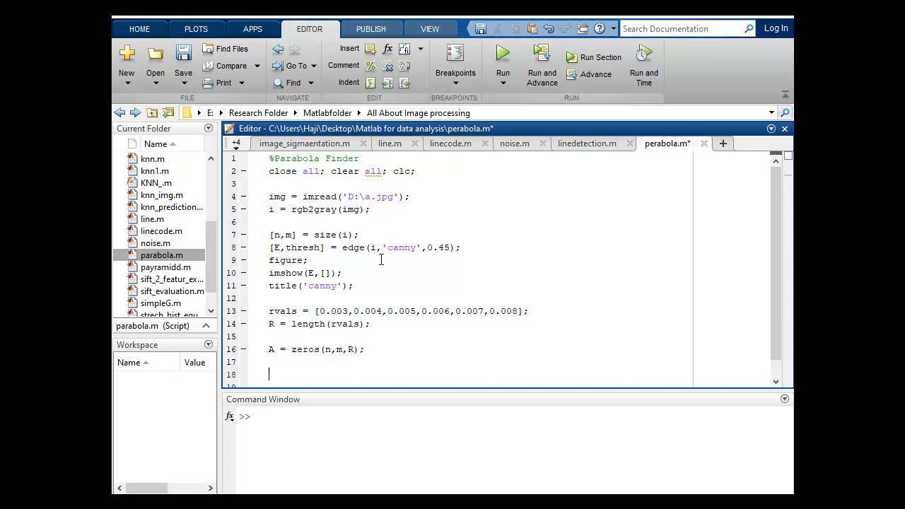
Type [uIndex, xIndex] = find(E); to get edge pixel coordinates
type("[]")
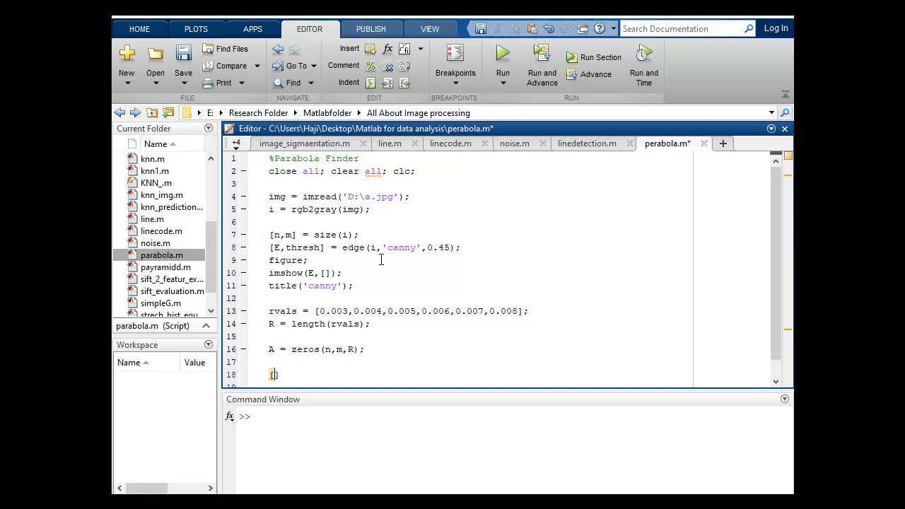
type("uI")
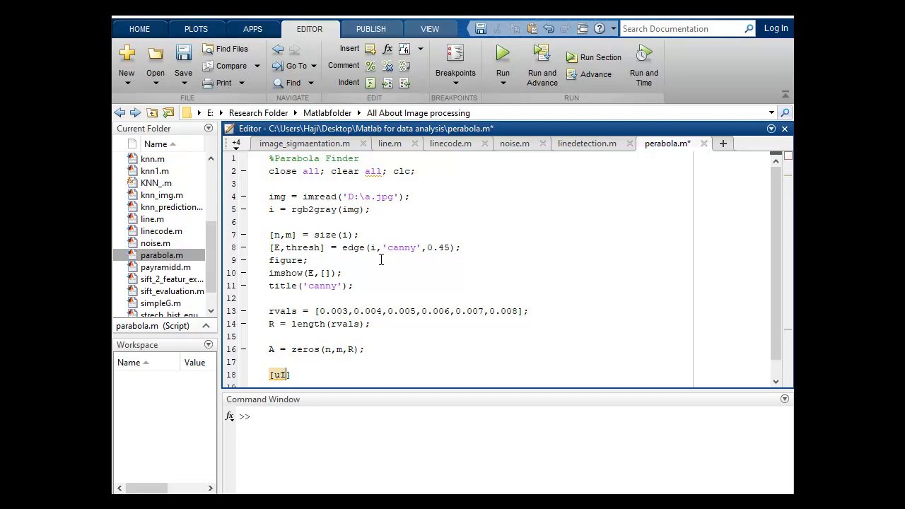
type("nxe")
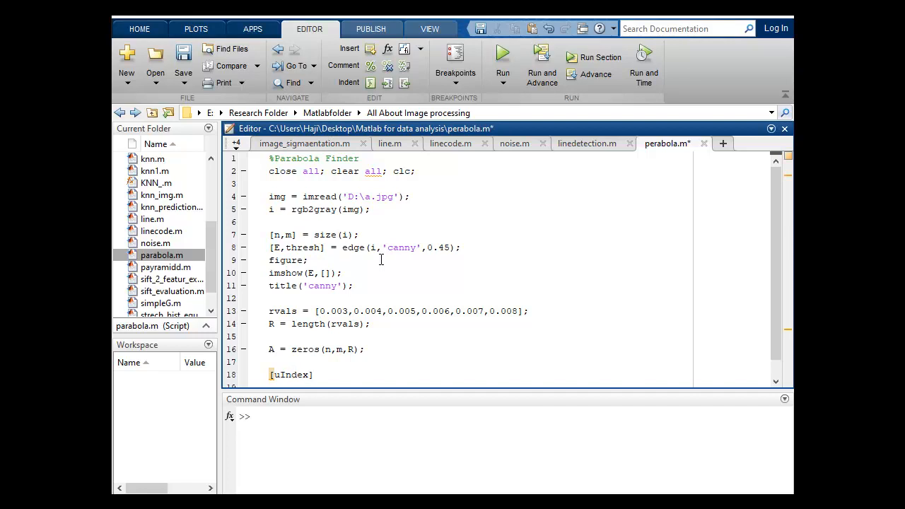
type(",")
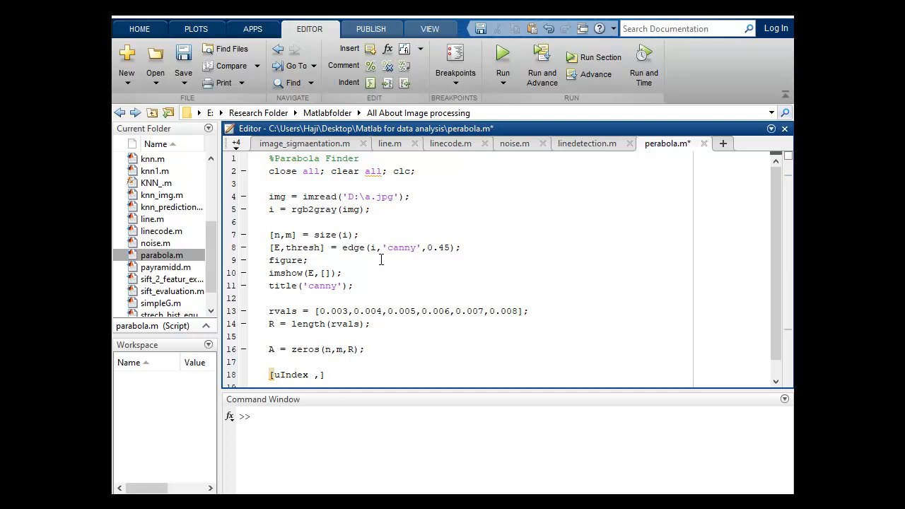
type("I")
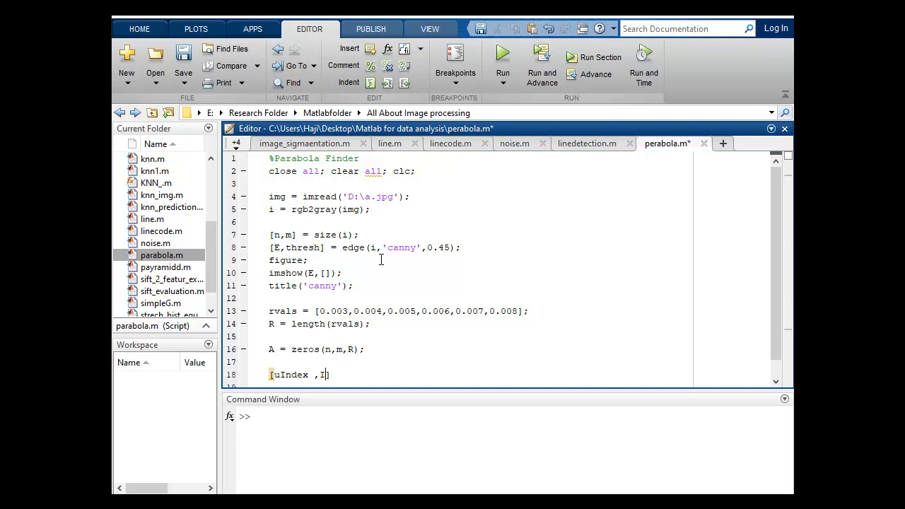
type("xIndex")
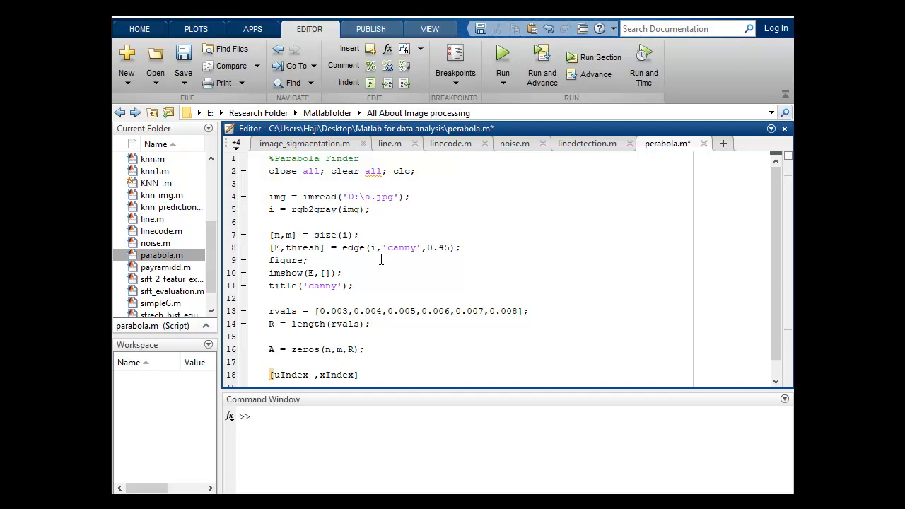
mouse_move(386, 332)
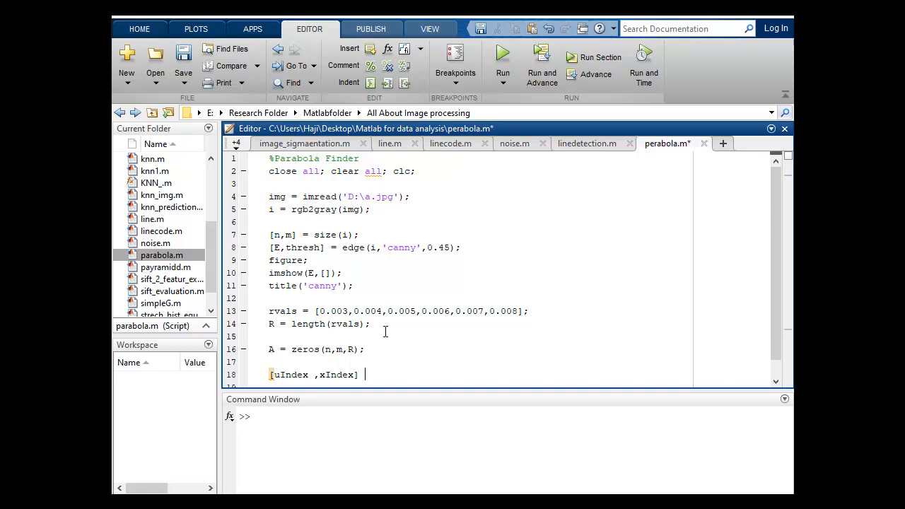
type("=")
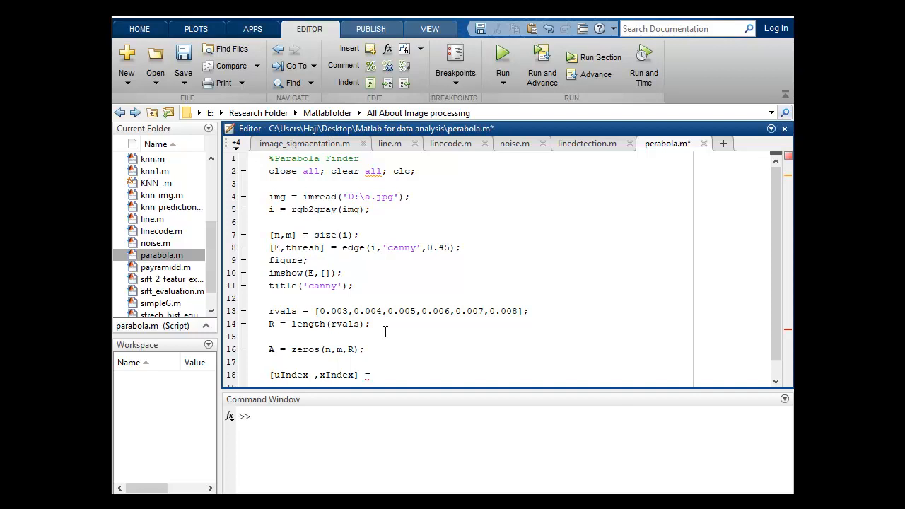
type("find")
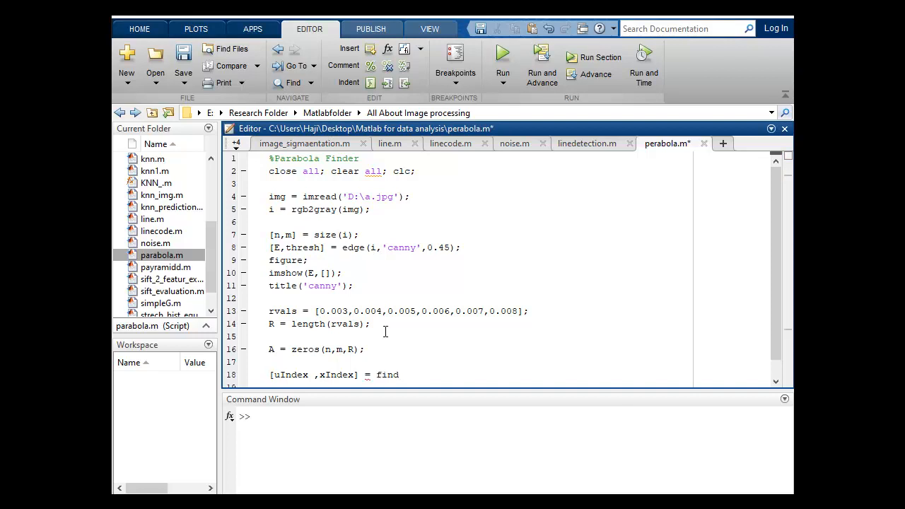
type("()")
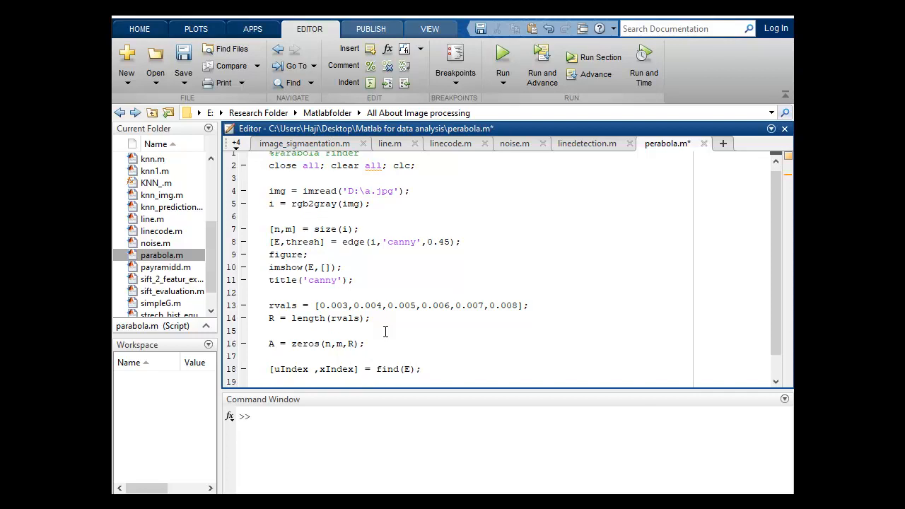
Open the edge-point loop for cnt = 1:length(xIndex)
type("for")
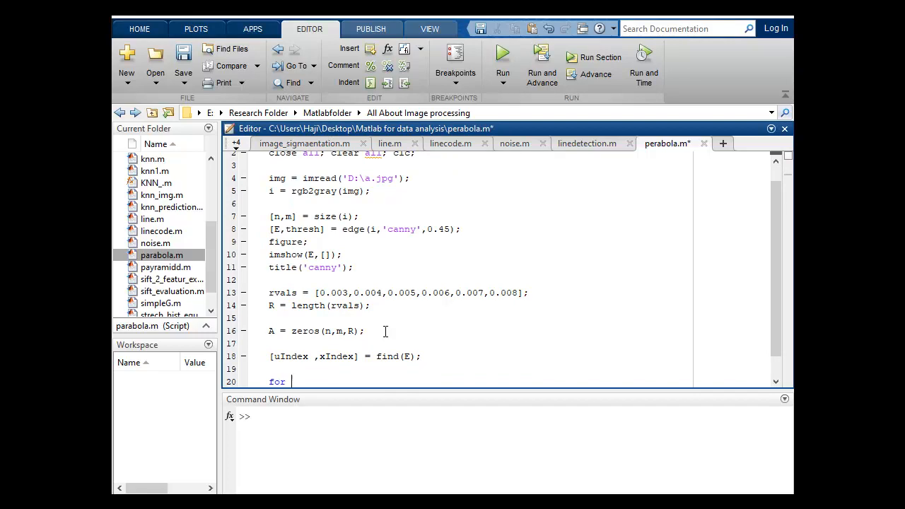
type("cnt")
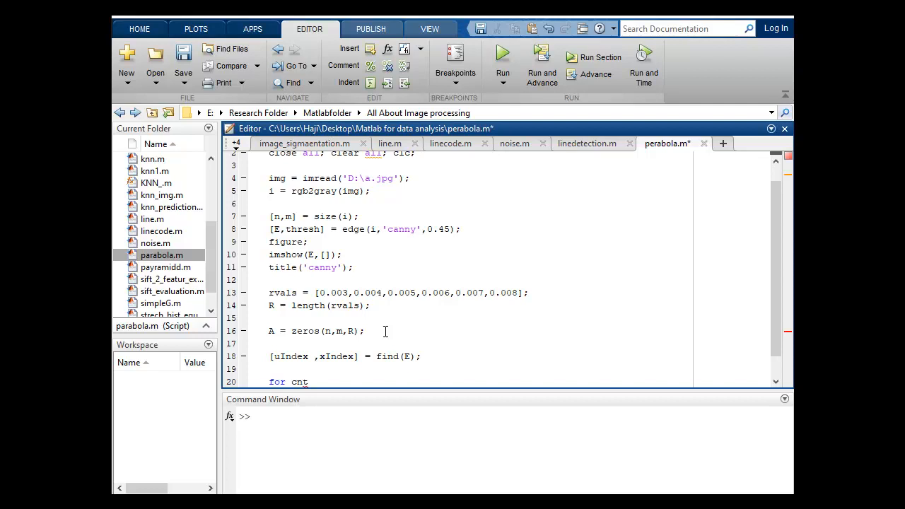
type("=")
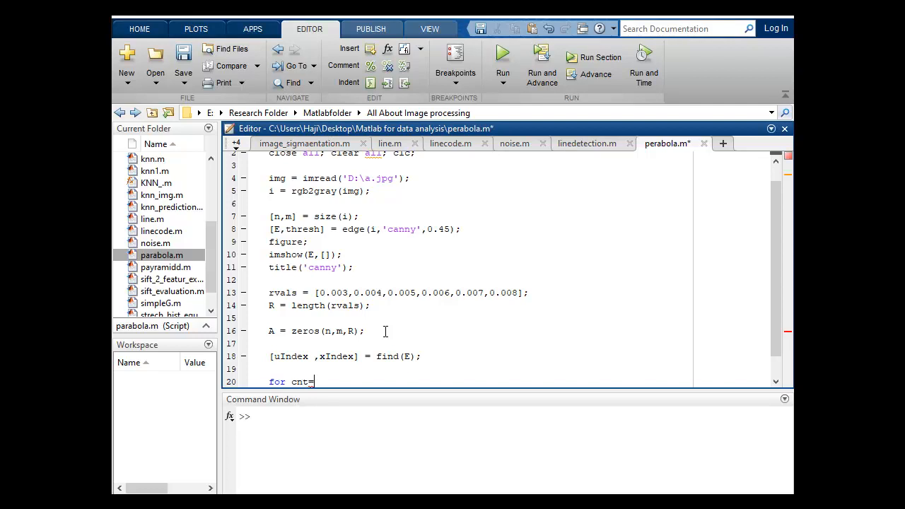
type("1")
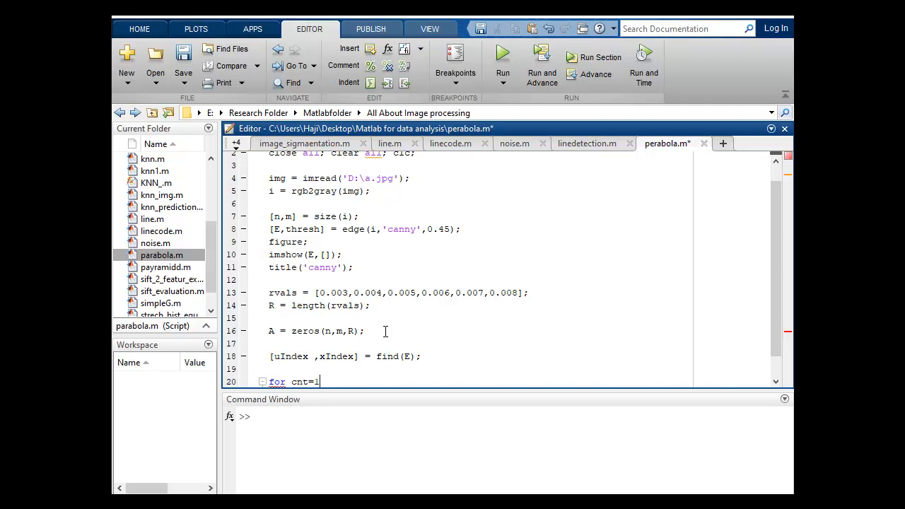
type(":")
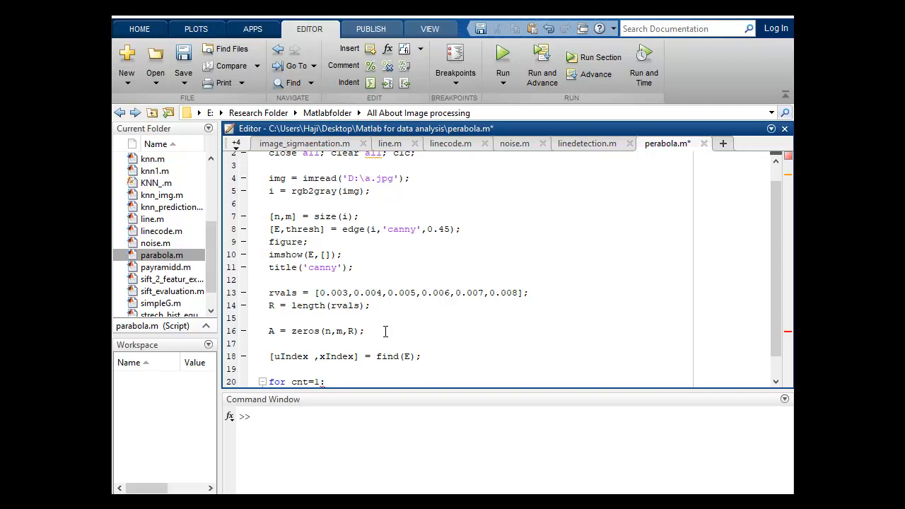
type("leng")
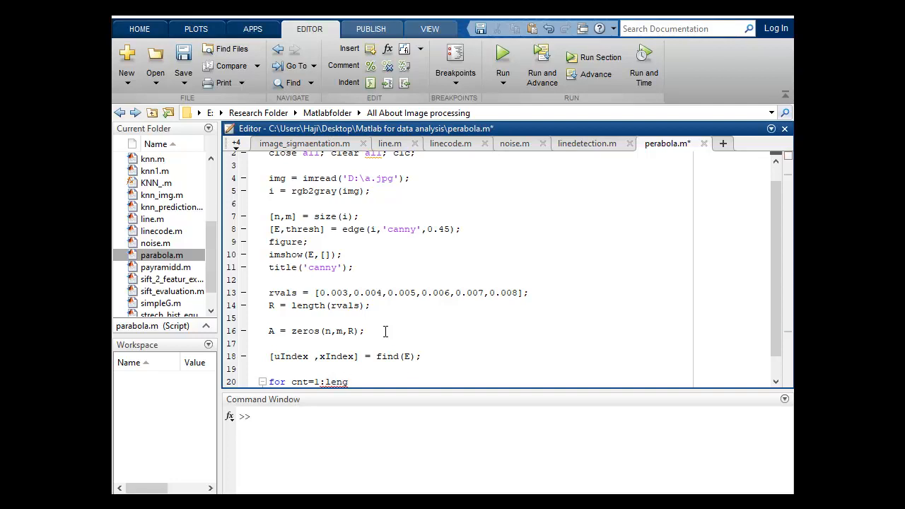
type("th()")
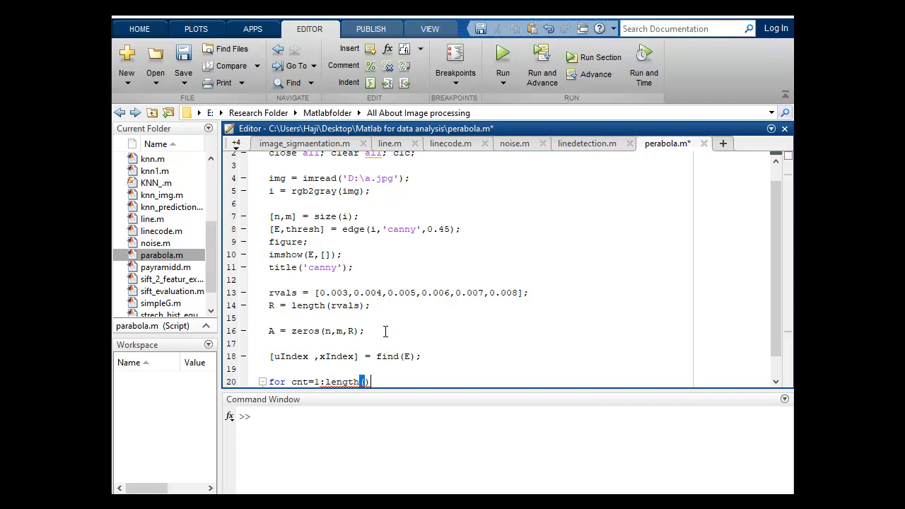
type("x")
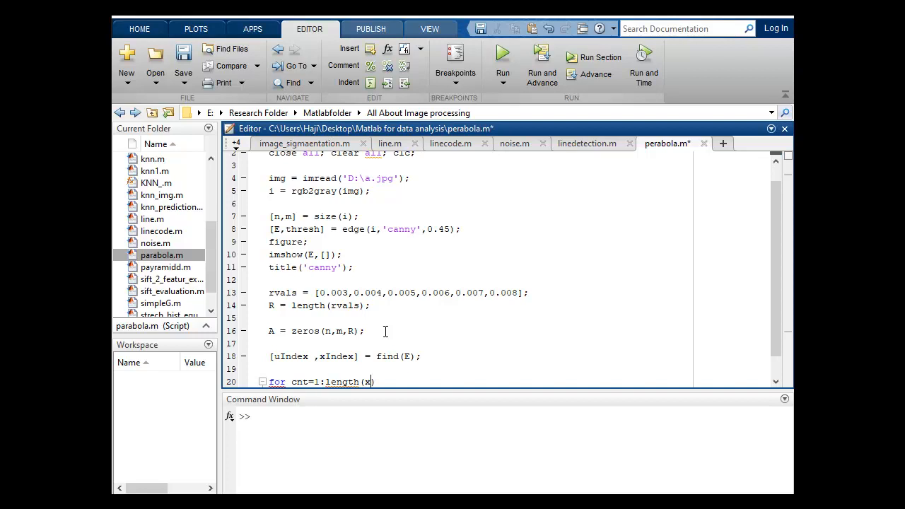
type("In")
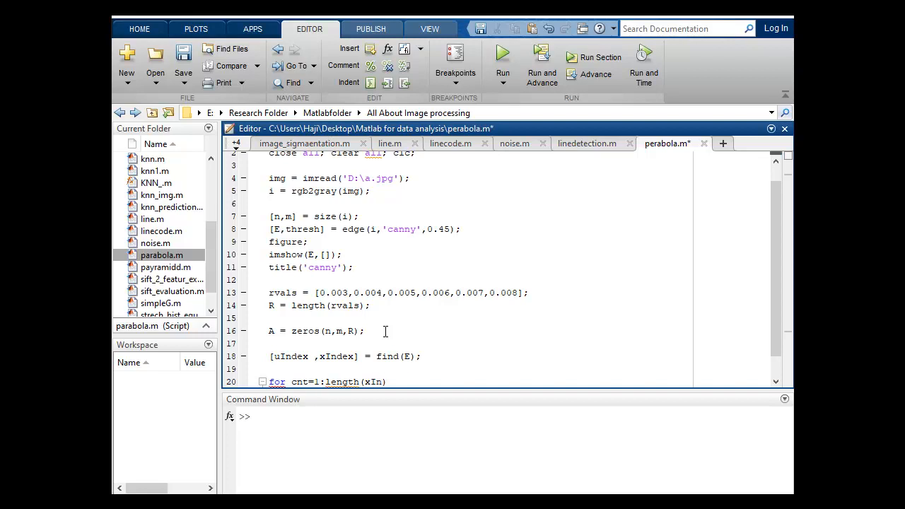
type("d")
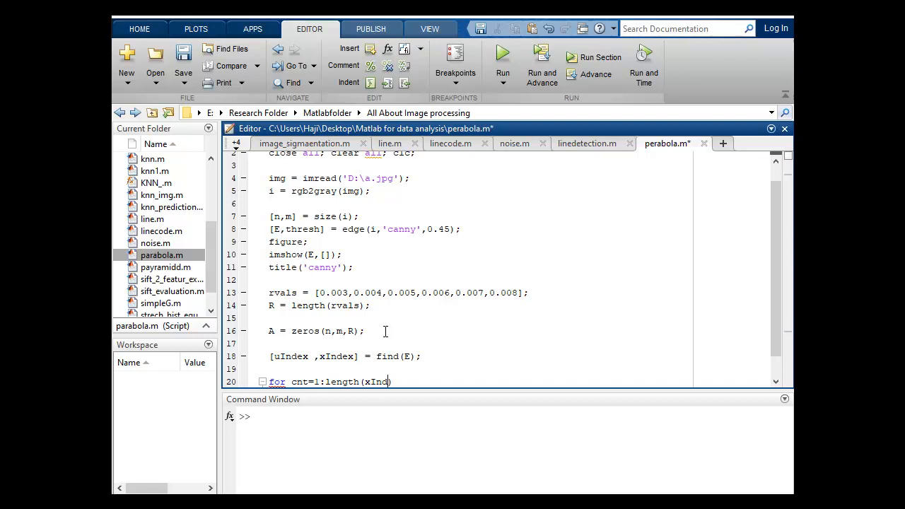
type("ex")
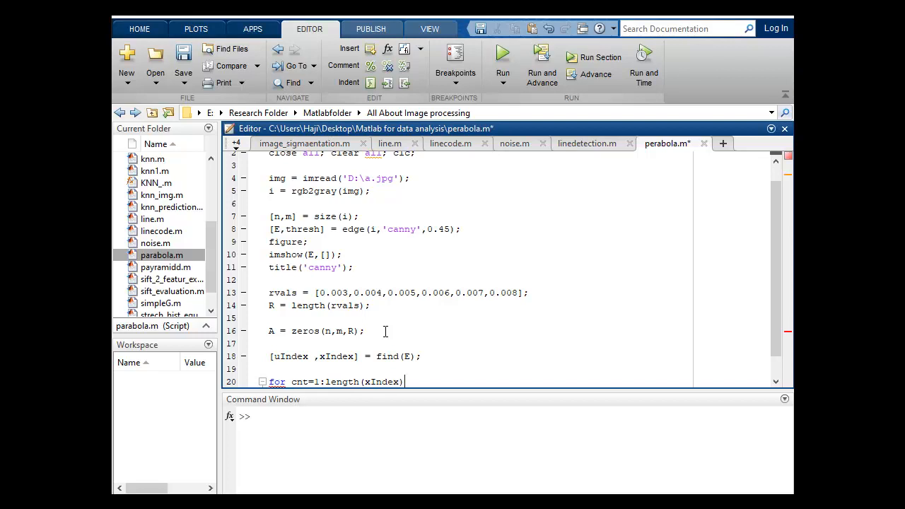
Nest loops for r = 1:R and x1 = 1:m inside it
type("for r")
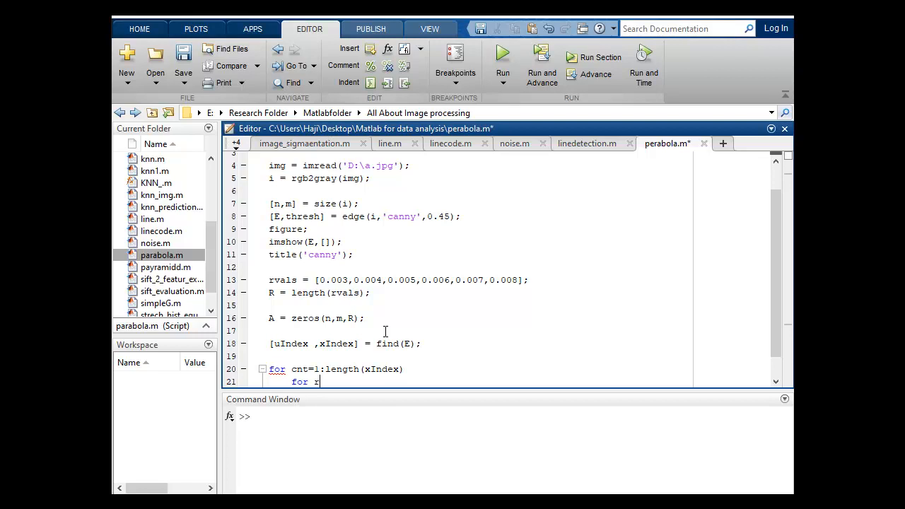
type("l")
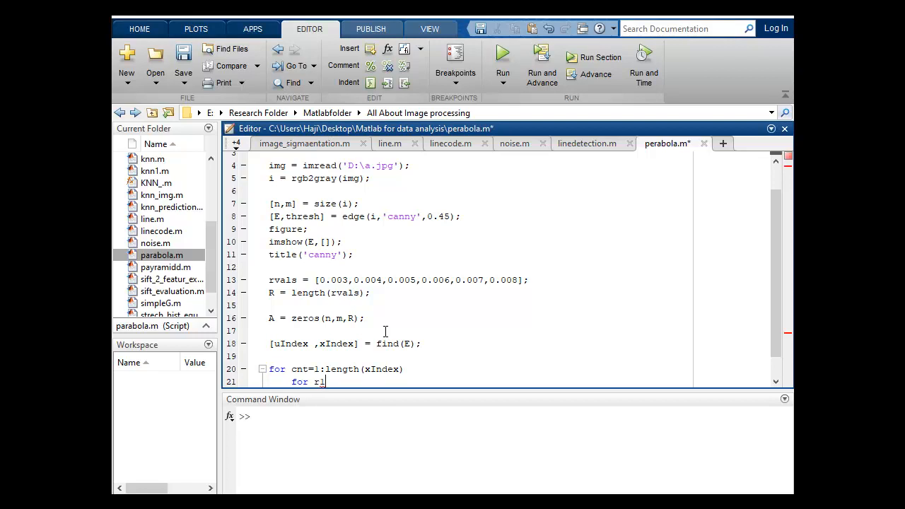
type("=")
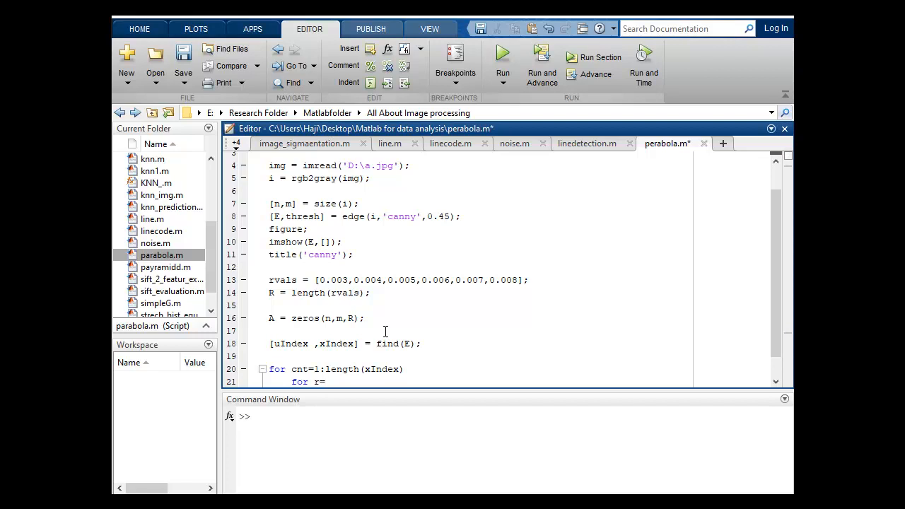
type("1:")
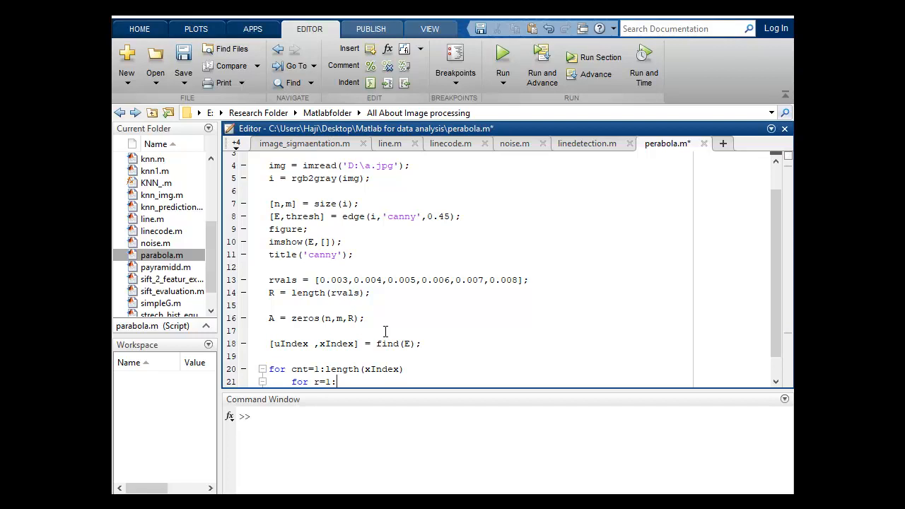
type("R")
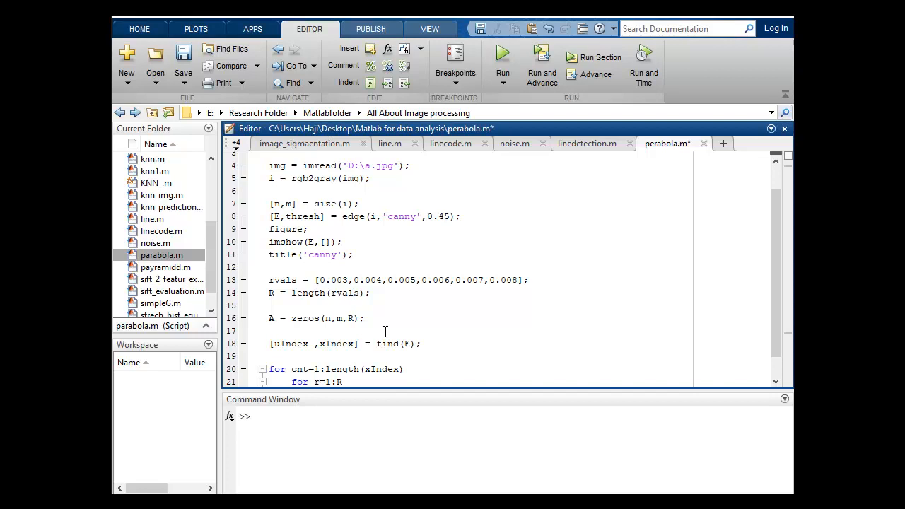
type("for")
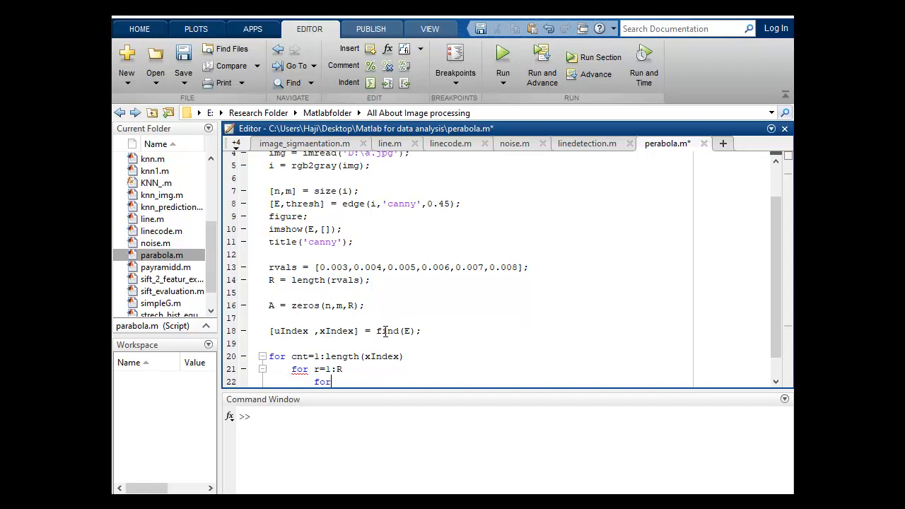
type("x")
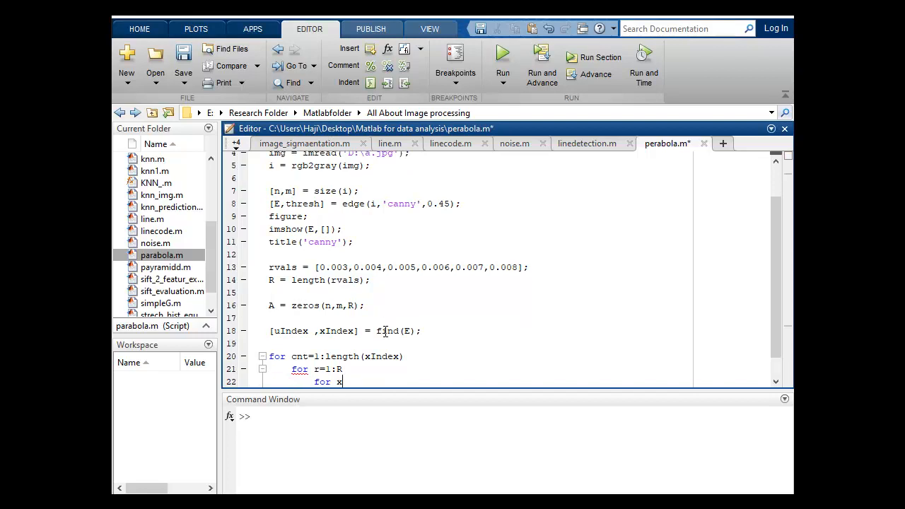
type("1=")
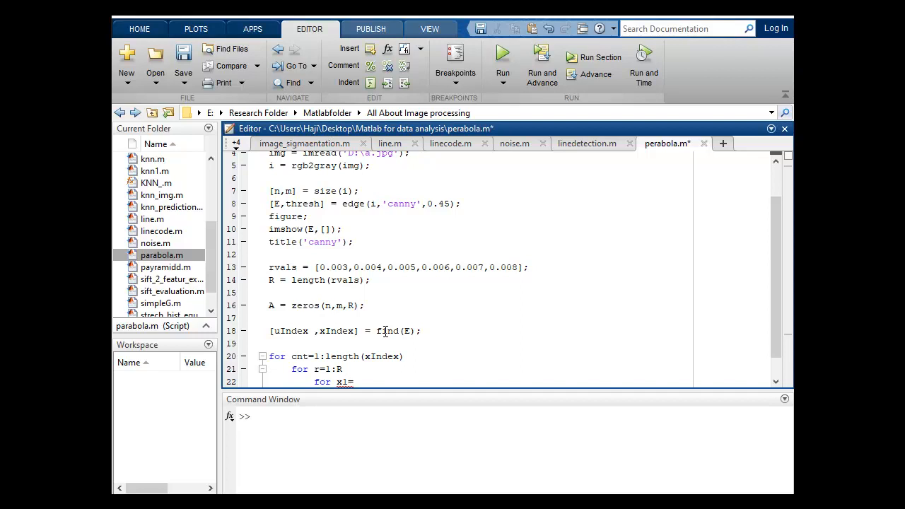
type("1:m")
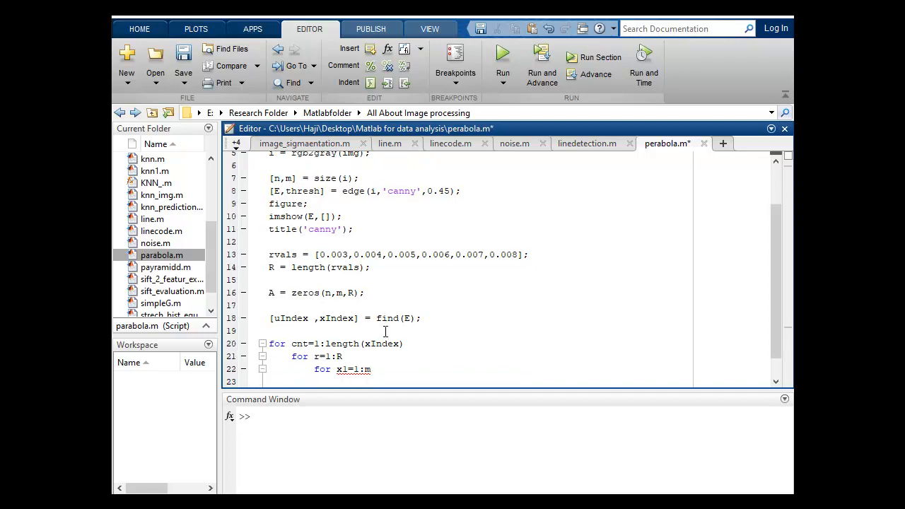
type("y1")
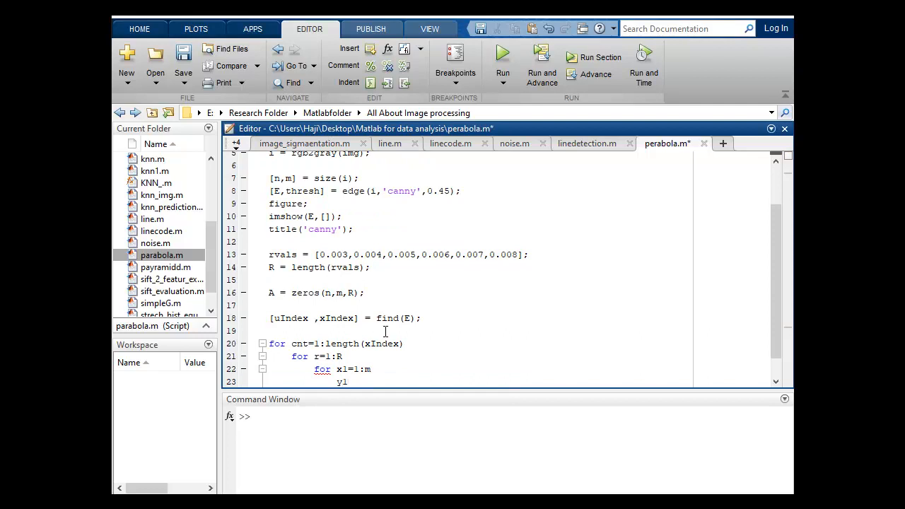
Compute y1 = yIndex(cnt) - rvals(r)*(xIndex(cnt)-x1)^2;
type("=")
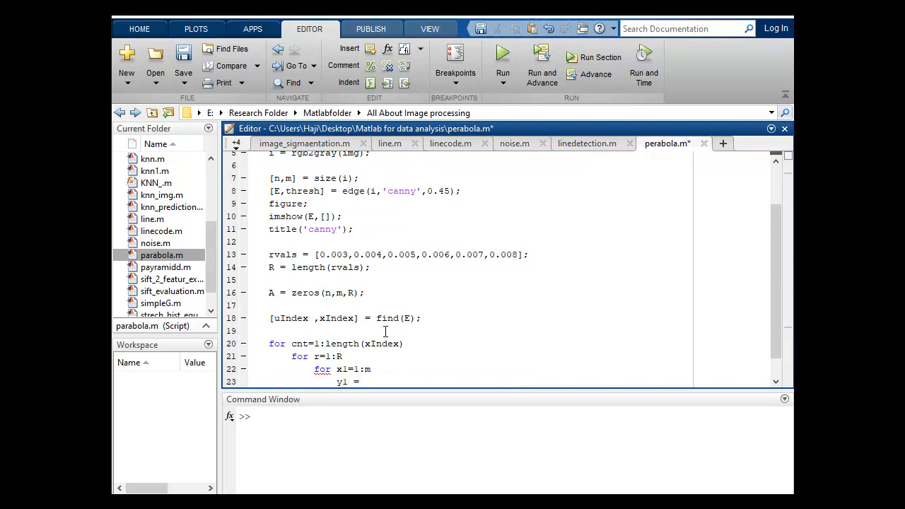
type("yIndex")
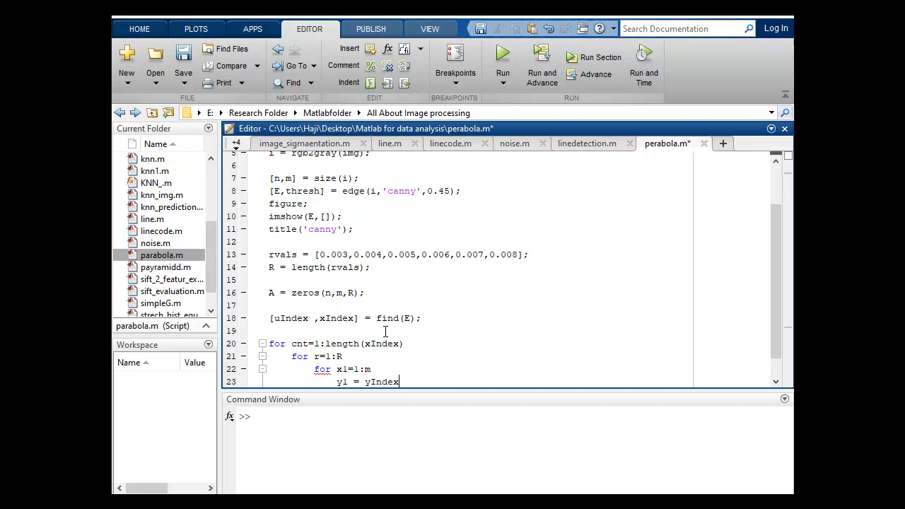
type("()")
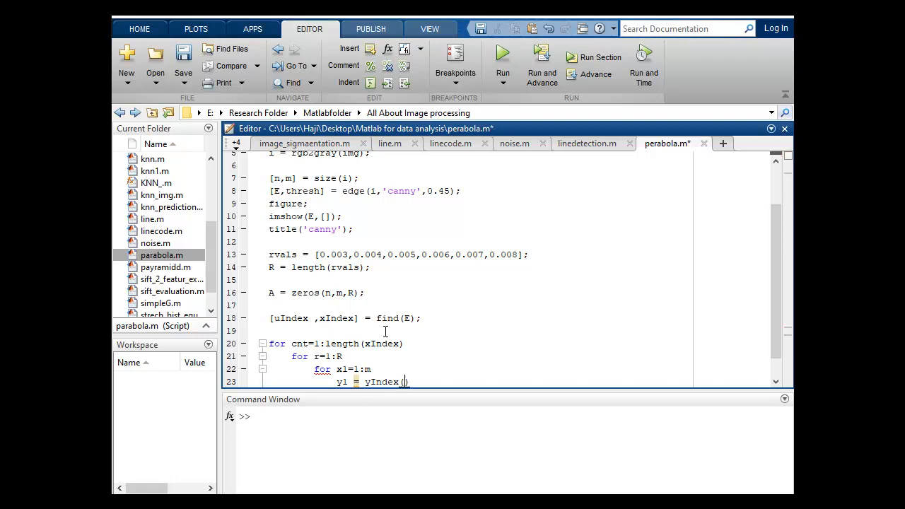
type("cnt")
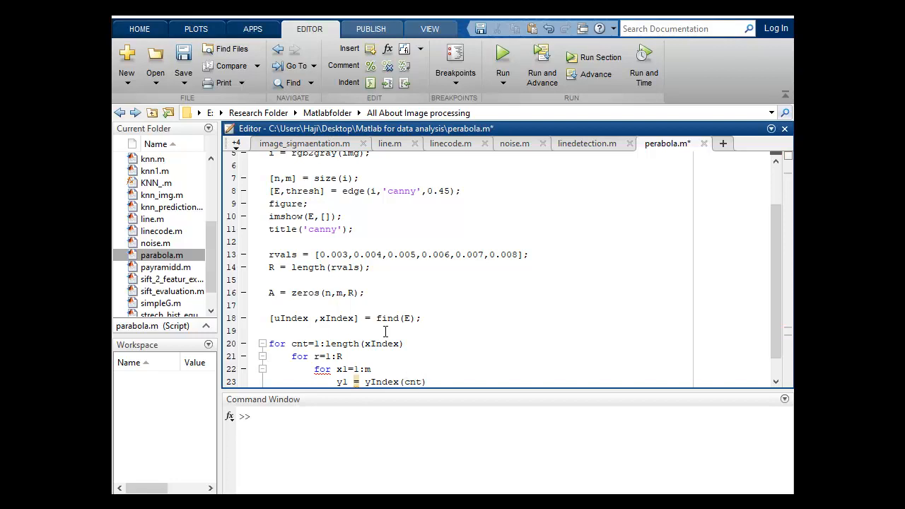
type("-")
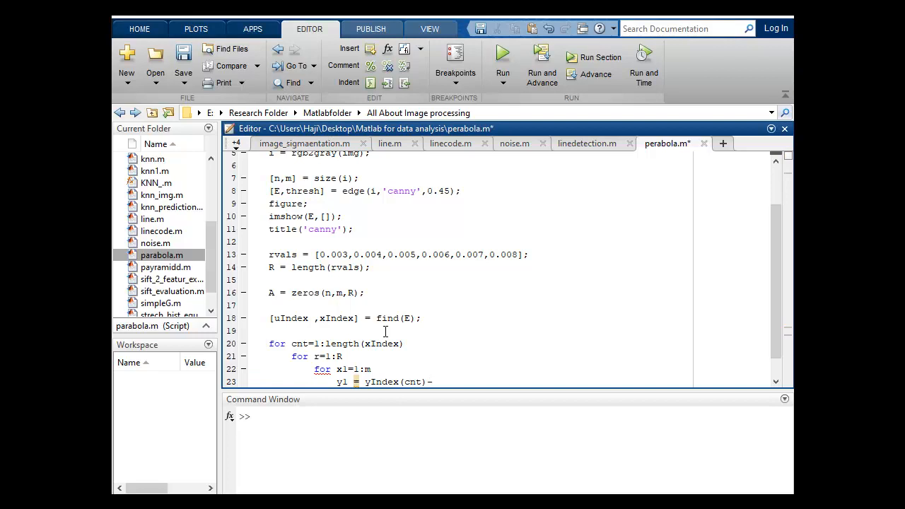
type("rvals(")
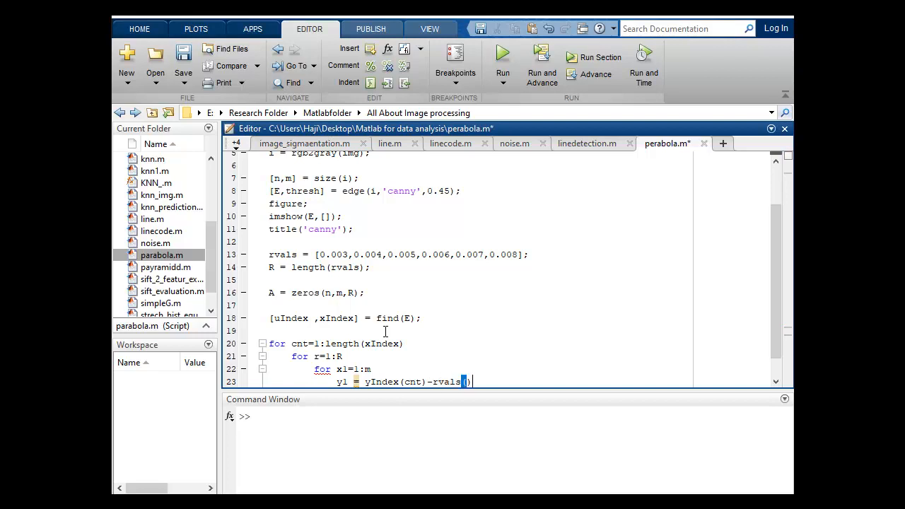
type("r")
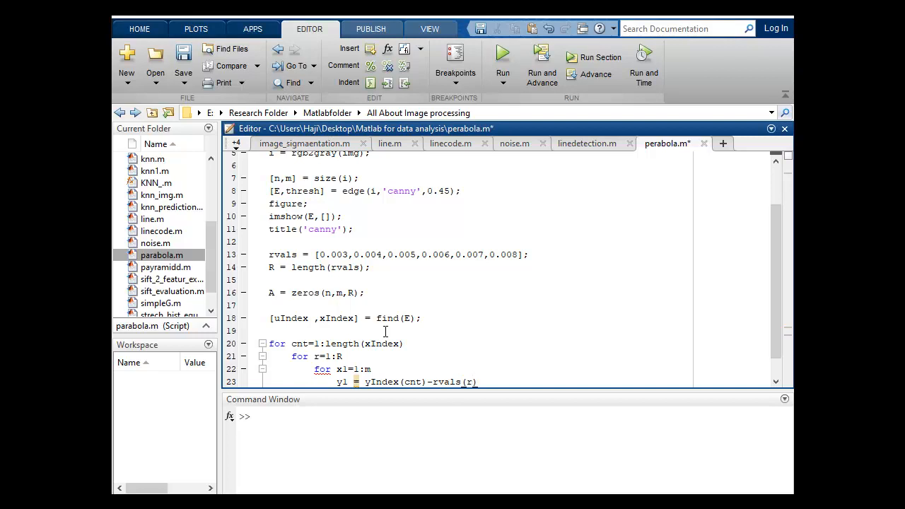
type("*")
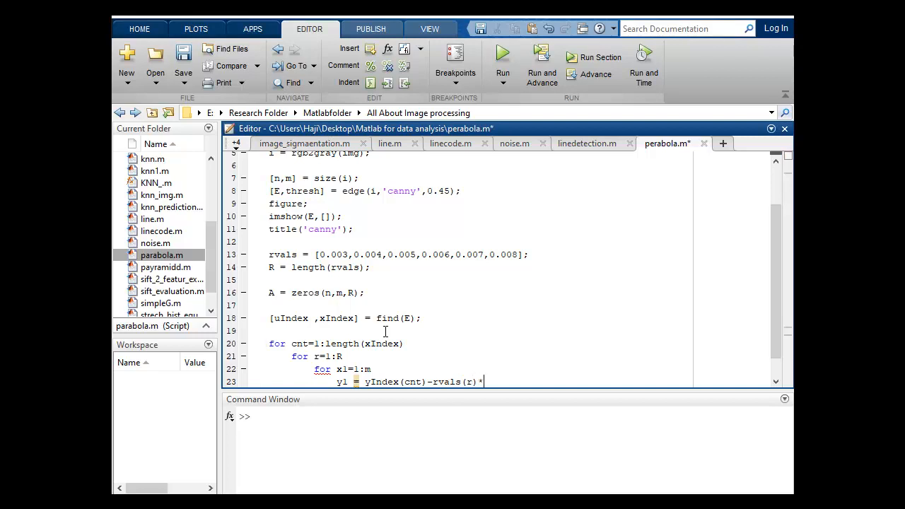
type("()")
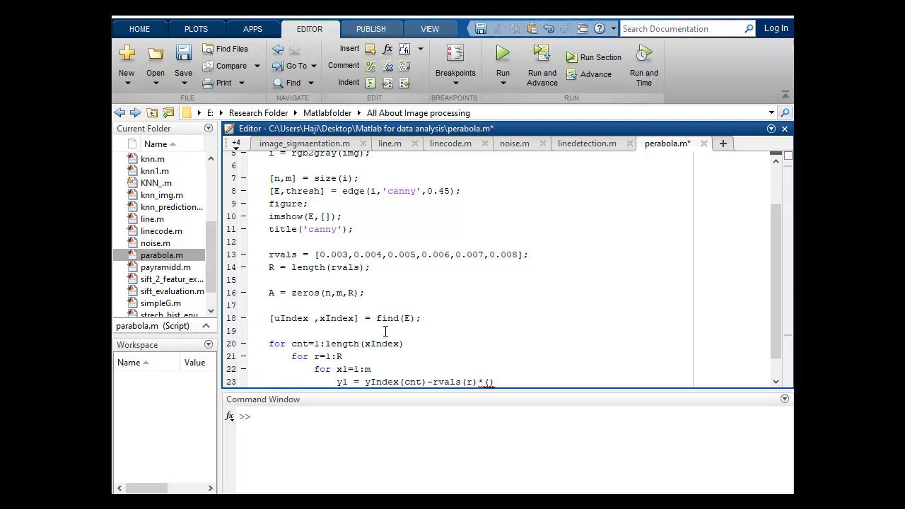
type("xIndex(cnt")
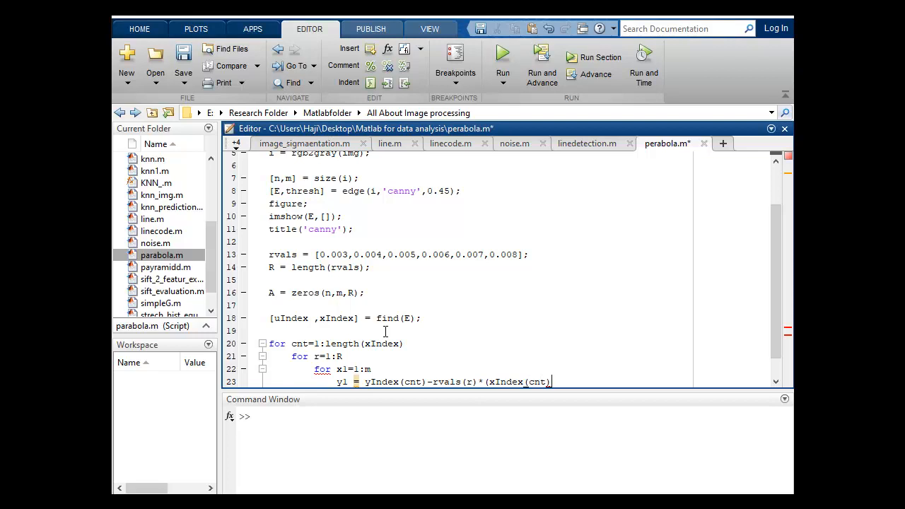
type("-x")
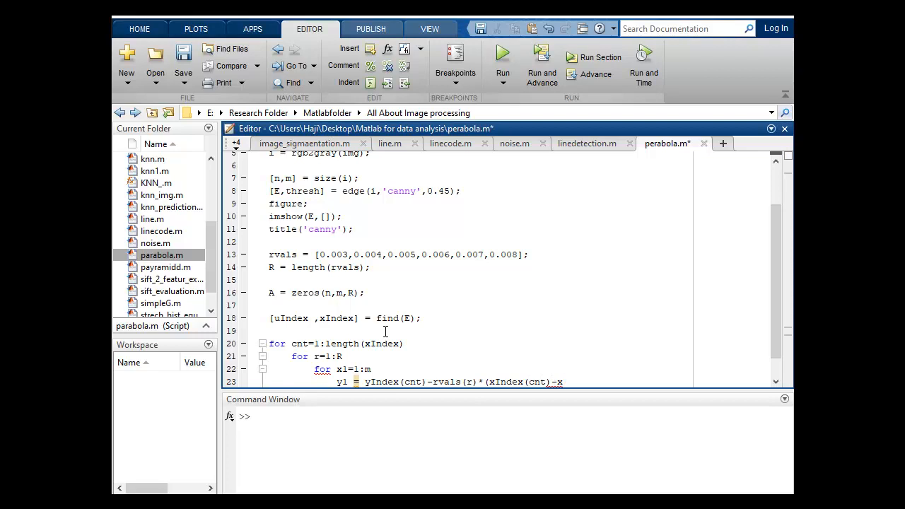
type("1)")
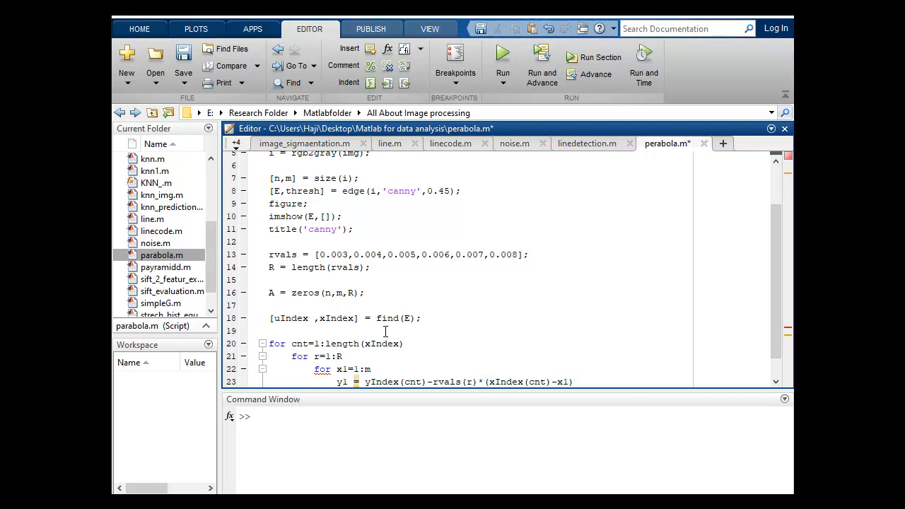
type("^")
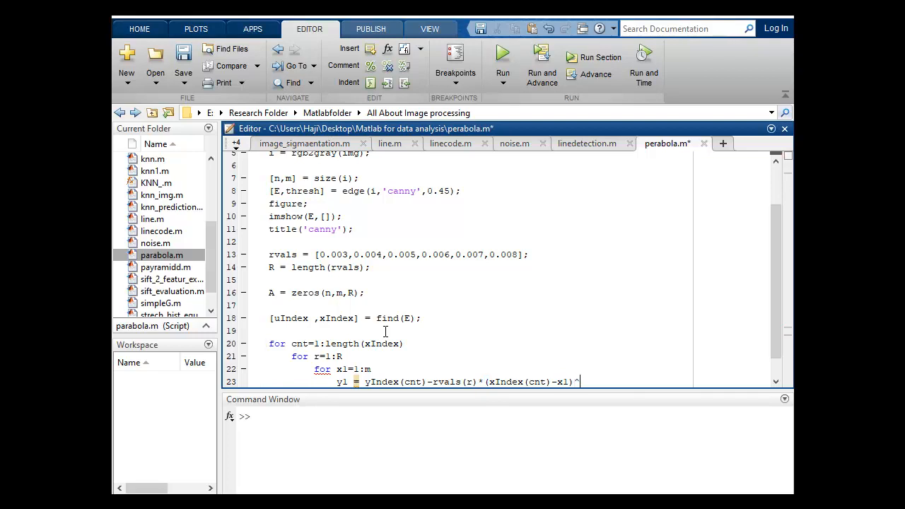
type("2;")
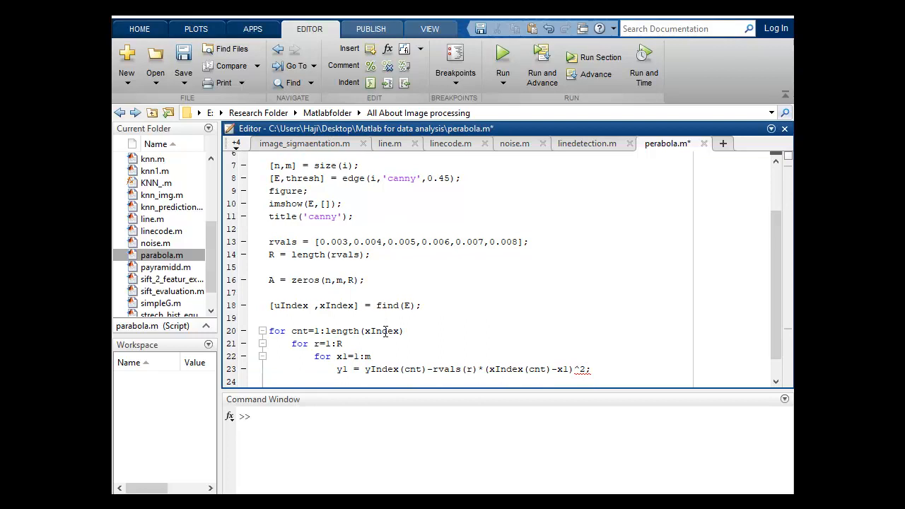
Round y1 to an integer with y1 = round(y1);
type("y1")
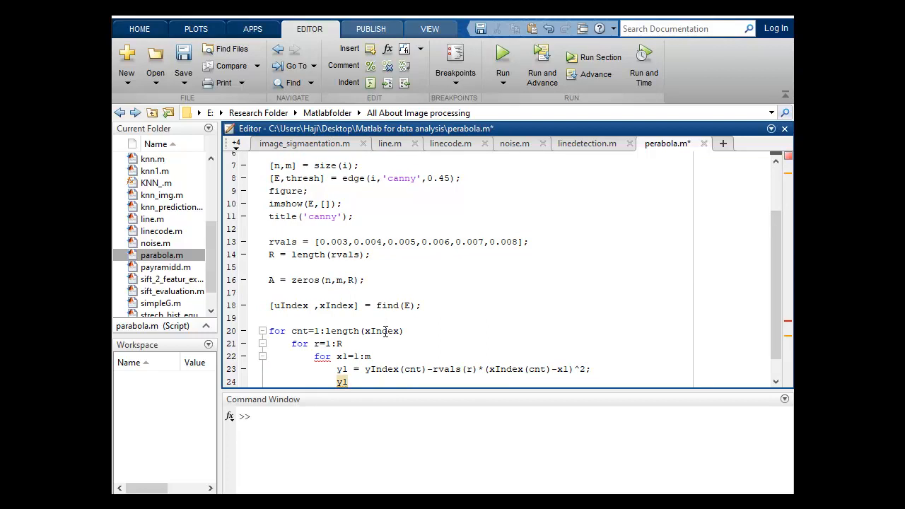
type("=roudn")
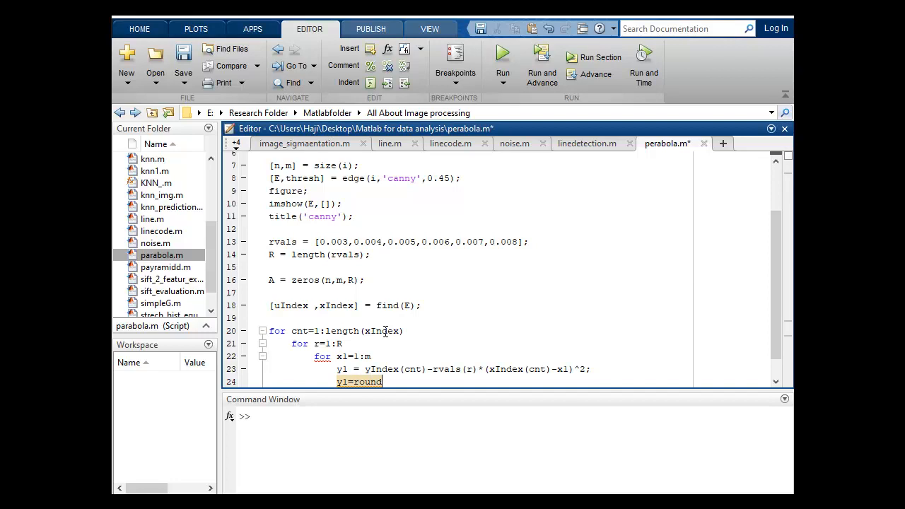
type("()")
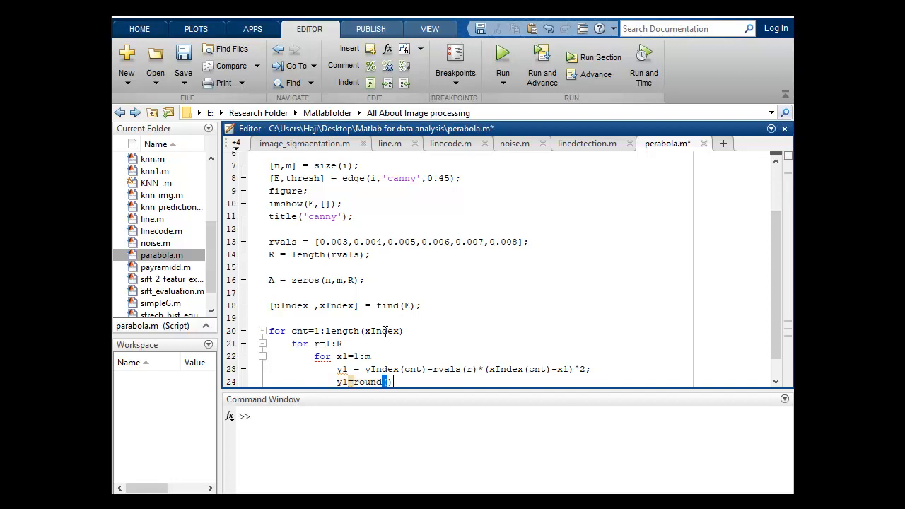
type("y1")
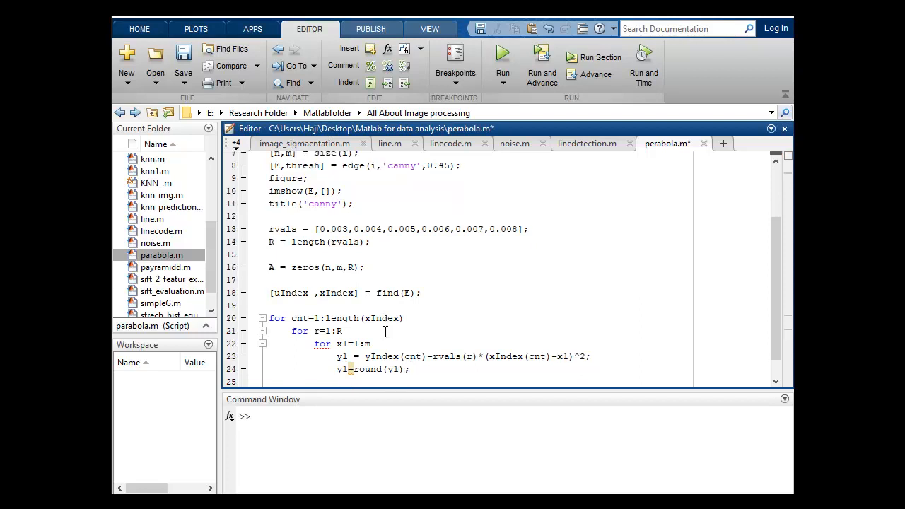
Add the bounds check if y1<n & y1>=1
type("if j")
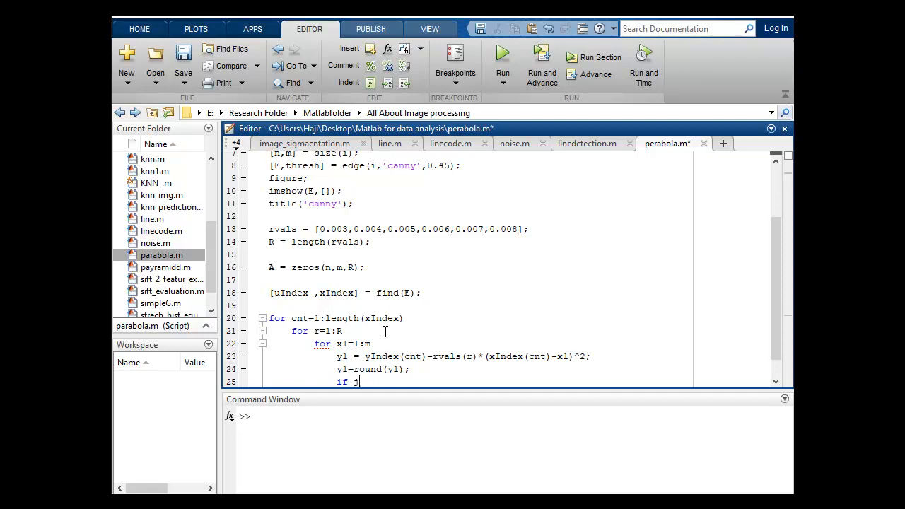
type("yl")
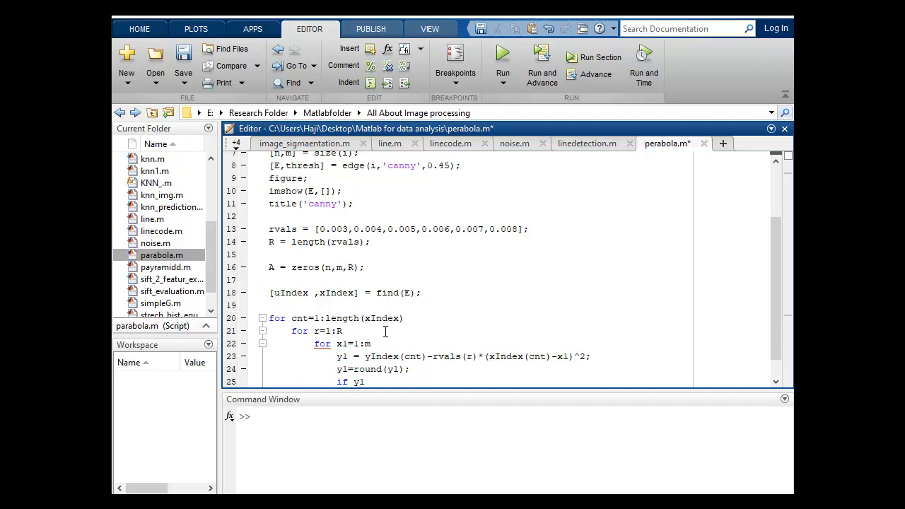
type("<")
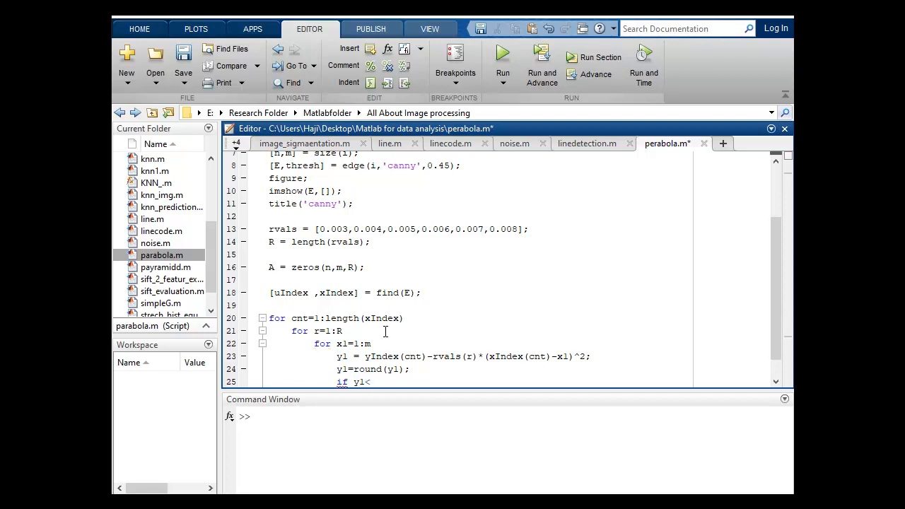
type("n")
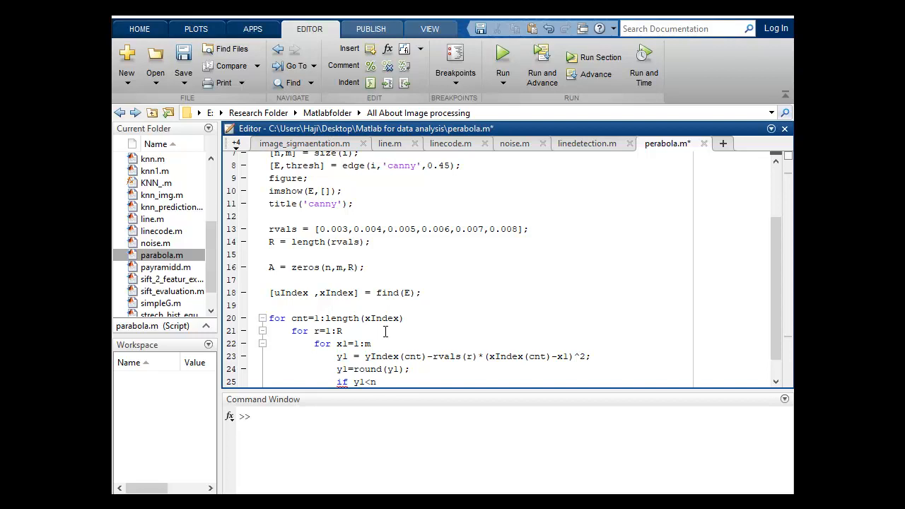
type("& y")
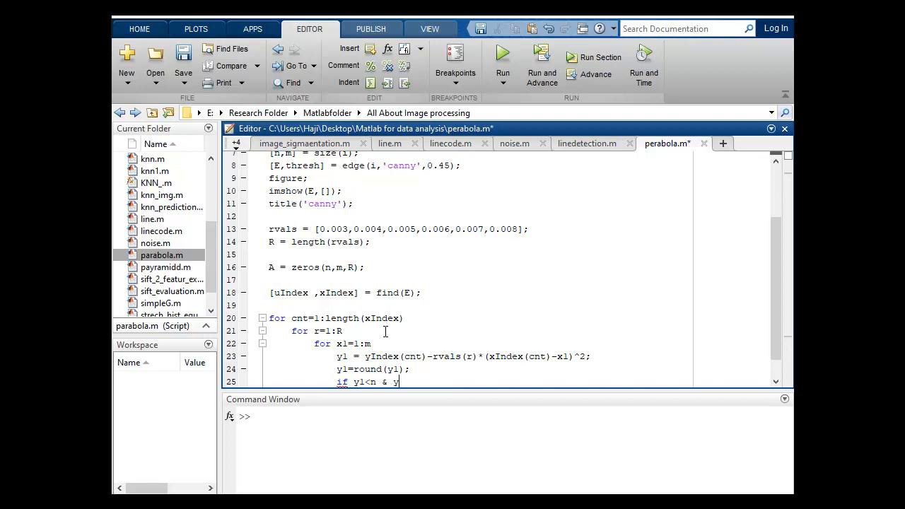
type("1<")
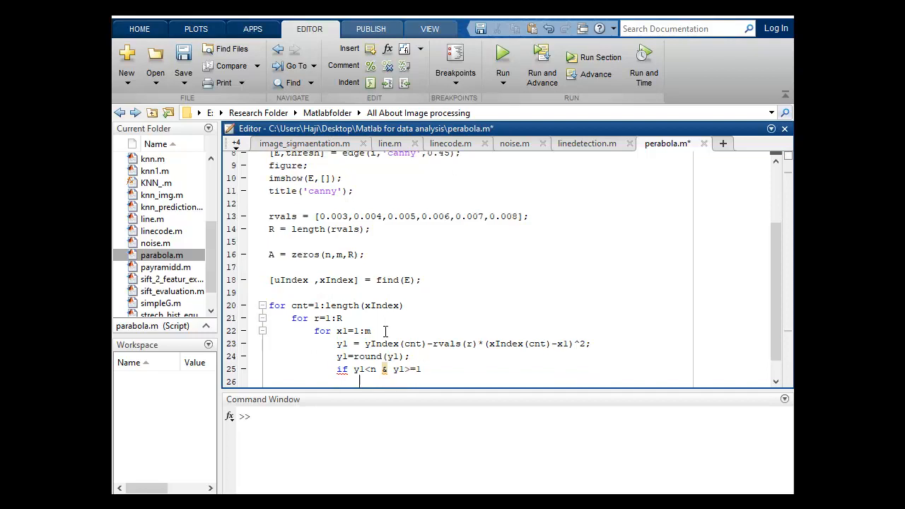
Increment the accumulator with A(y1,x1,r) = A(y1,x1,r)+1;
type("A()")
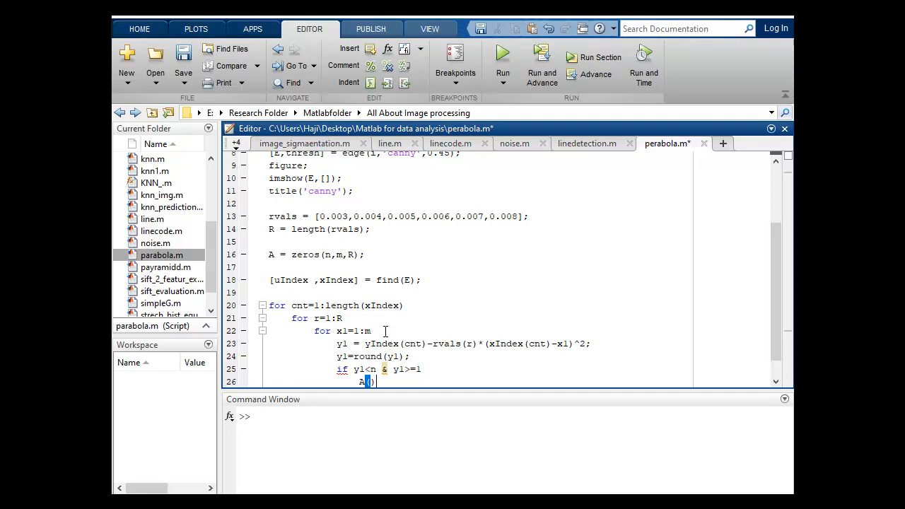
type("y")
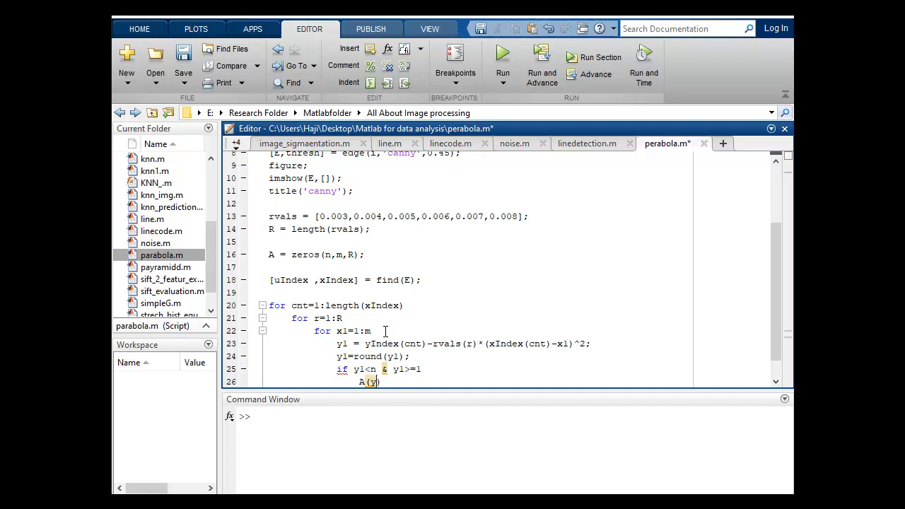
type(",x1,")
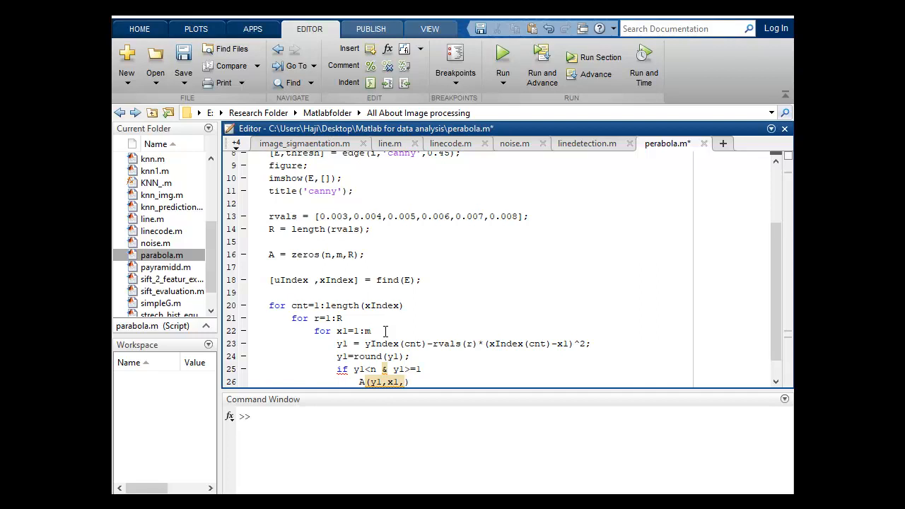
type("r)")
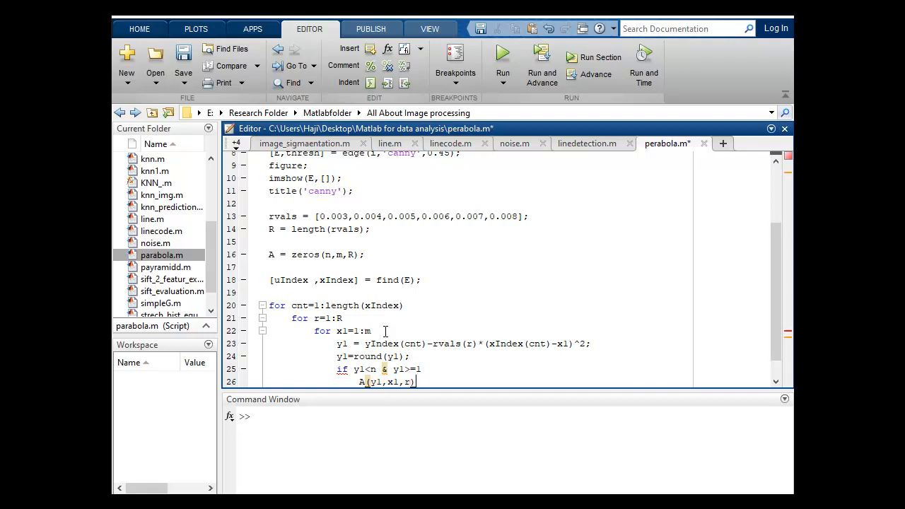
type("=A")
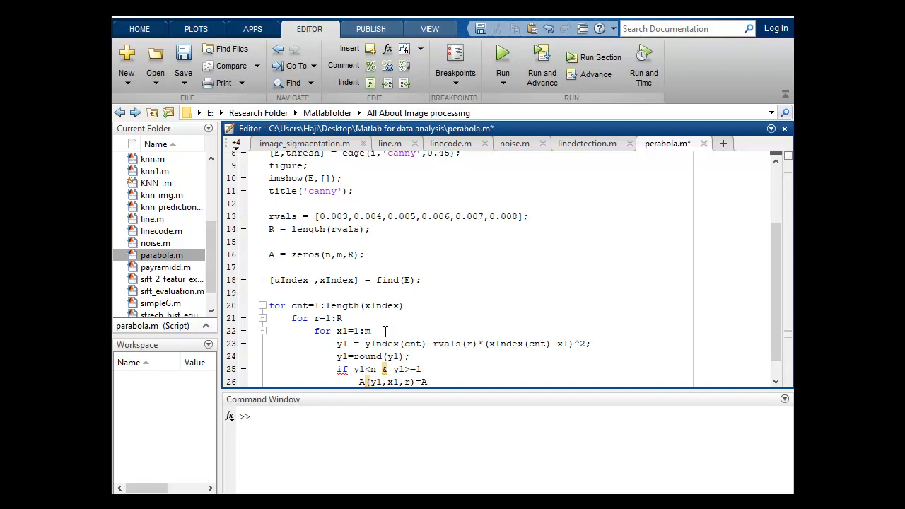
type("(y1,x1)")
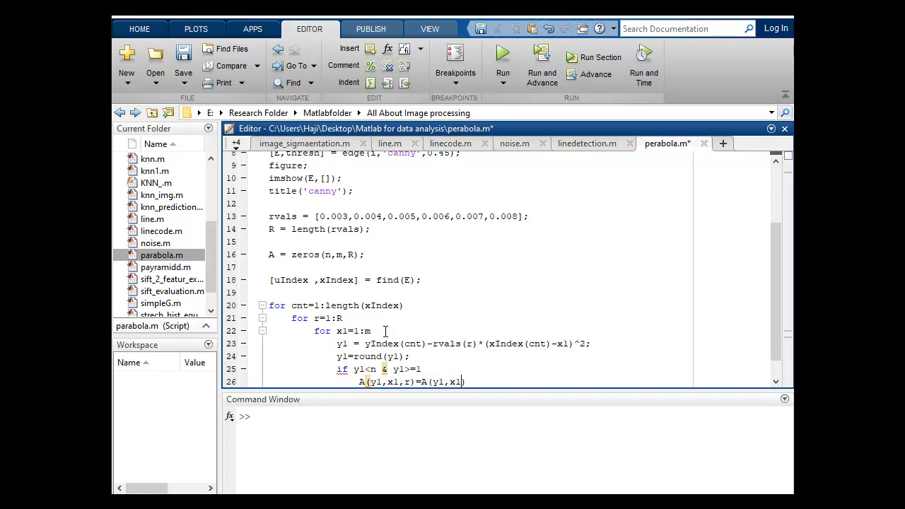
type(",r")
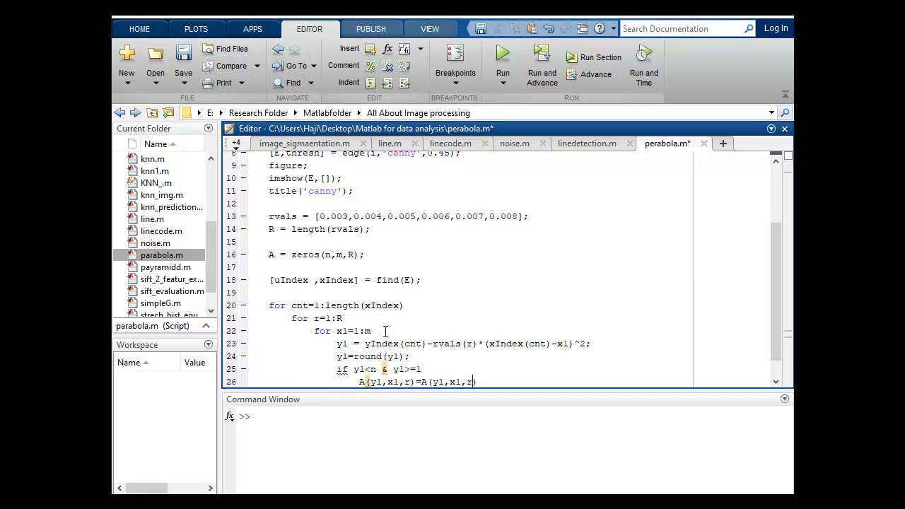
type("+")
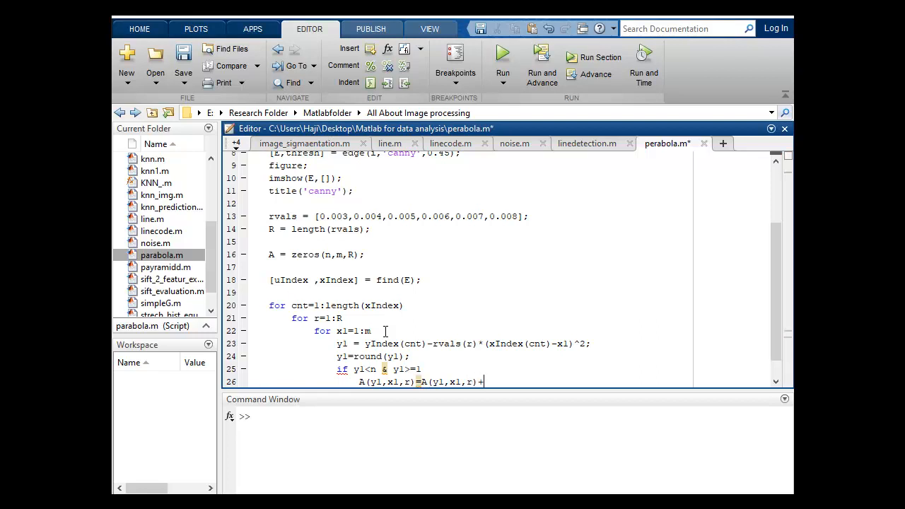
type("1;")
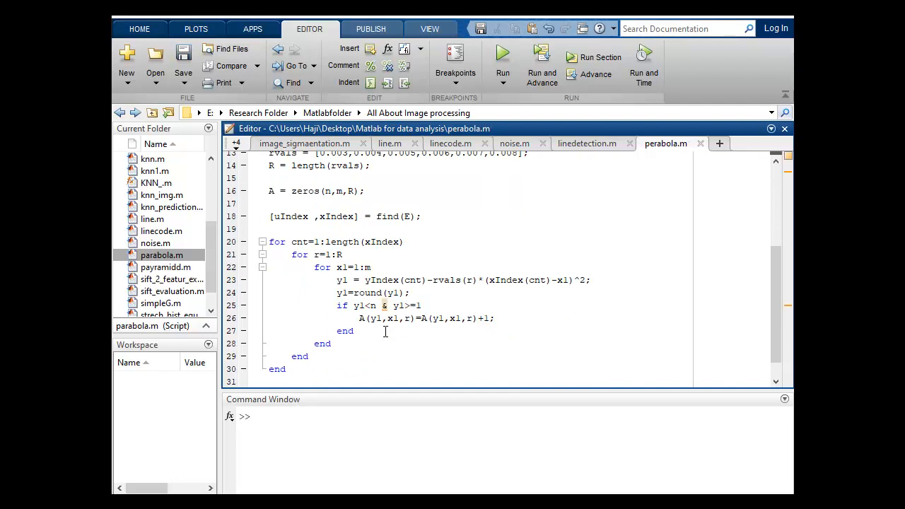
Type figure; imshow(A(:,:,round(R/2)),[]); to show the middle accumulator slice
type("fig")
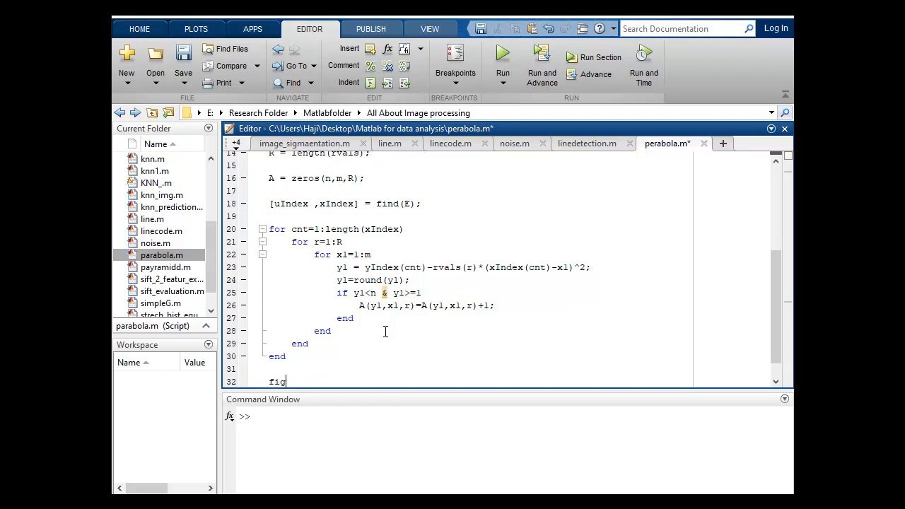
type("ure;")
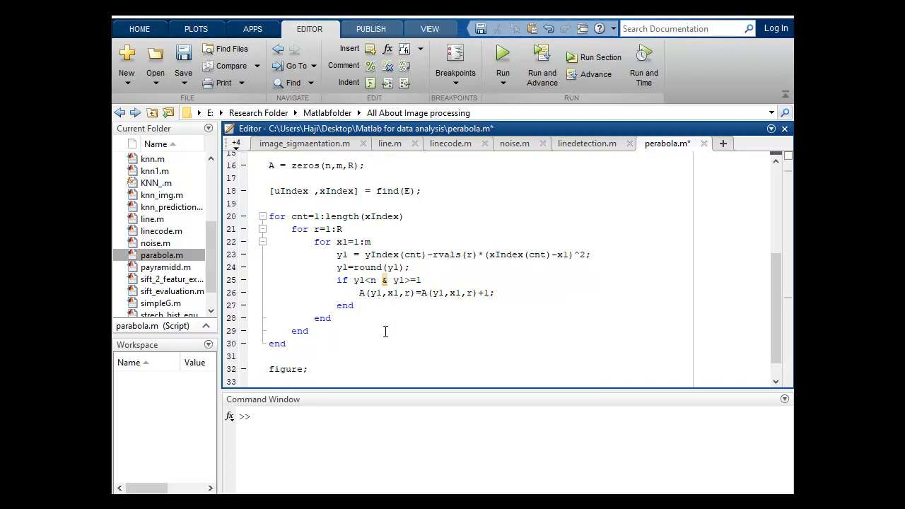
type("imshow")
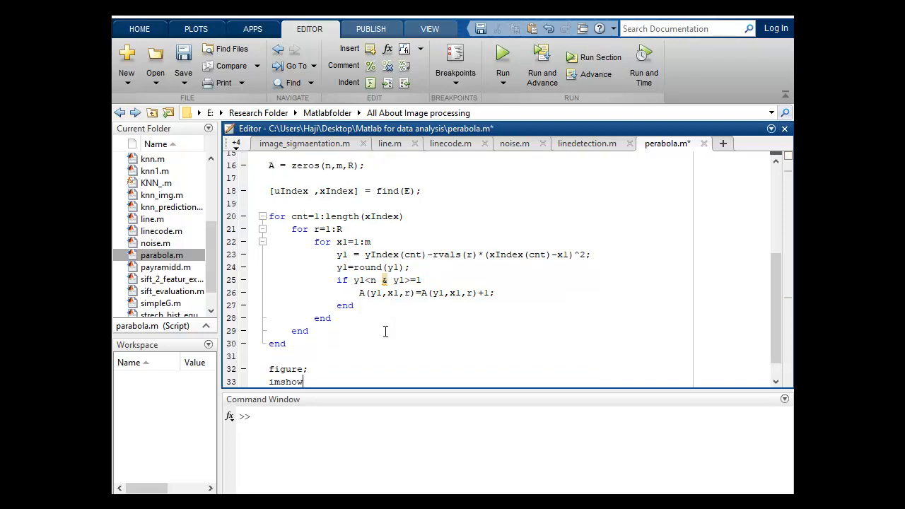
type("()")
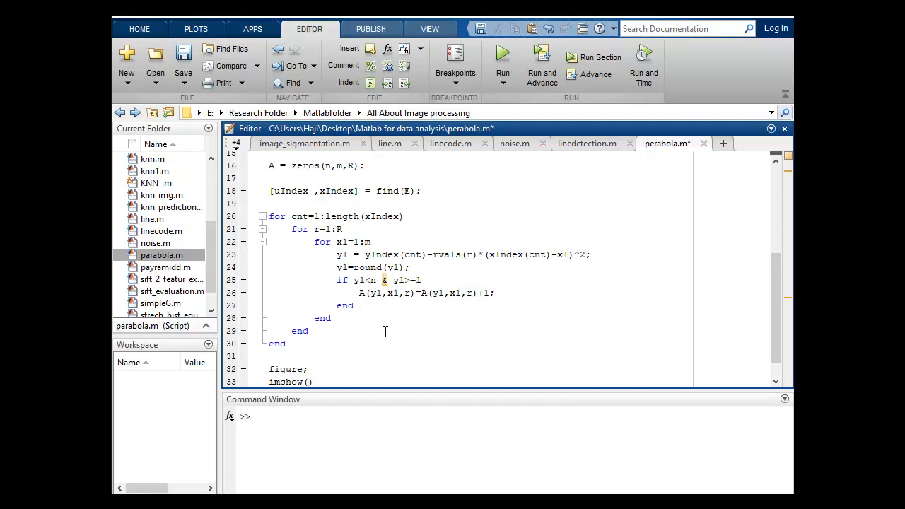
type("A")
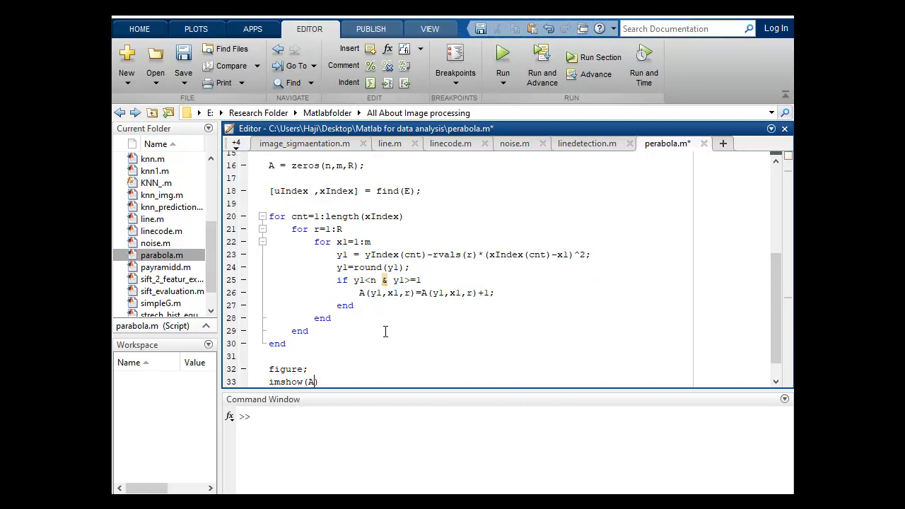
type("(:,")
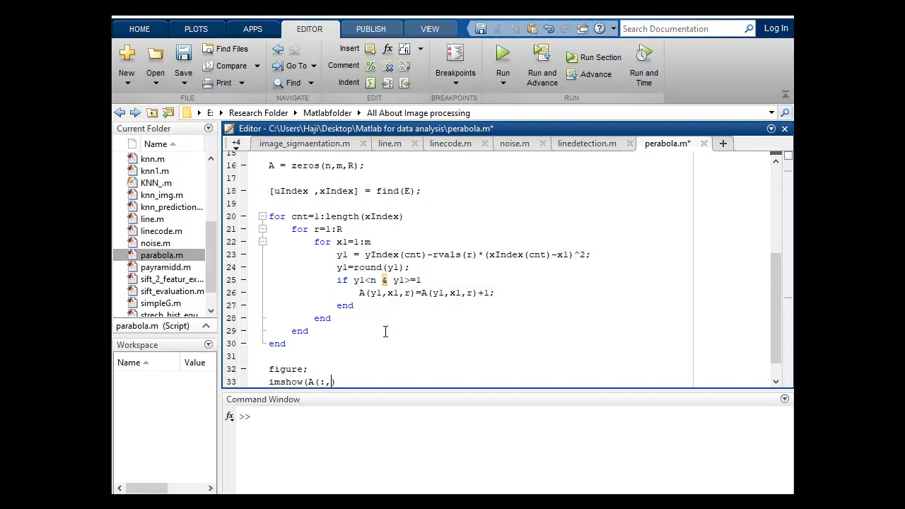
type(":")
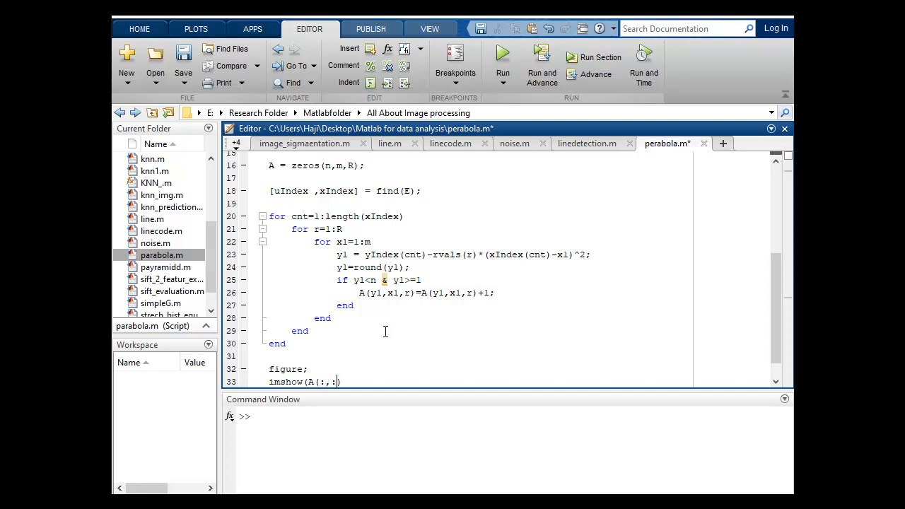
type(",")
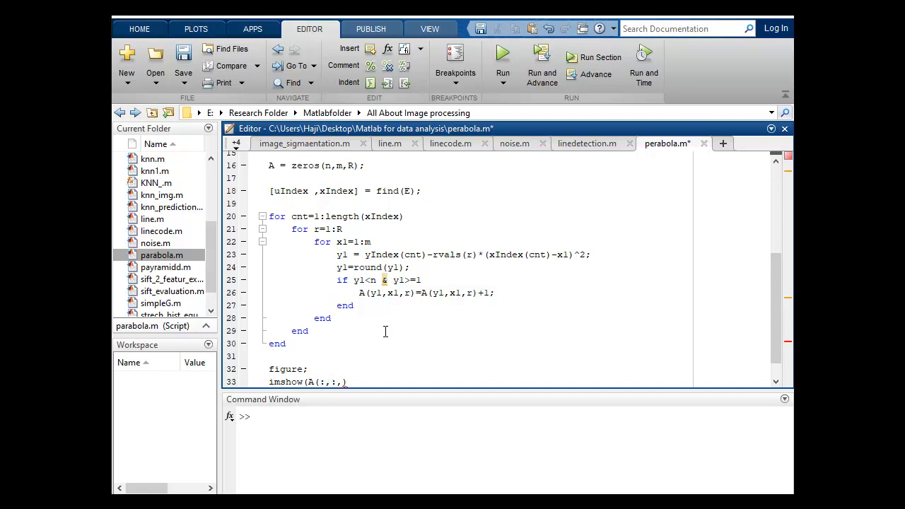
type("round(")
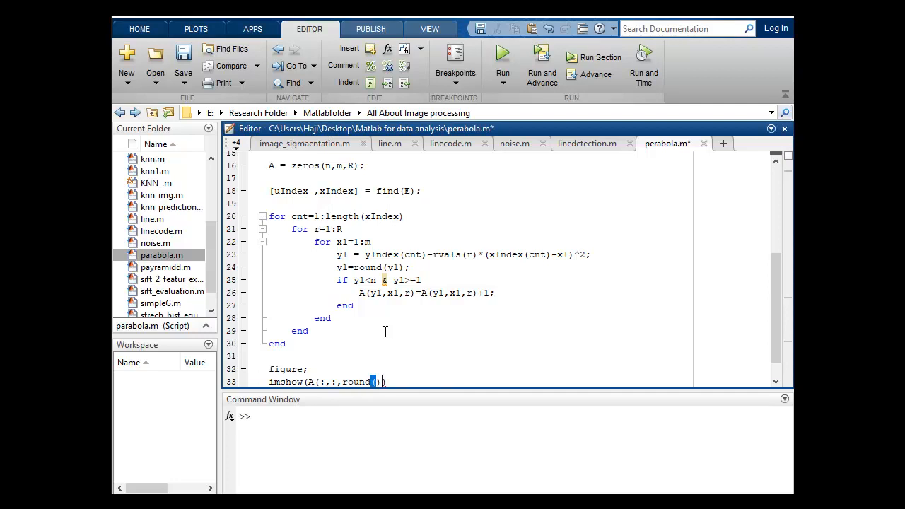
type("R")
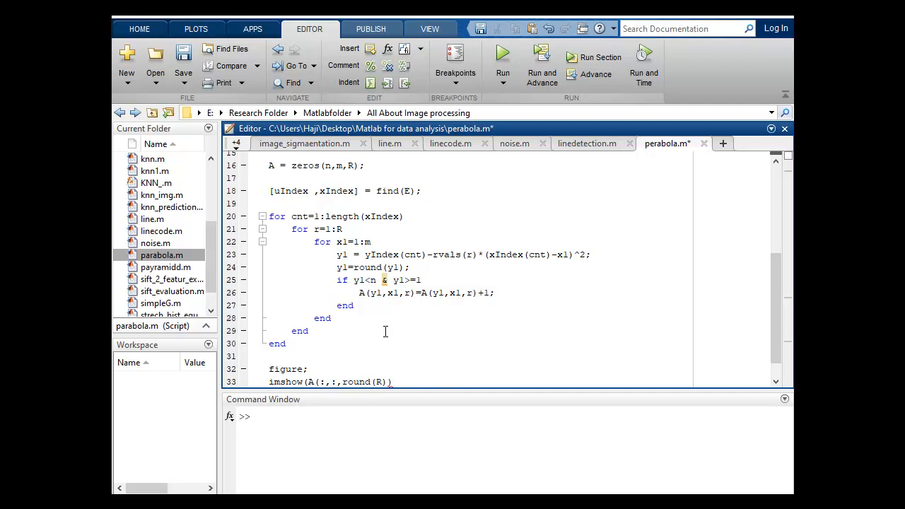
type("/2")
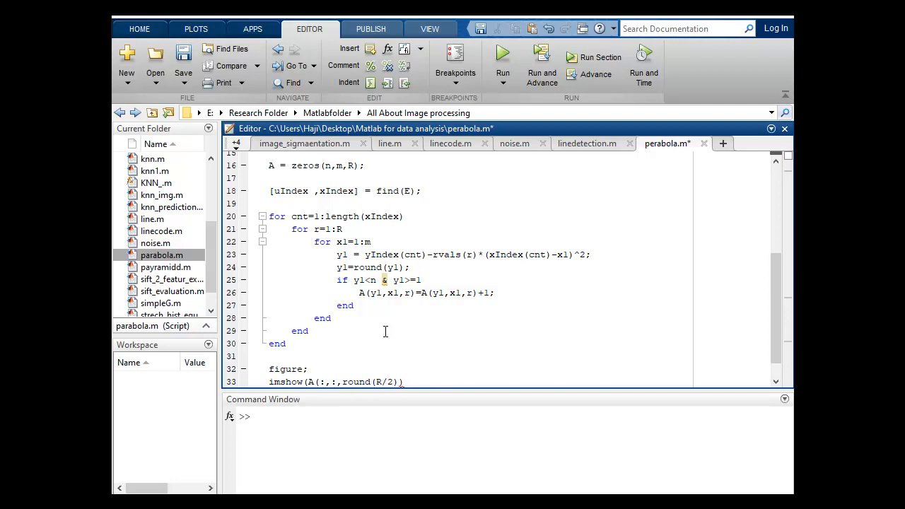
type(")")
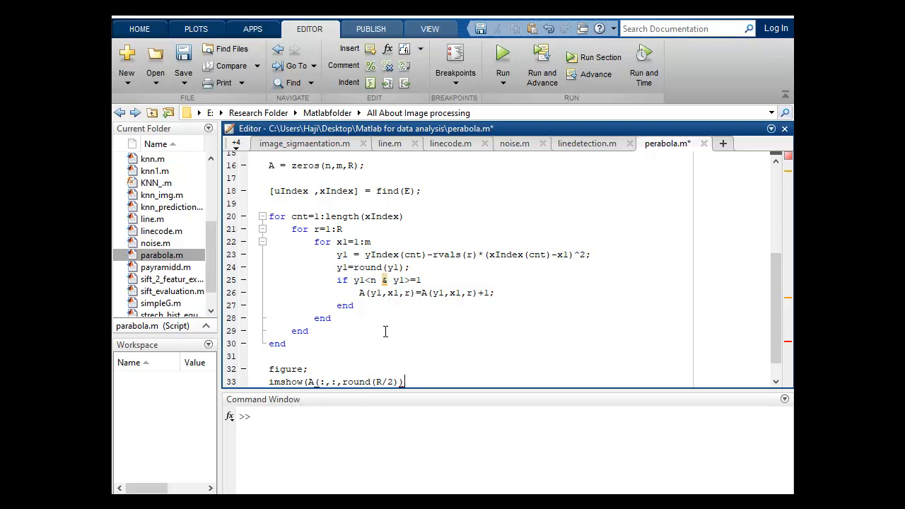
type(";")
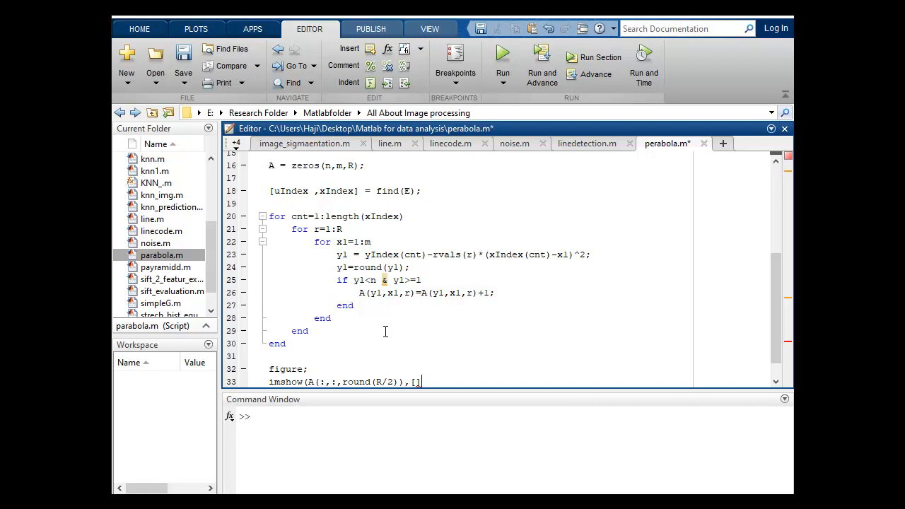
type(");")
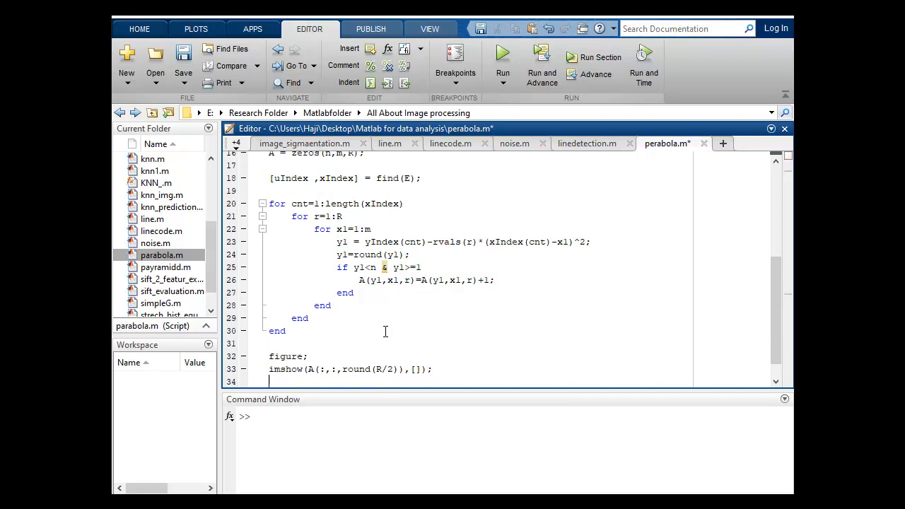
Add title('Hough Transform for Parabola detection') on line 34 and 'hold on;' on line 35
type("title")
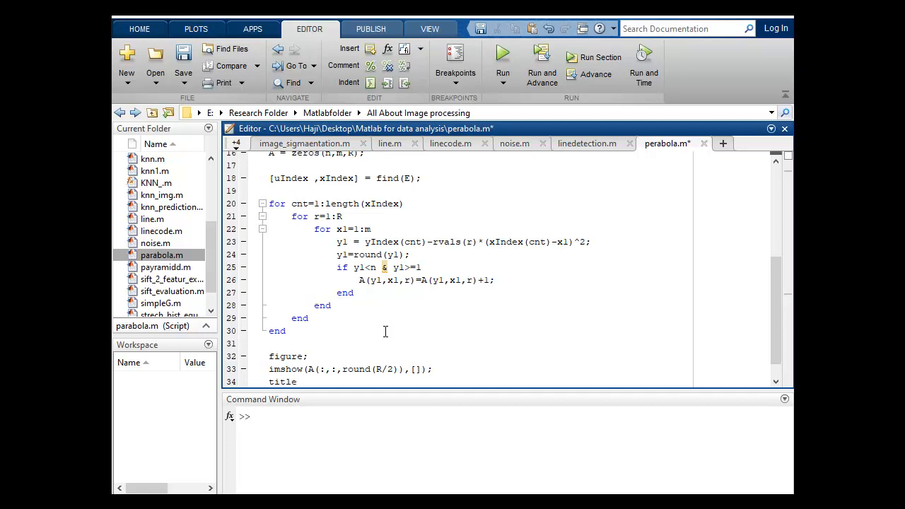
type("('')")
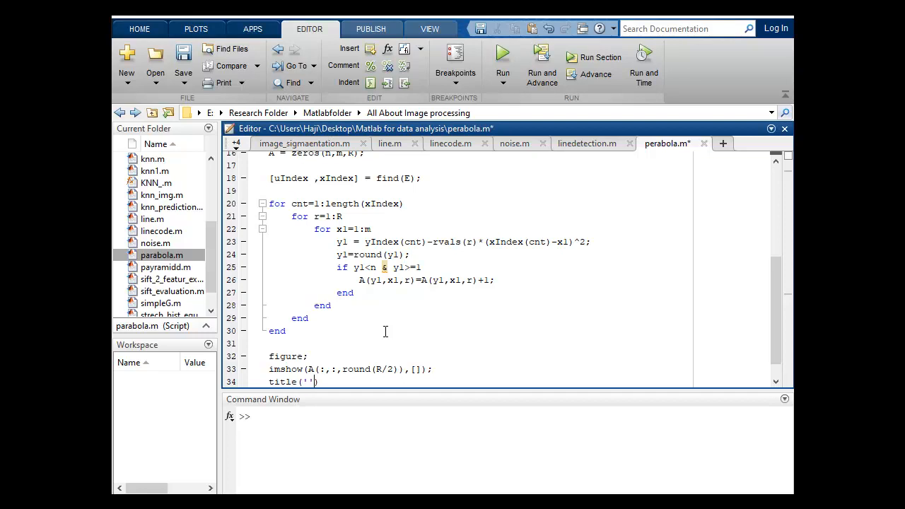
type("Hough")
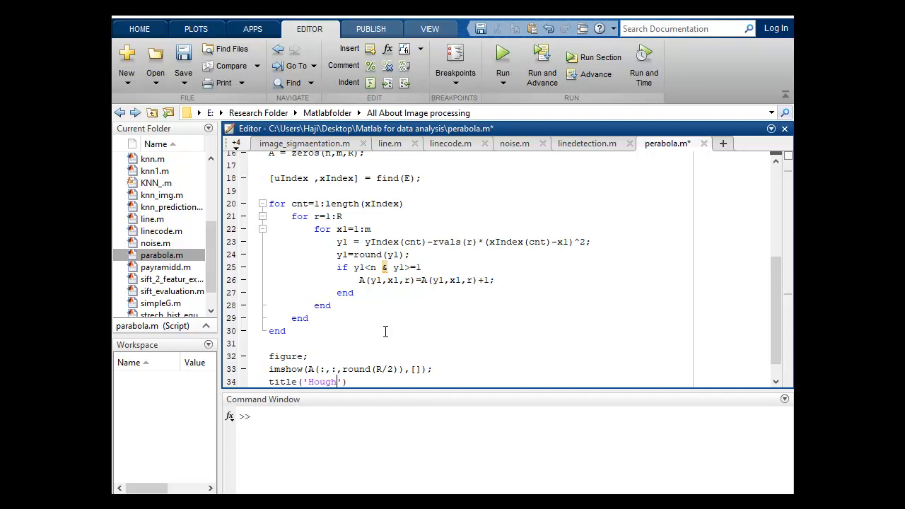
type("Tra")
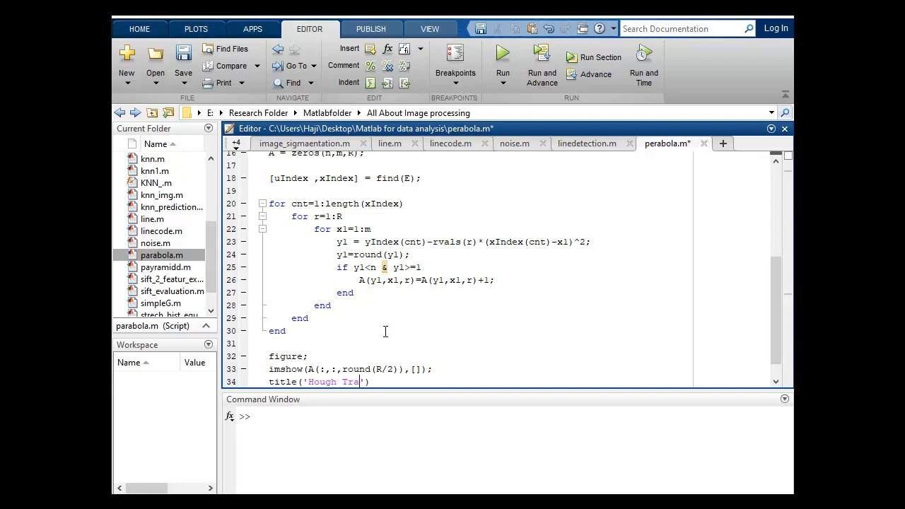
type("nsform f")
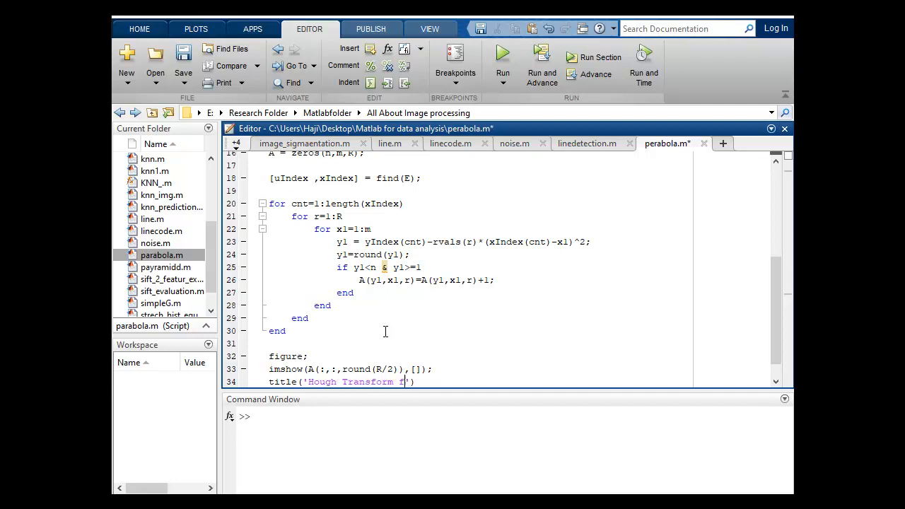
type("or P")
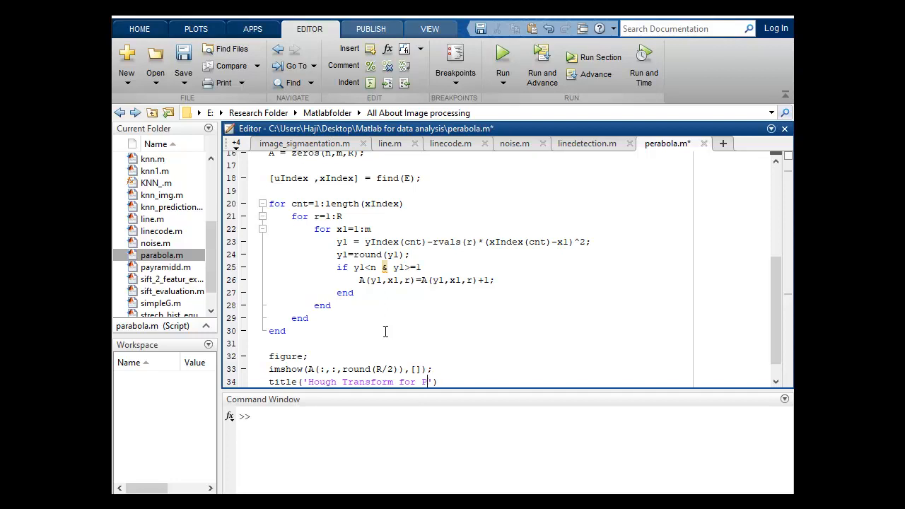
type("arabola")
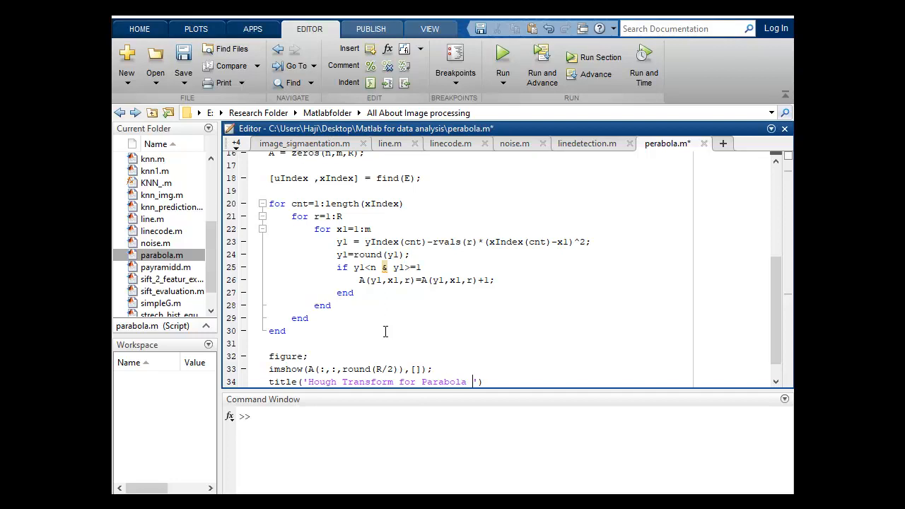
type("detection")
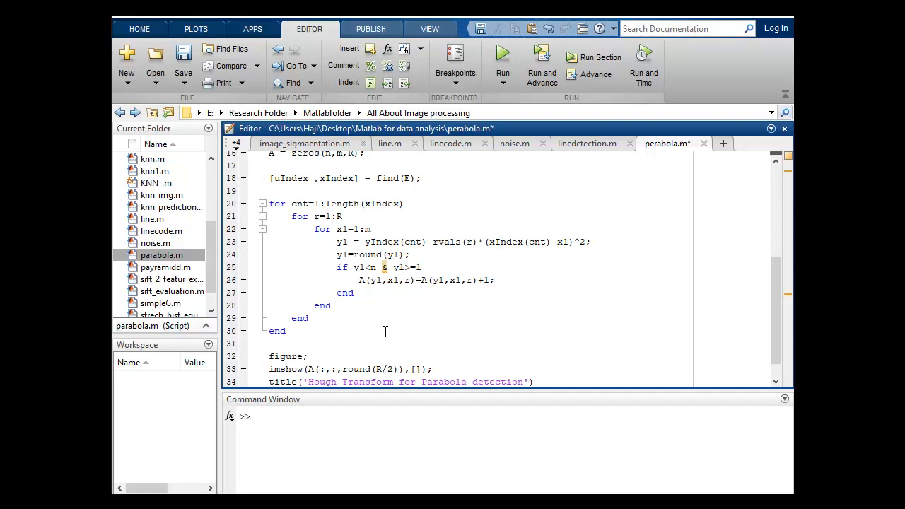
type("hold")
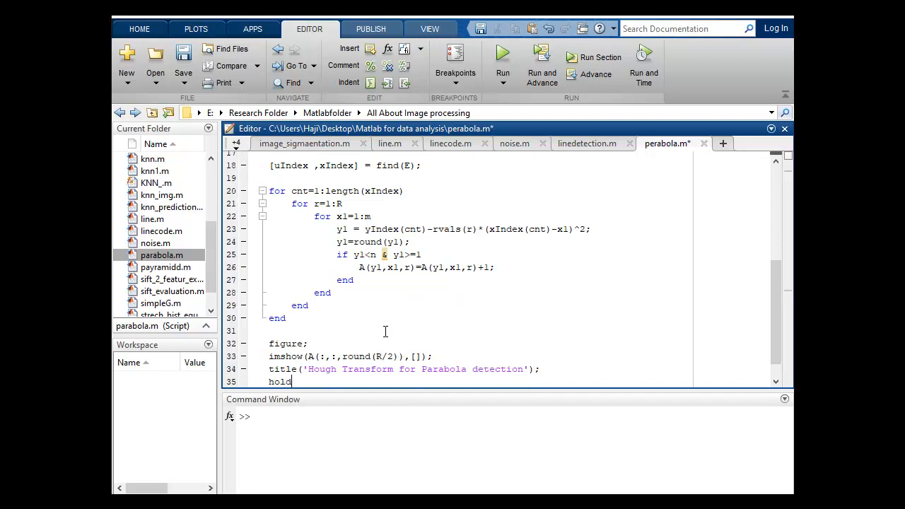
type("on;")
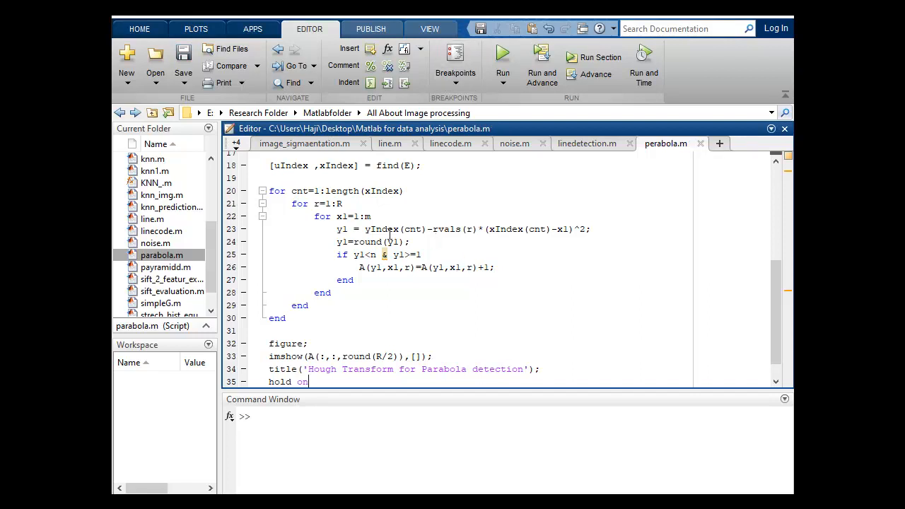
mouse_move(502, 57)
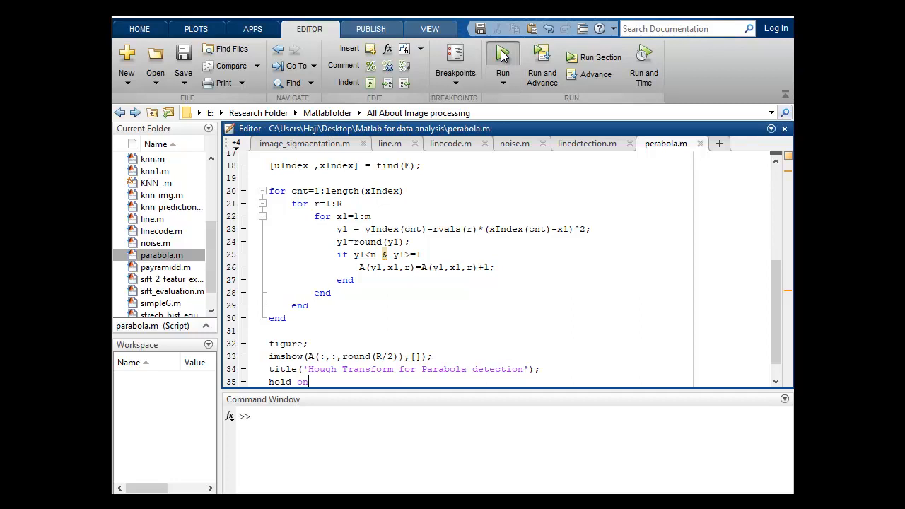
Run parabola.m to display the canny edge figure and hit the 'yIndex' error
left_click(503, 57)
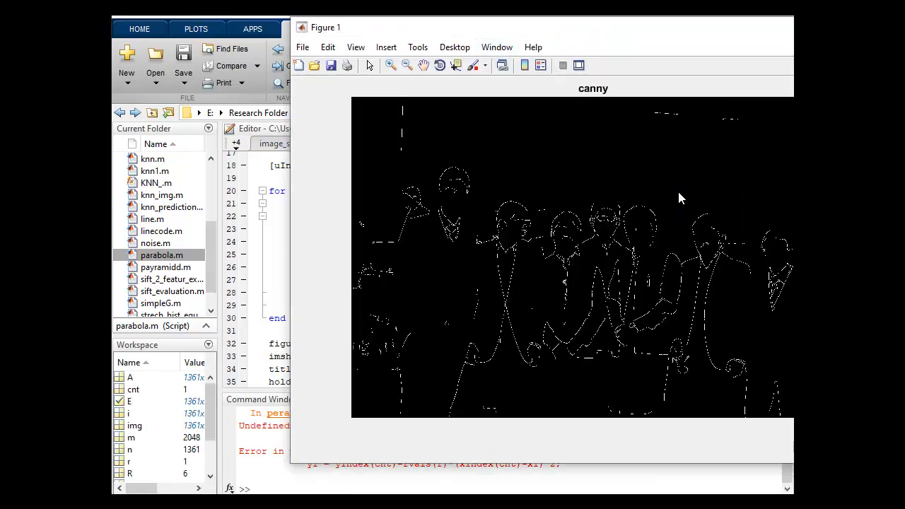
mouse_move(657, 40)
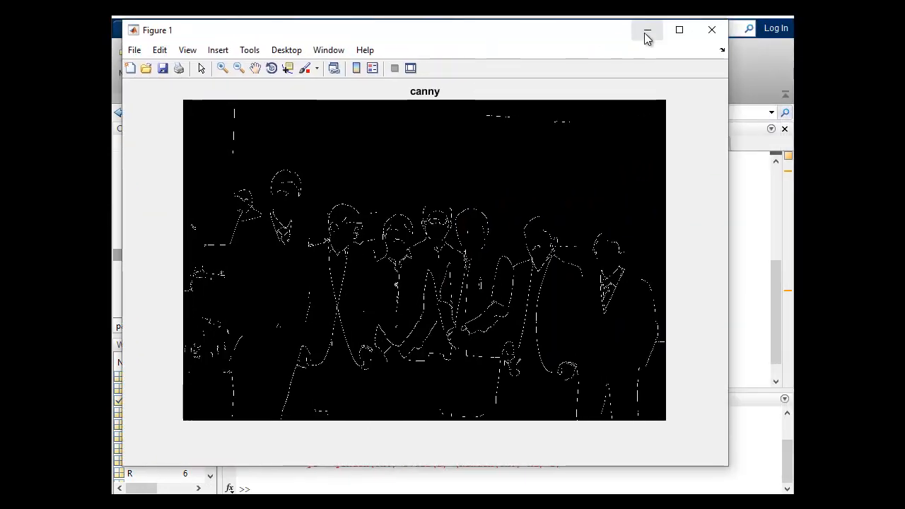
mouse_move(659, 34)
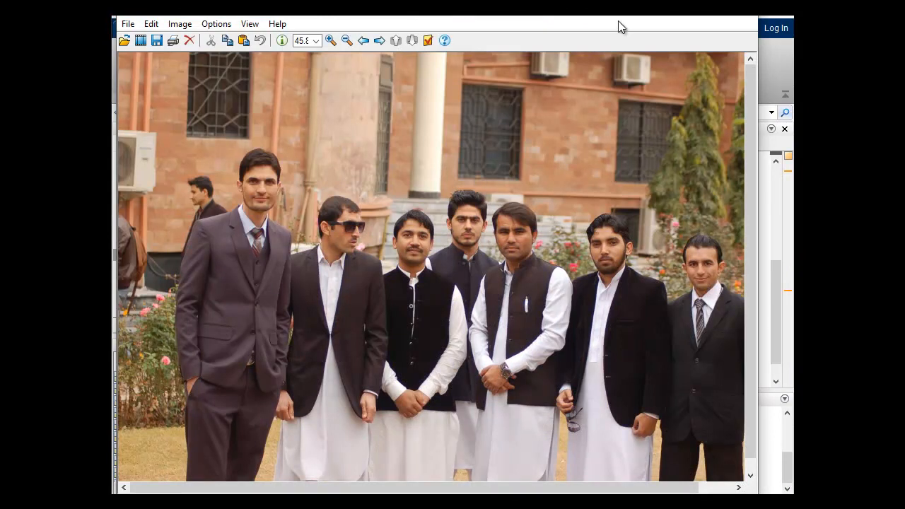
mouse_move(668, 17)
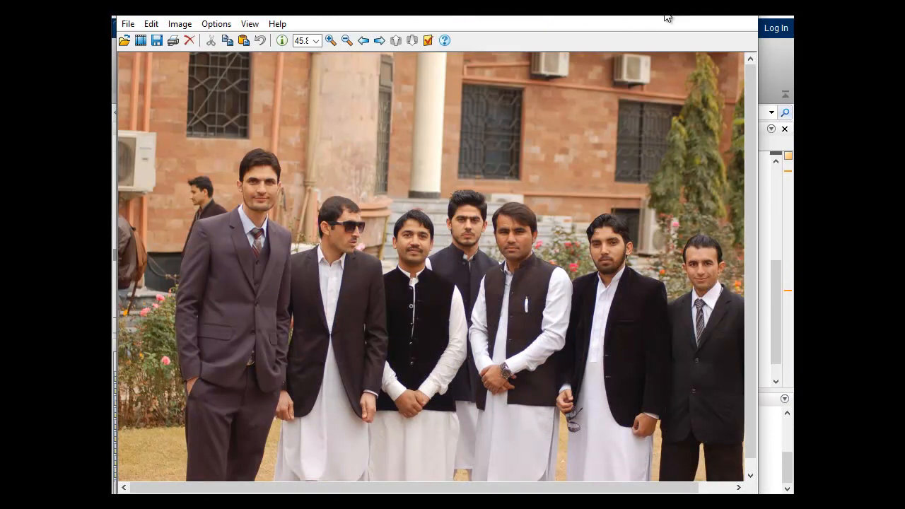
mouse_move(673, 17)
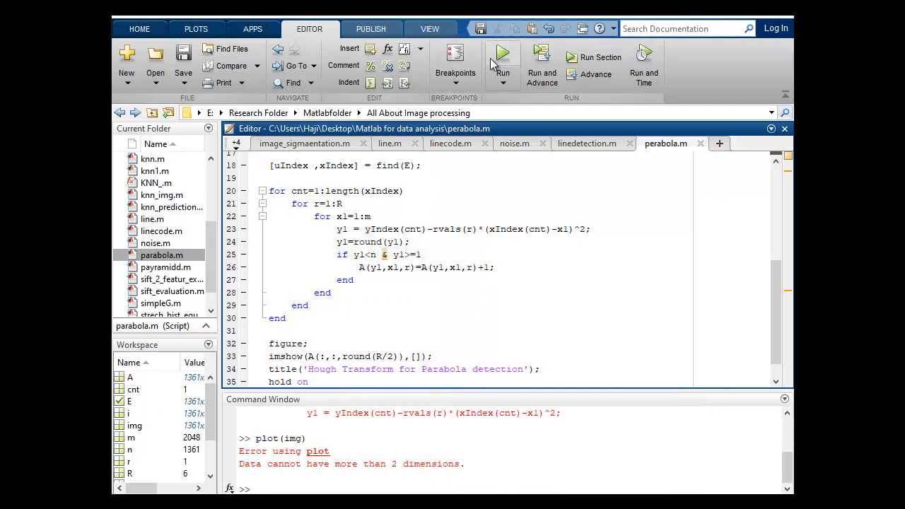
Rerun parabola.m to bring back the canny edge figure of the group photo
left_click(502, 56)
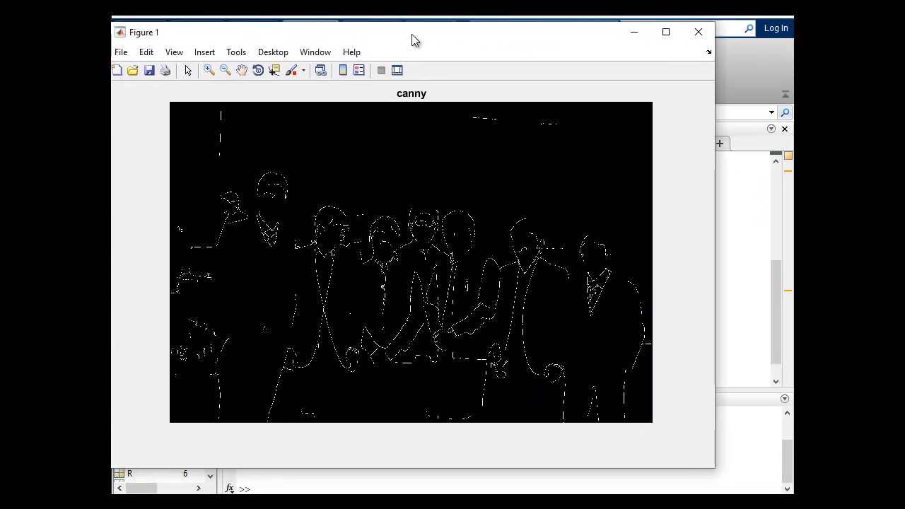
mouse_move(380, 236)
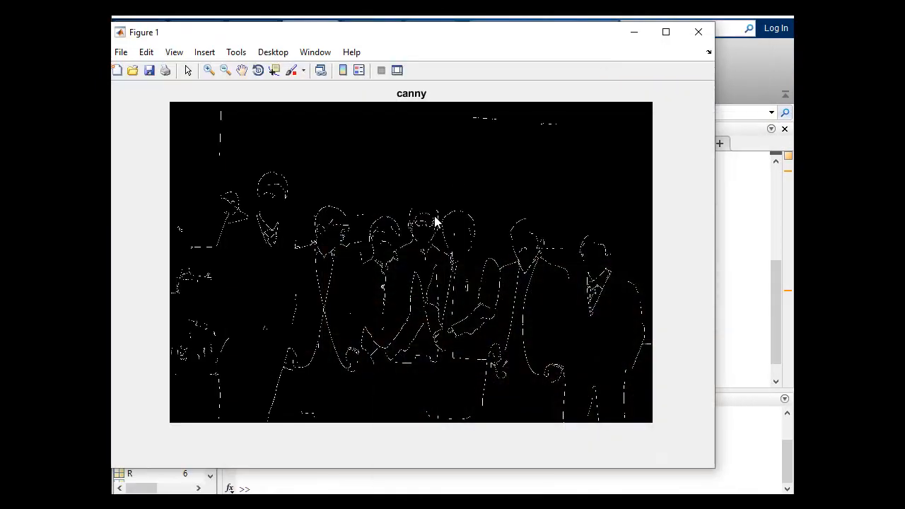
mouse_move(424, 223)
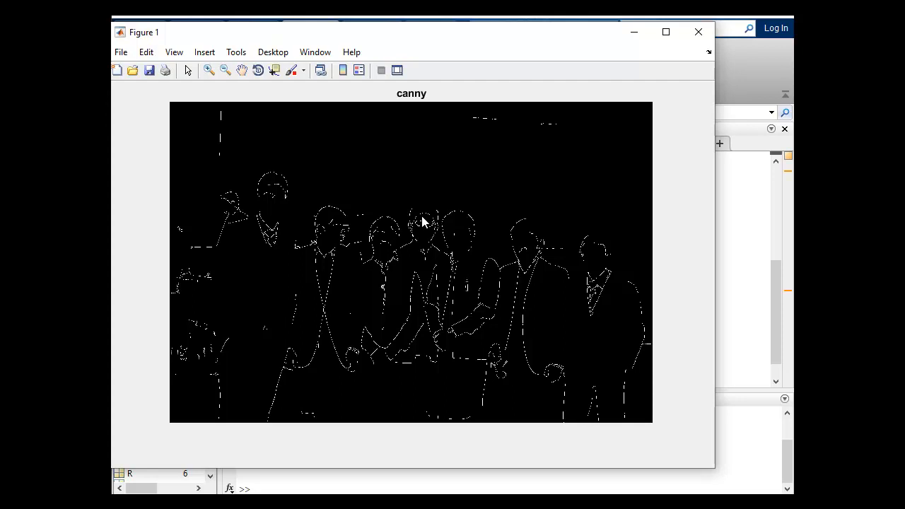
mouse_move(302, 220)
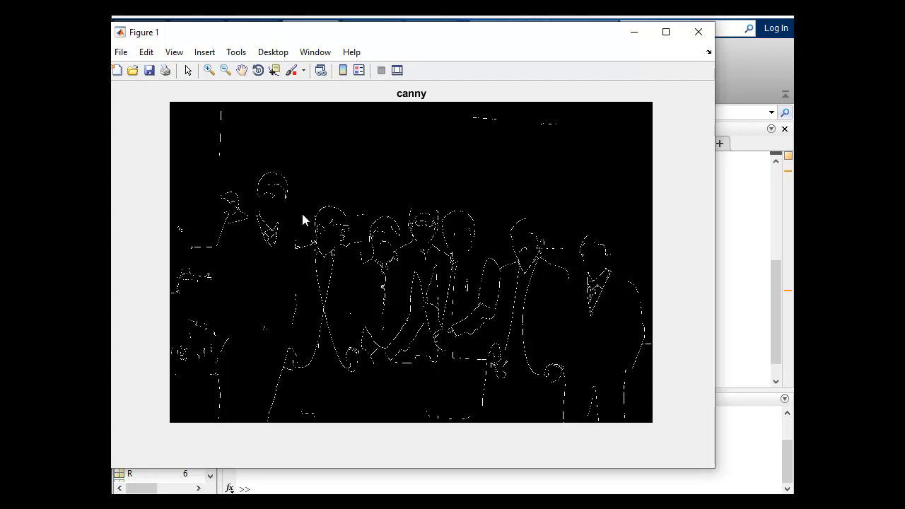
mouse_move(489, 301)
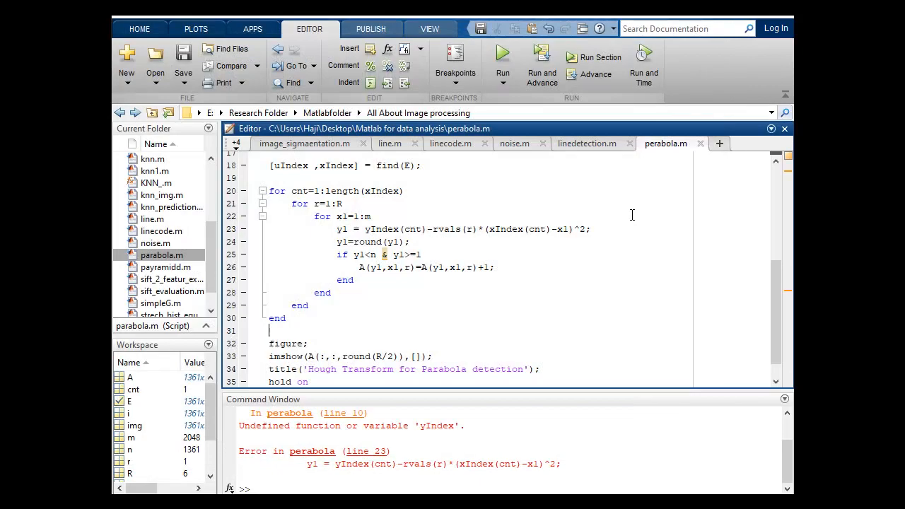
Scroll through the voting loop code, then enter 'clear' in the Command Window
scroll("up", 3)
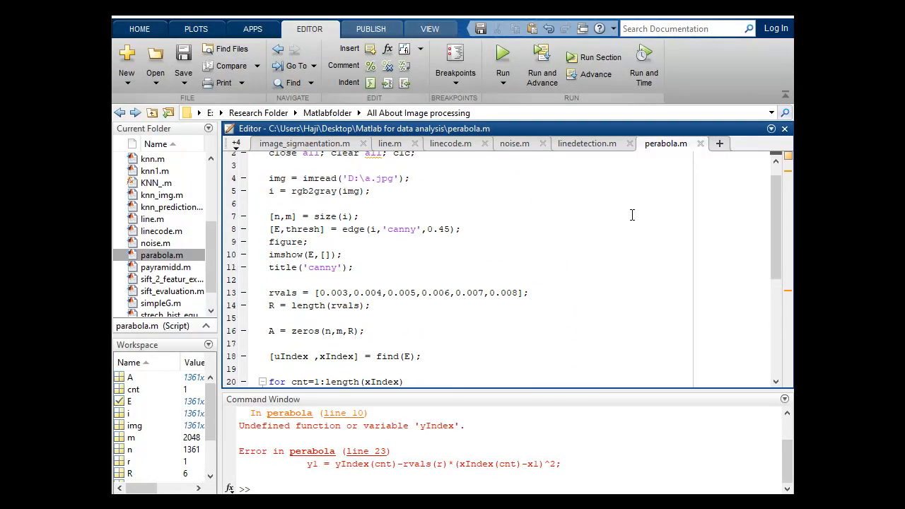
scroll("down", 3)
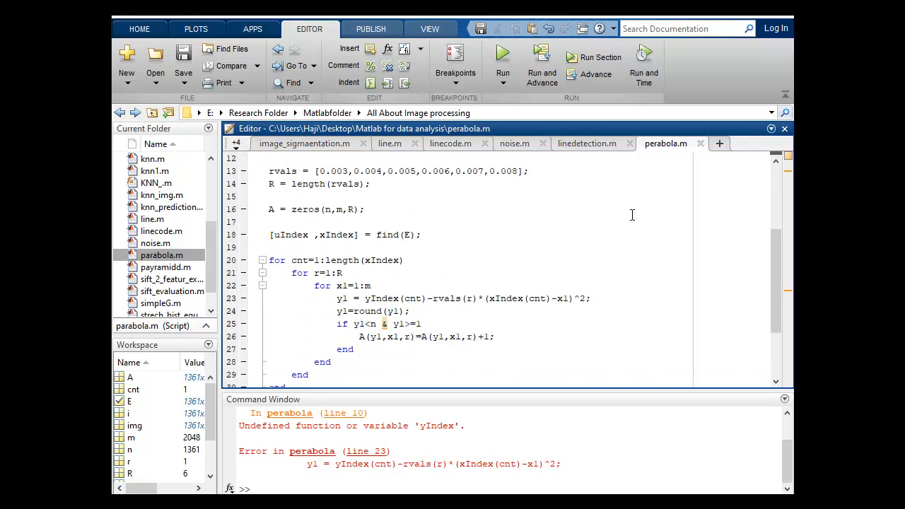
scroll("down", 3)
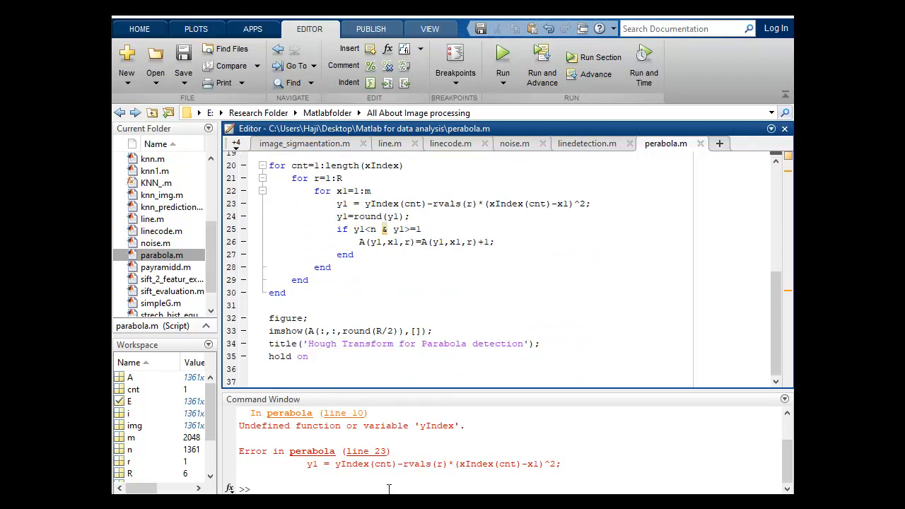
type("clear")
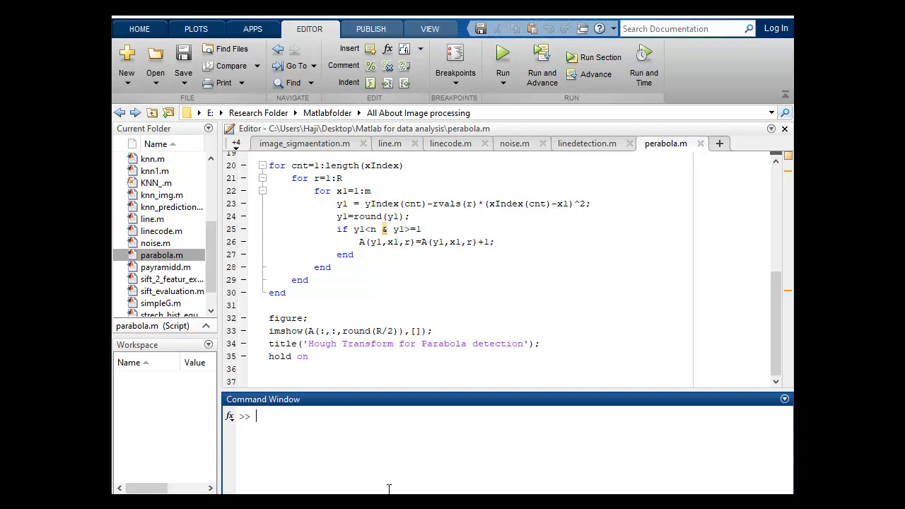
mouse_move(459, 404)
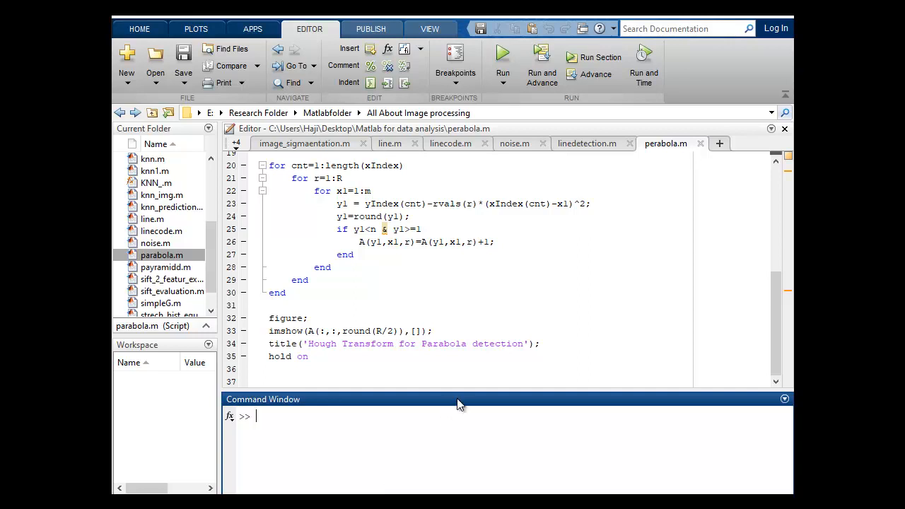